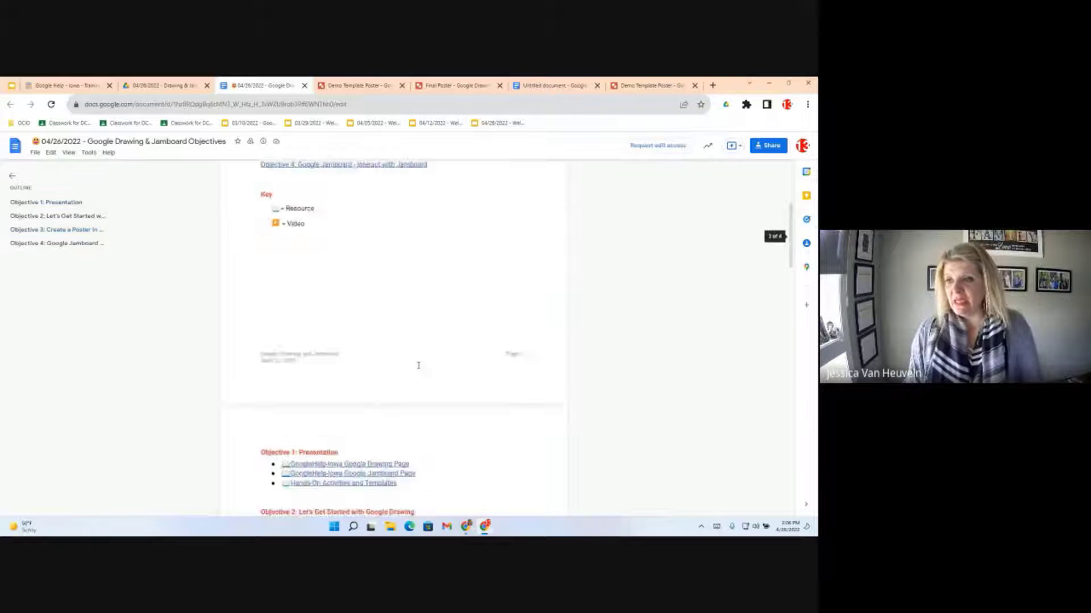
Step: Follow the Objective 1 resource link to the Google Help for the State of Iowa presentation
scroll("down", 3)
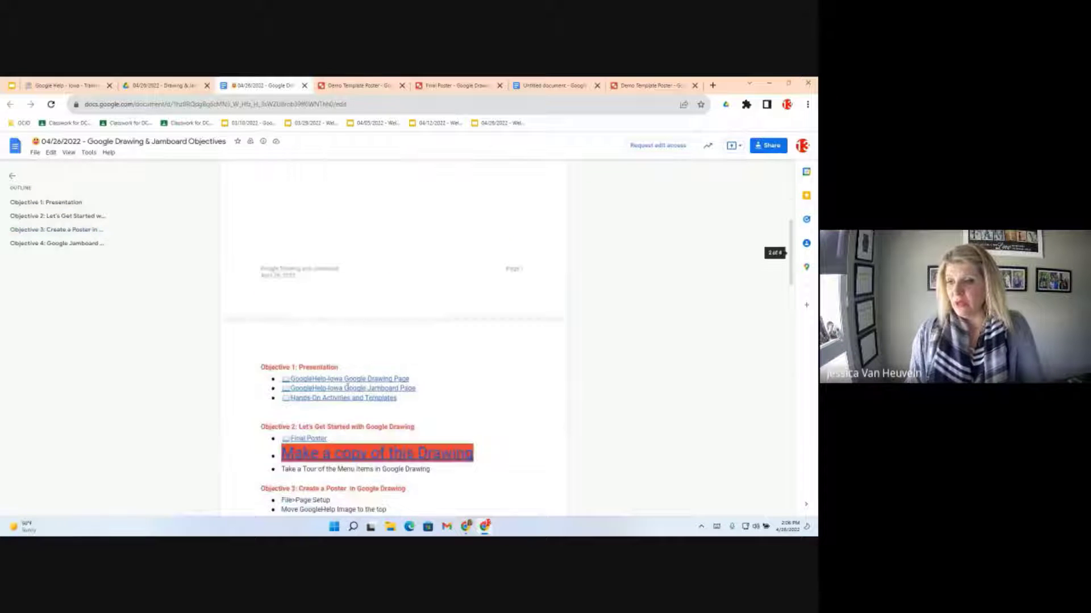
mouse_move(338, 398)
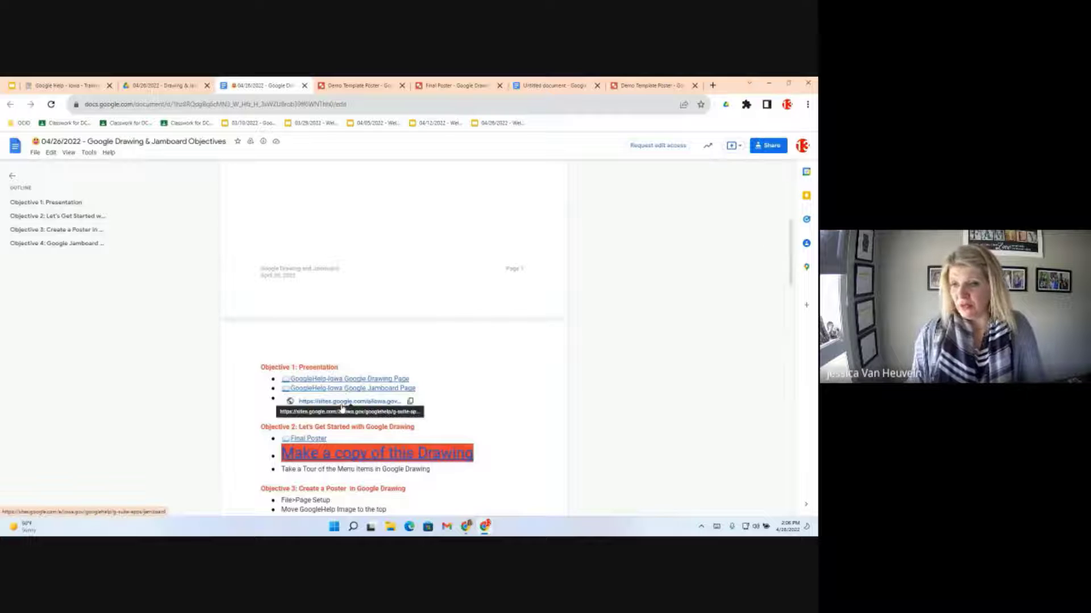
left_click(348, 401)
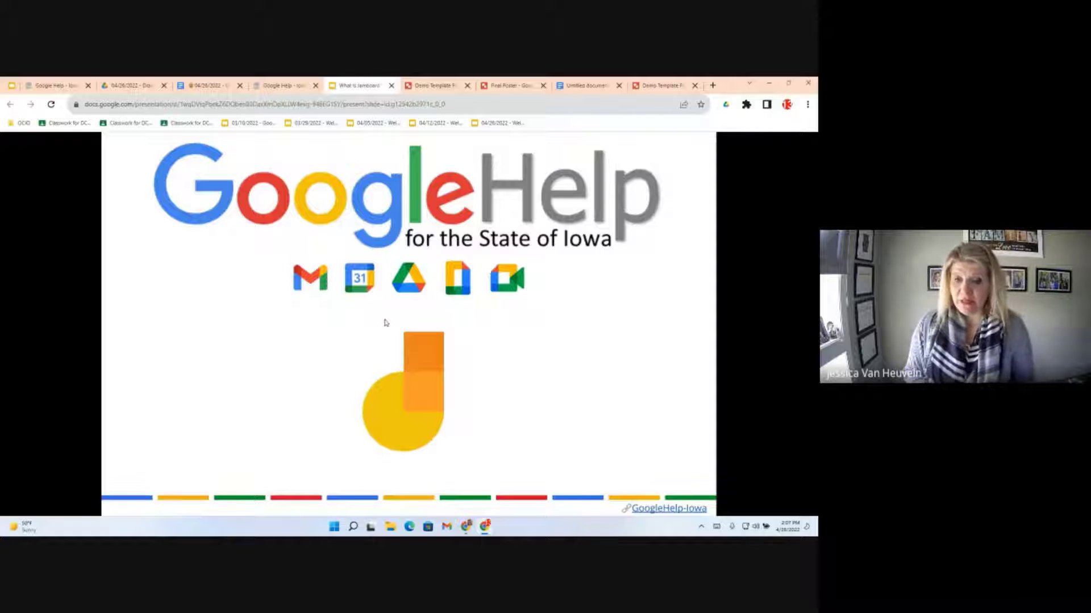
Step: Move from the title slide to the What is Jamboard? slide
key("Right")
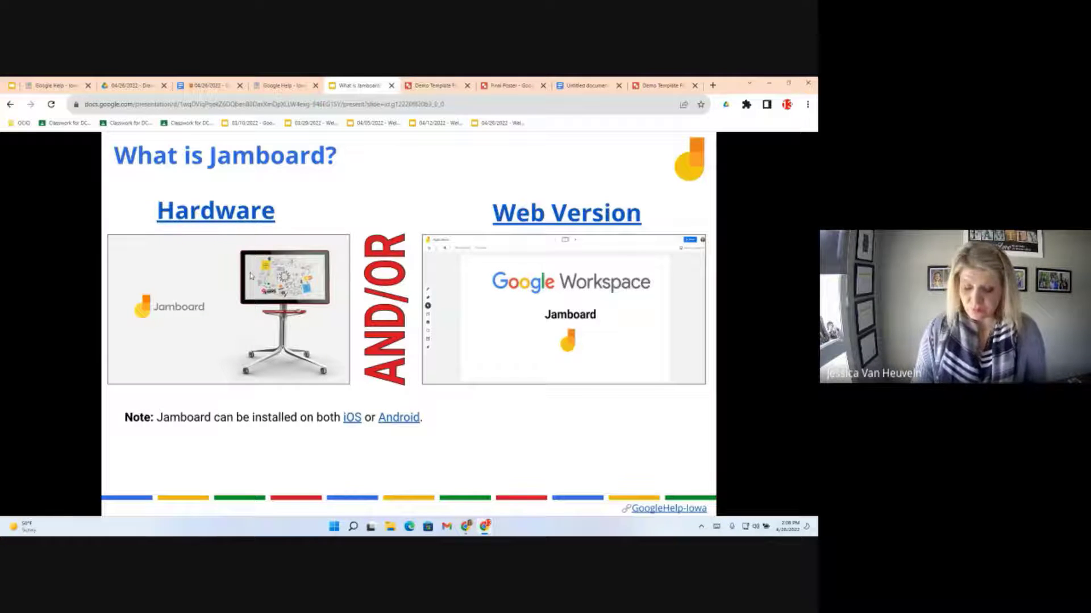
key("right")
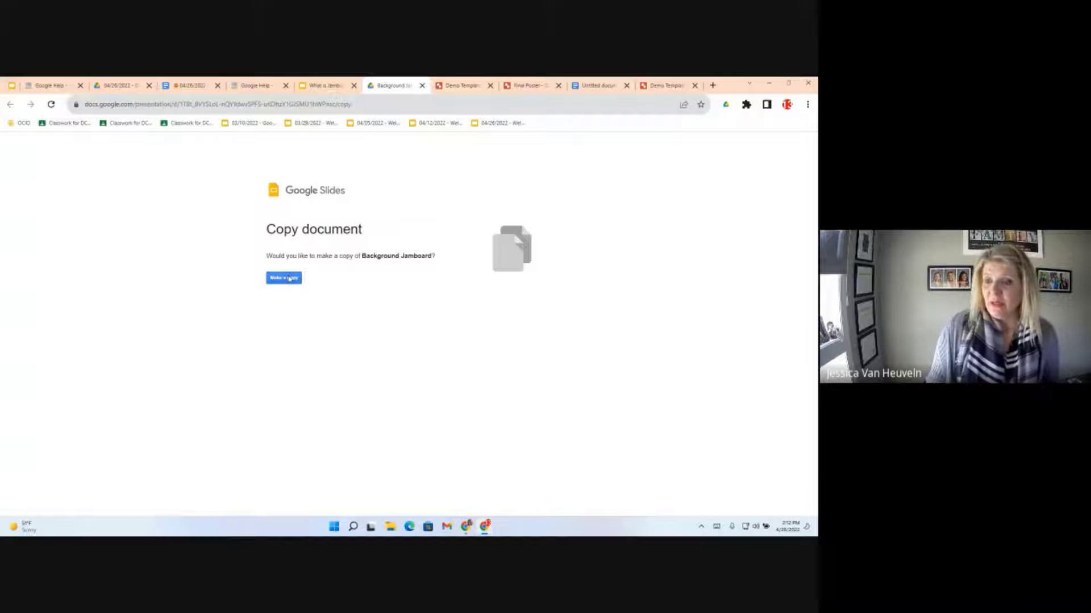
Step: Make a copy of the Background Jamboard slides, check the steps, and return to Copy of Background Jamboard
left_click(283, 277)
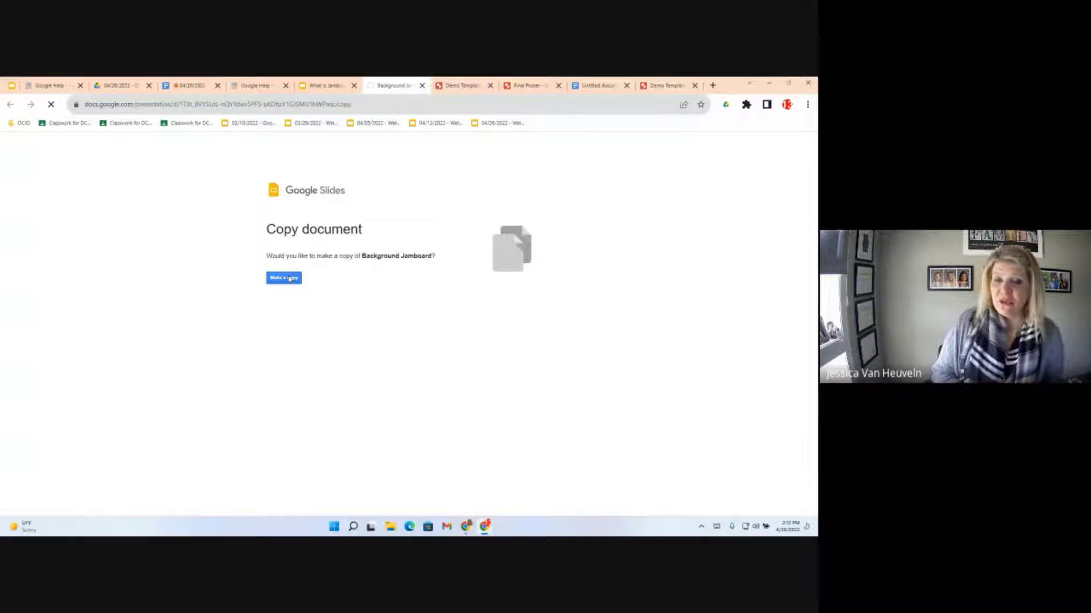
left_click(283, 277)
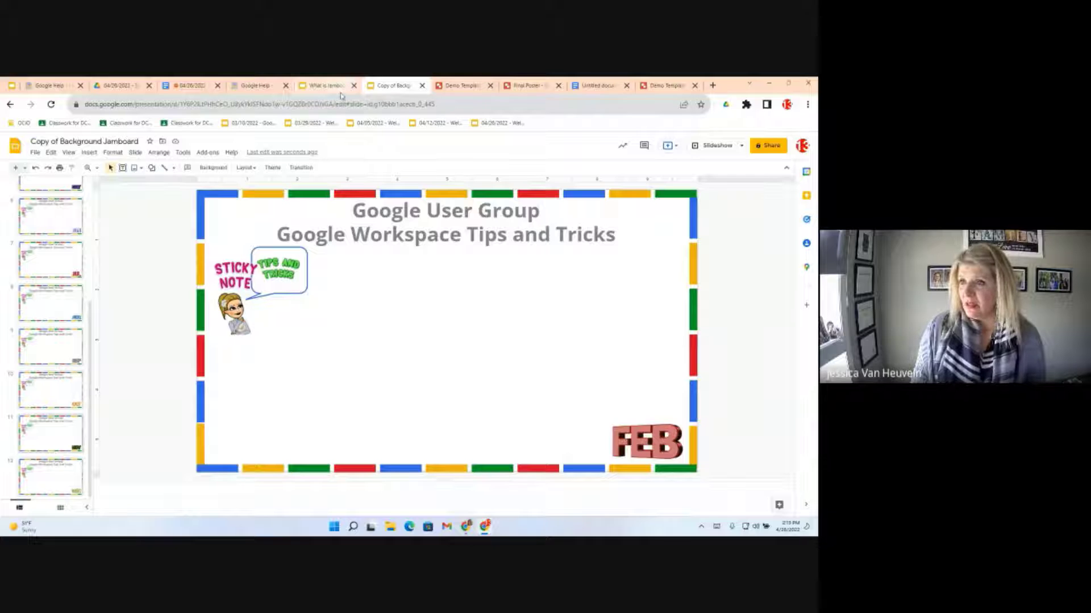
left_click(321, 86)
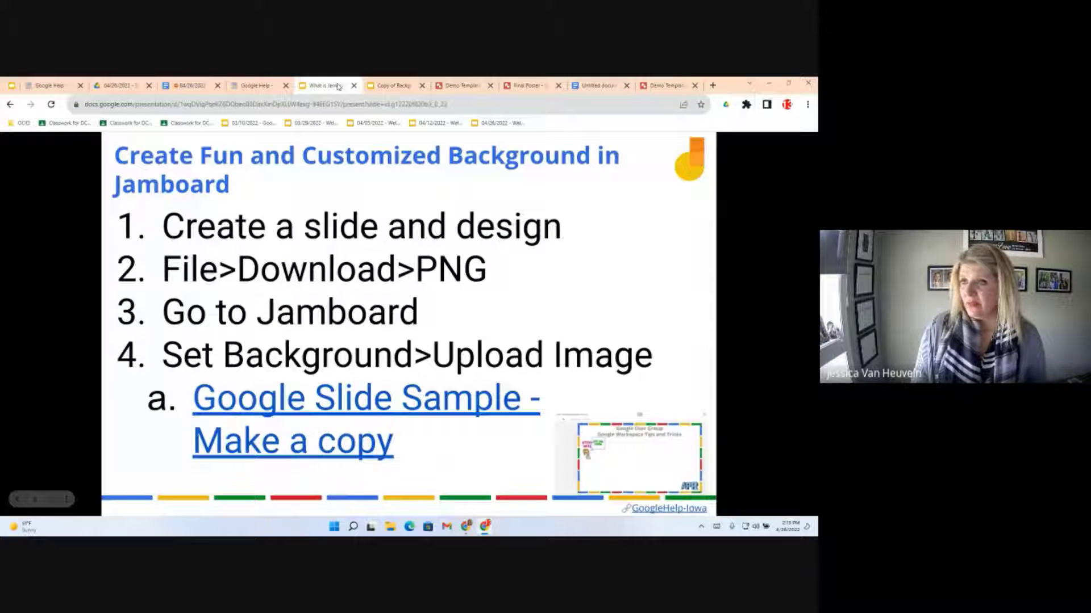
left_click(187, 85)
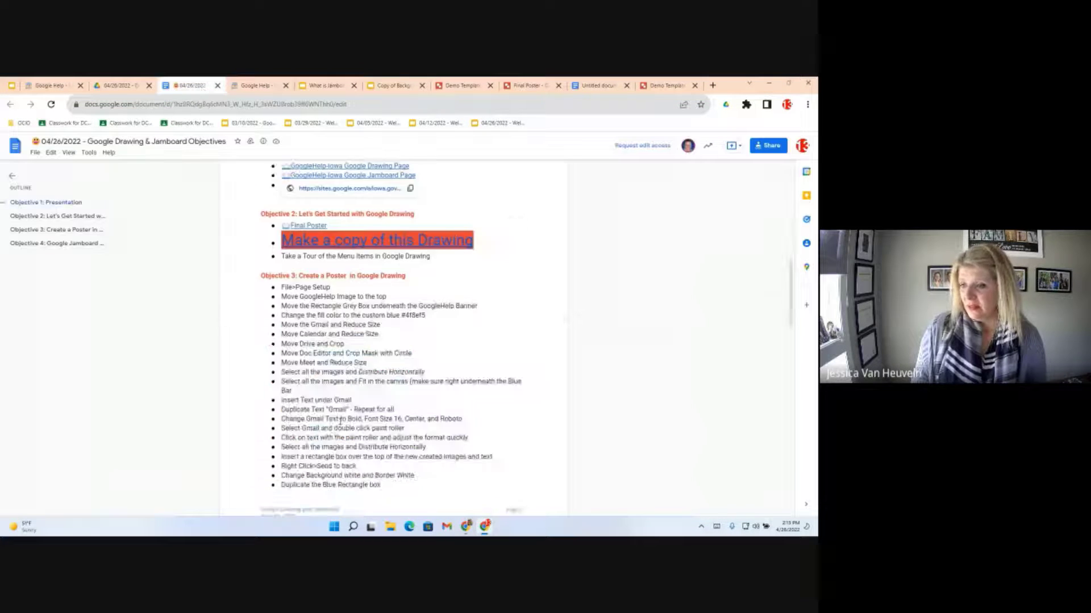
scroll("down", 3)
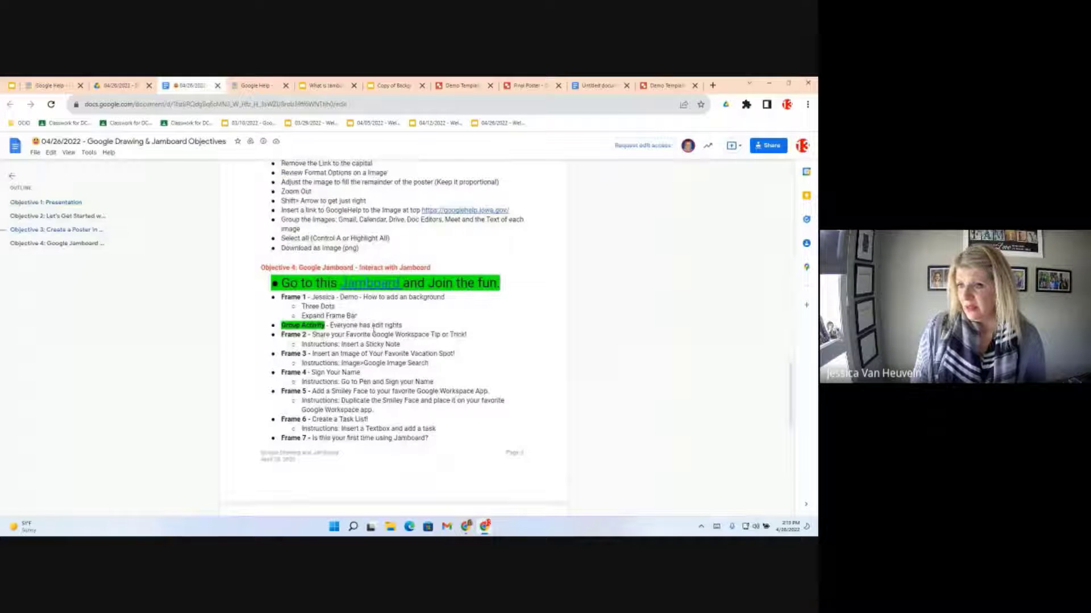
left_click(324, 85)
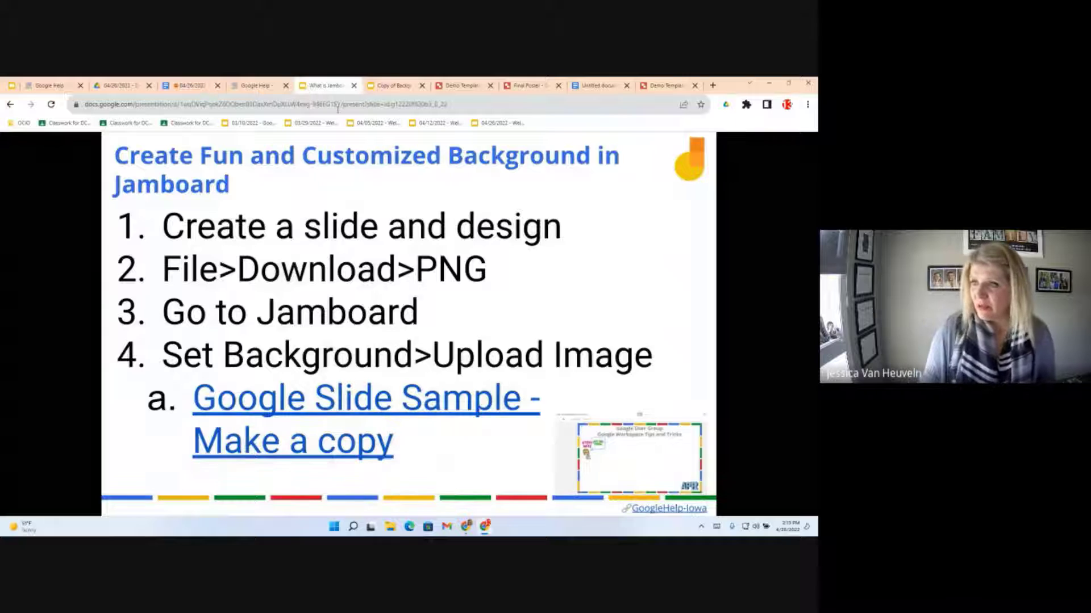
left_click(394, 85)
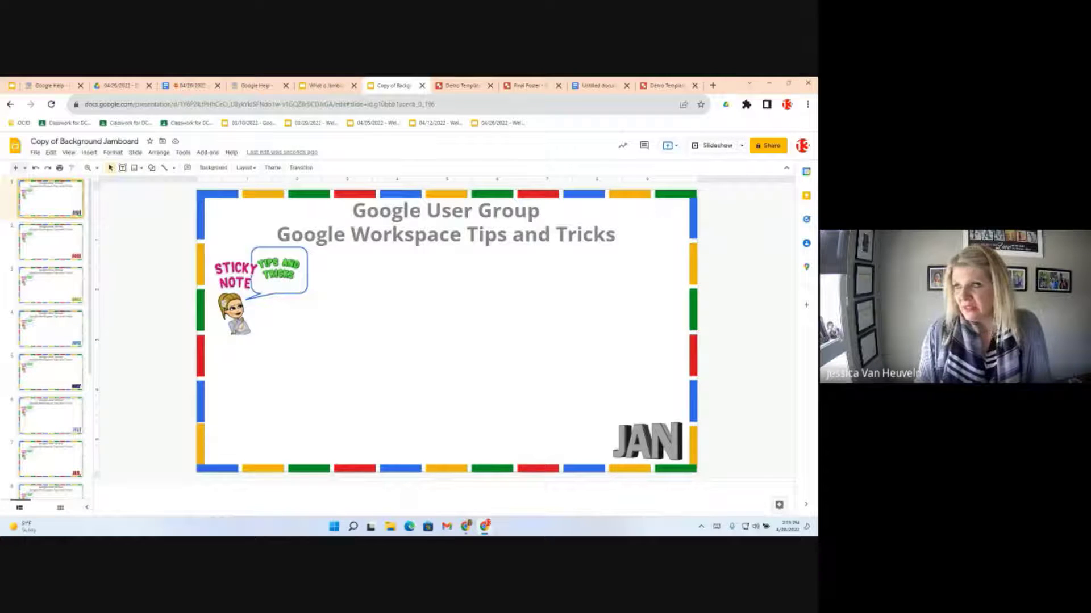
Step: Browse the February and April background slides, then return to the January slide for download
left_click(50, 241)
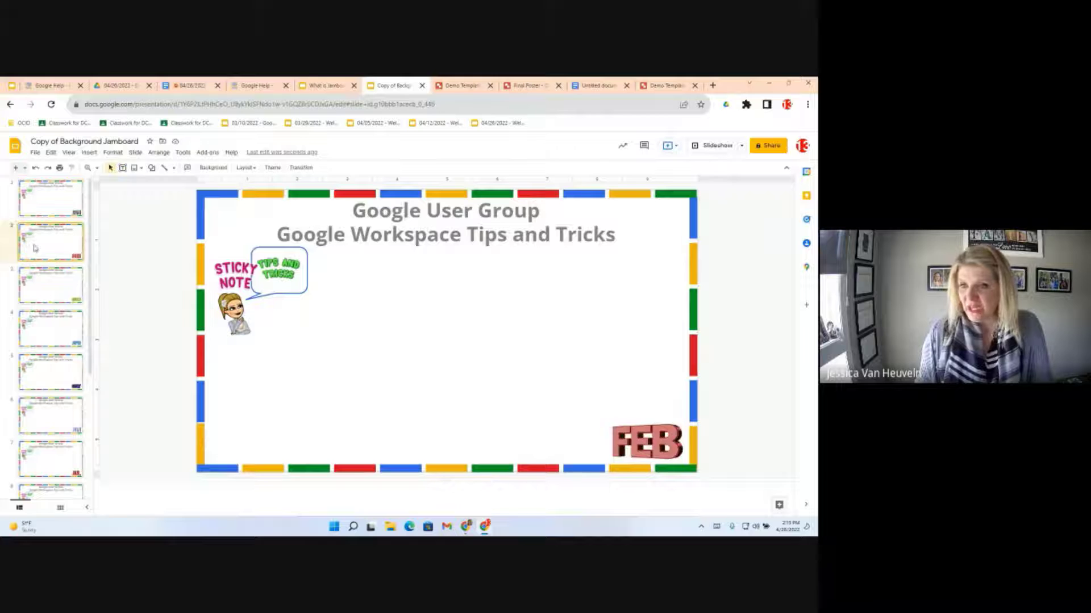
left_click(50, 329)
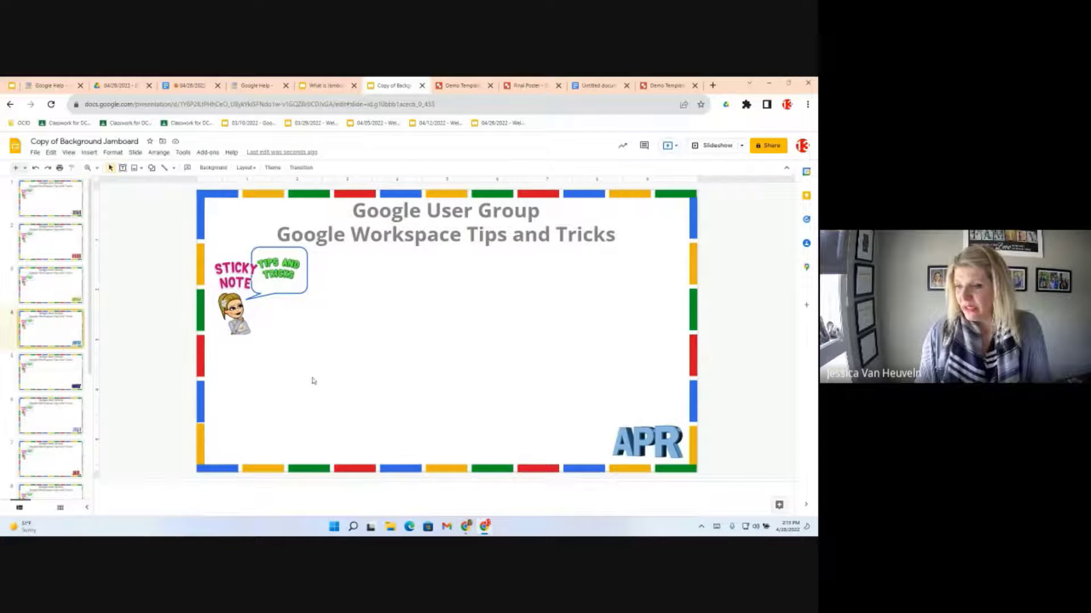
left_click(34, 152)
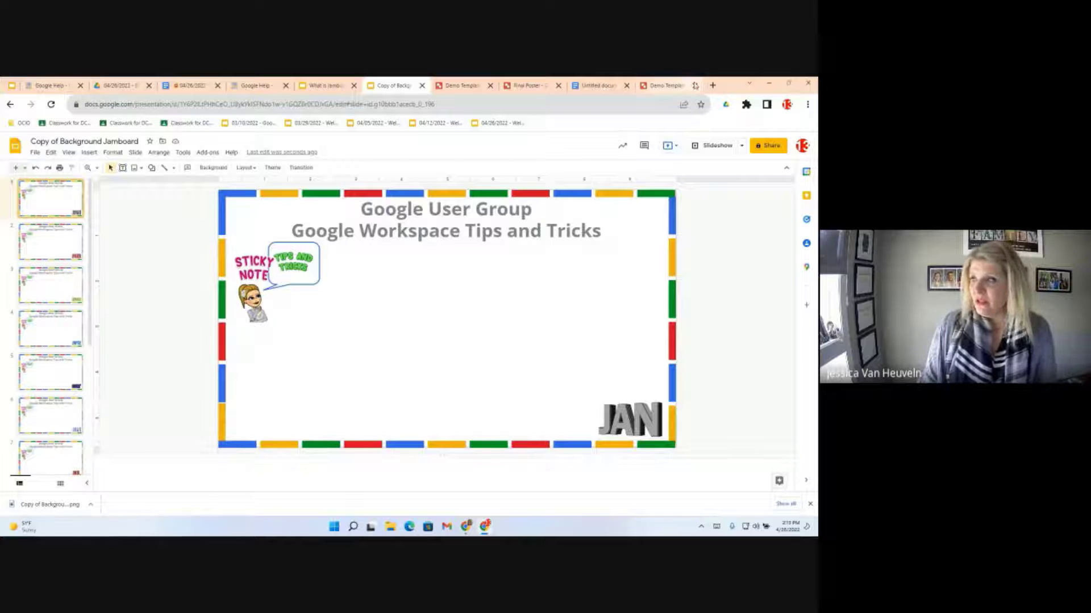
Step: Start a new jam via jam.new and upload the downloaded JAN slide PNG as its frame background
left_click(712, 85)
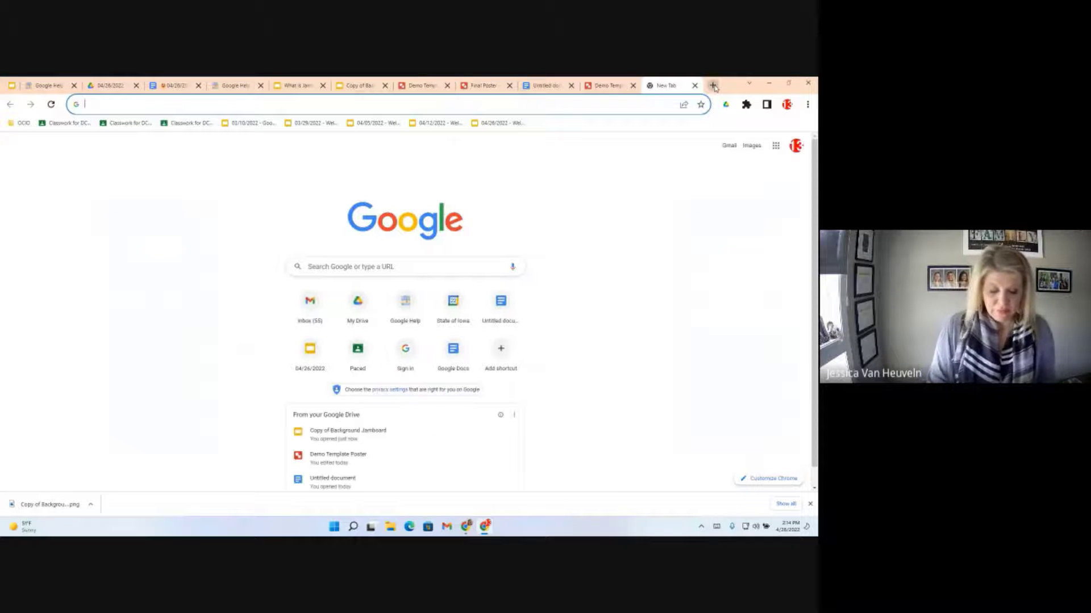
type("jam.new")
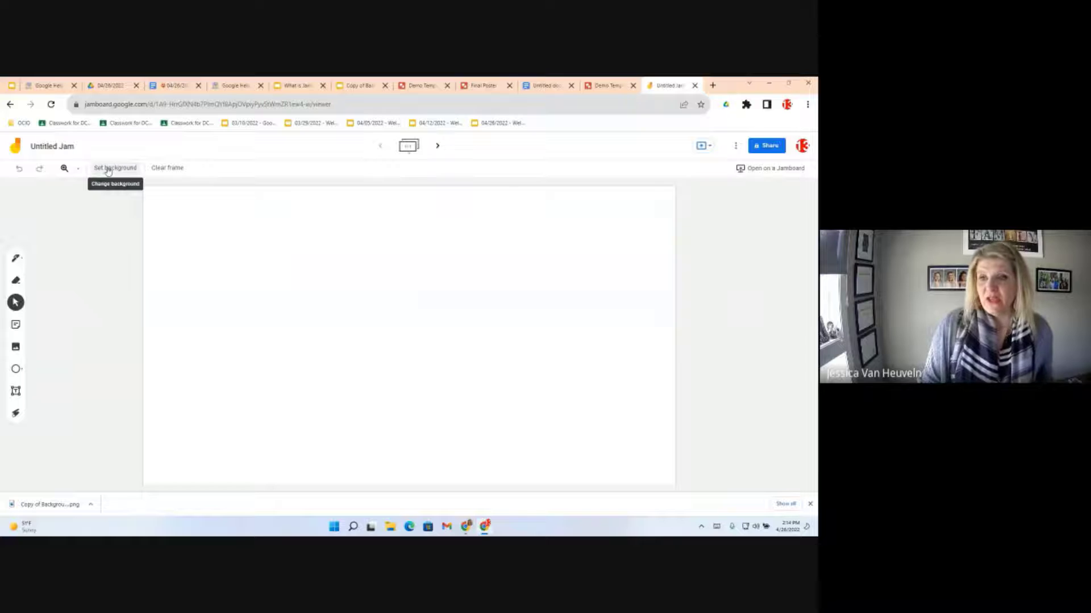
left_click(115, 168)
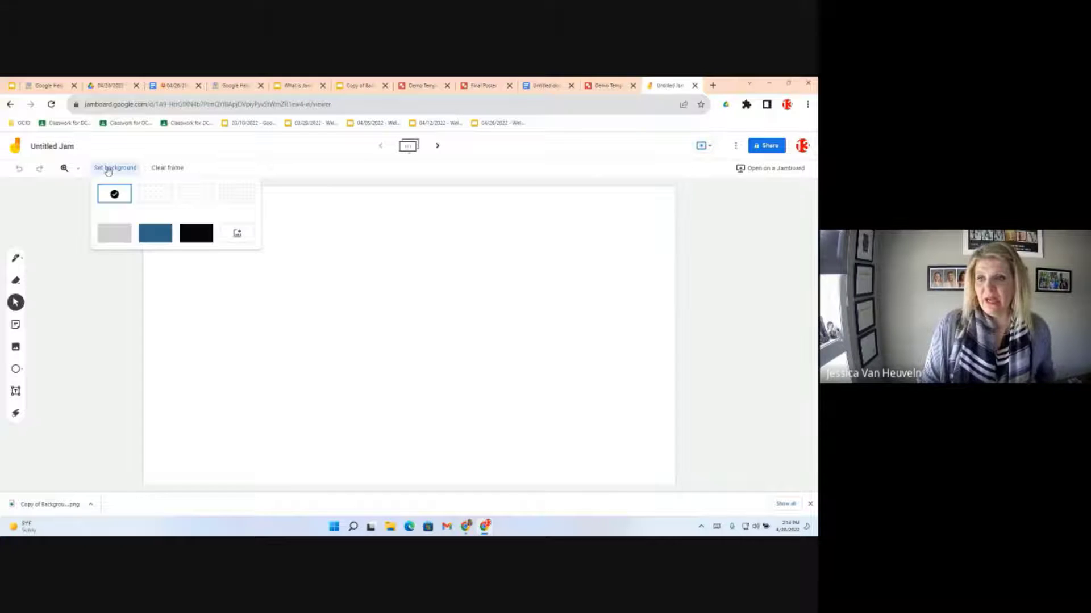
mouse_move(237, 194)
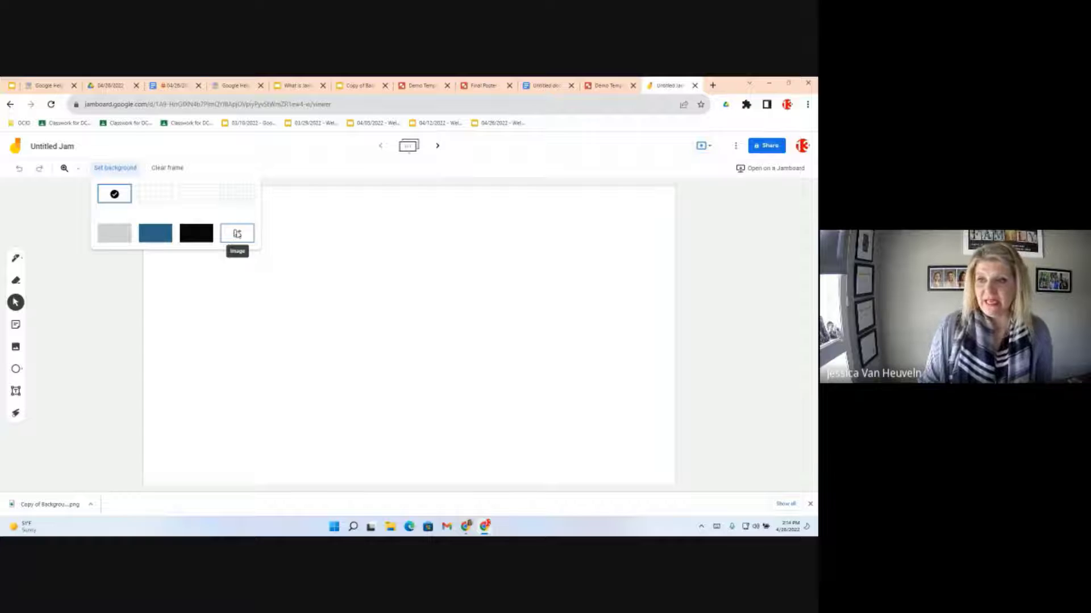
left_click(236, 233)
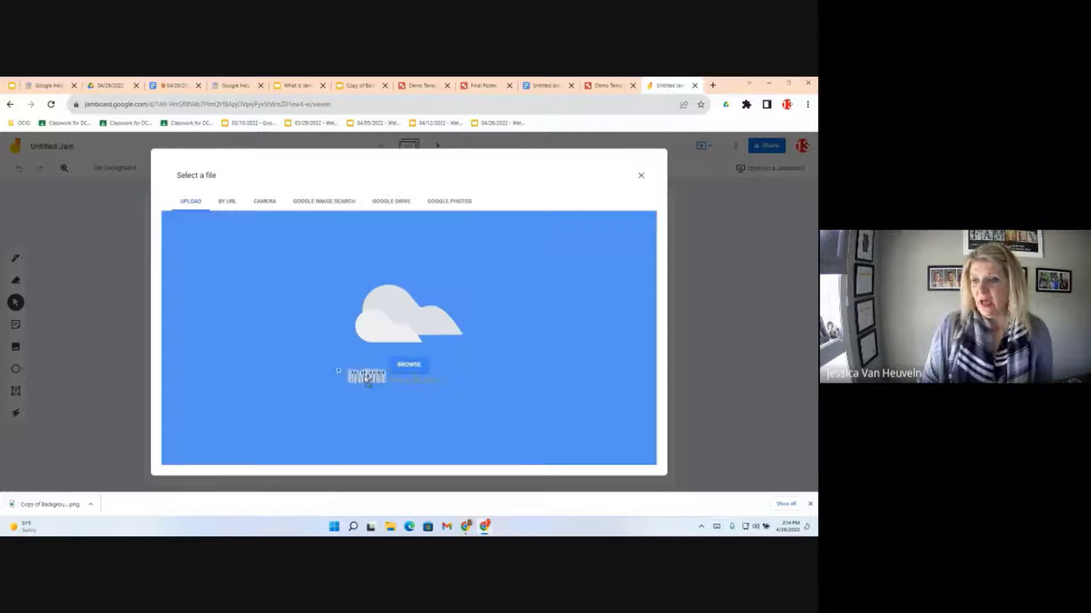
left_click(640, 174)
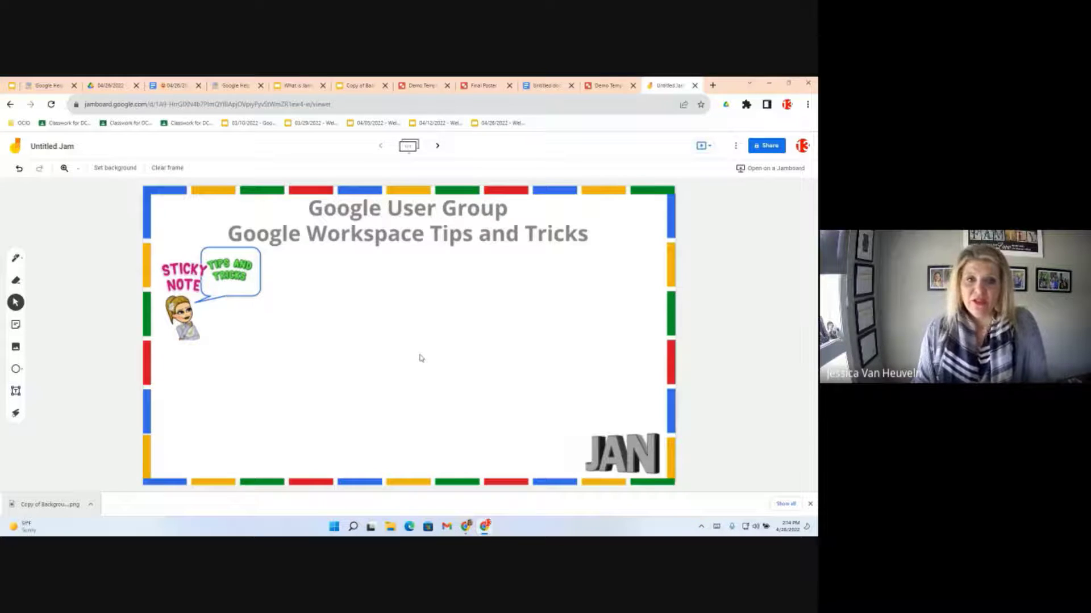
mouse_move(411, 356)
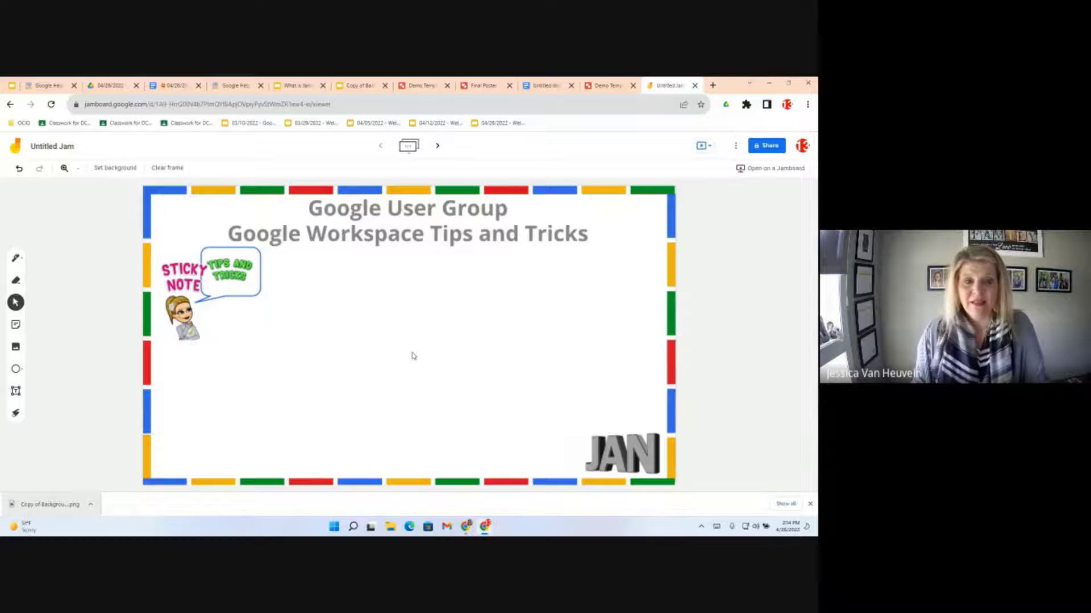
mouse_move(211, 464)
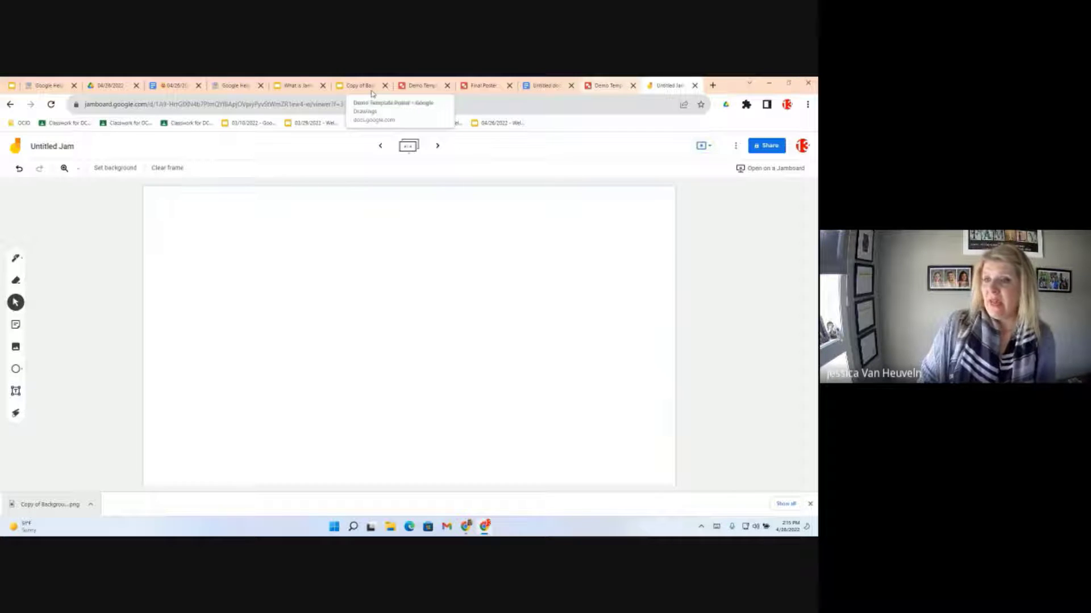
Step: Switch to the objectives document at the Objective 4 Jamboard activity frame list
left_click(171, 85)
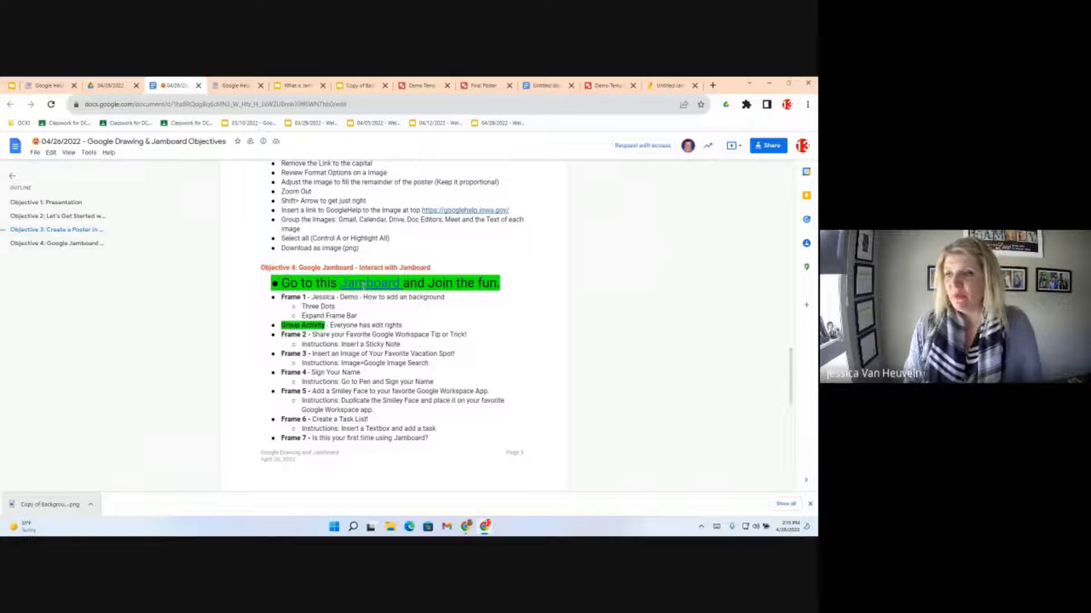
mouse_move(370, 283)
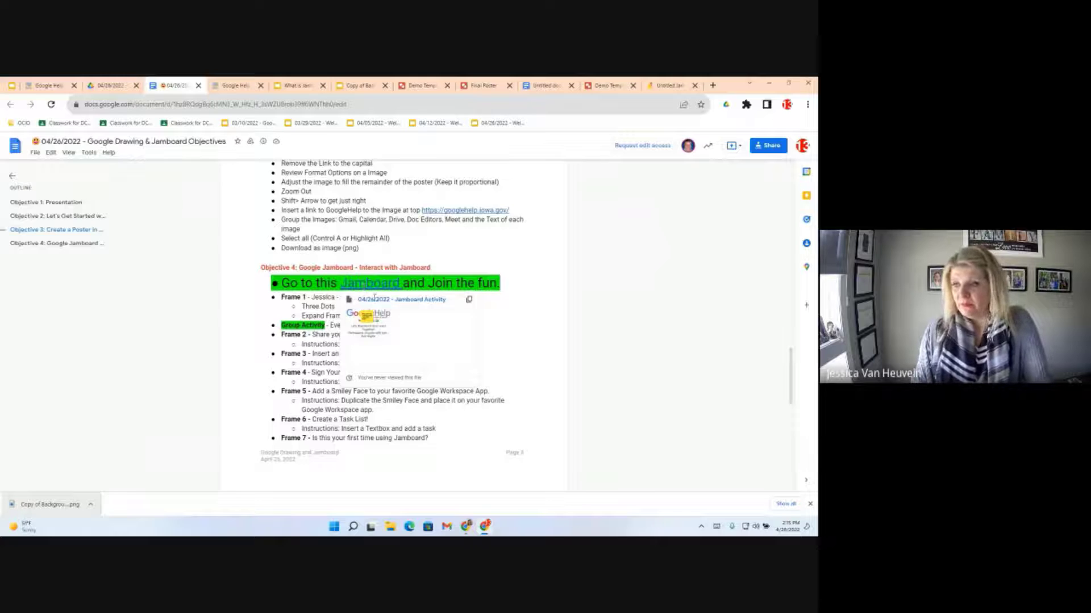
mouse_move(369, 283)
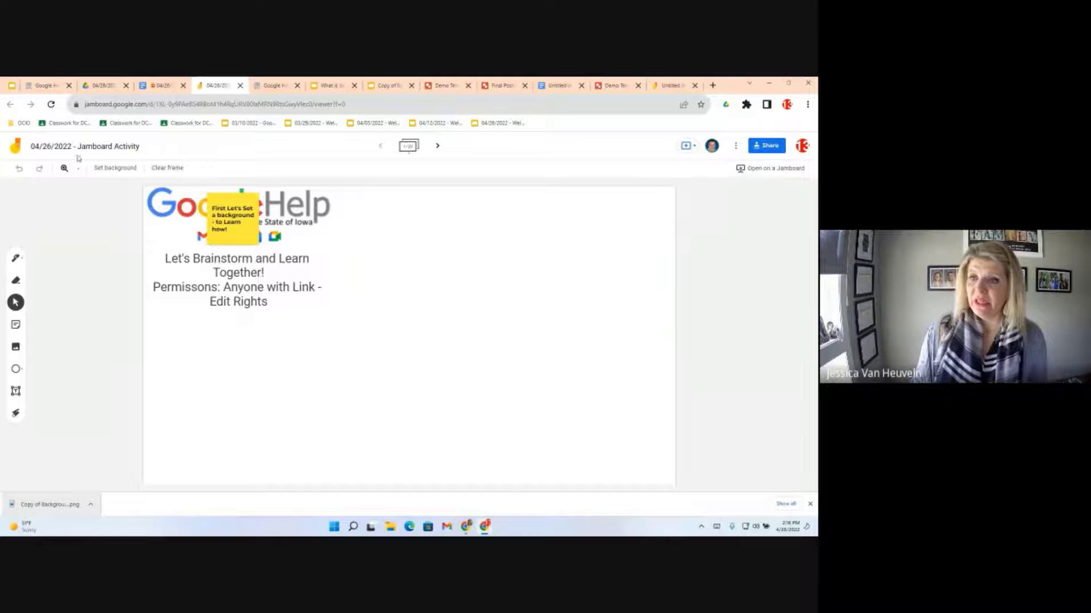
Step: Check the zoom level options, then bring up the jam's rename, download and version history menu
left_click(63, 168)
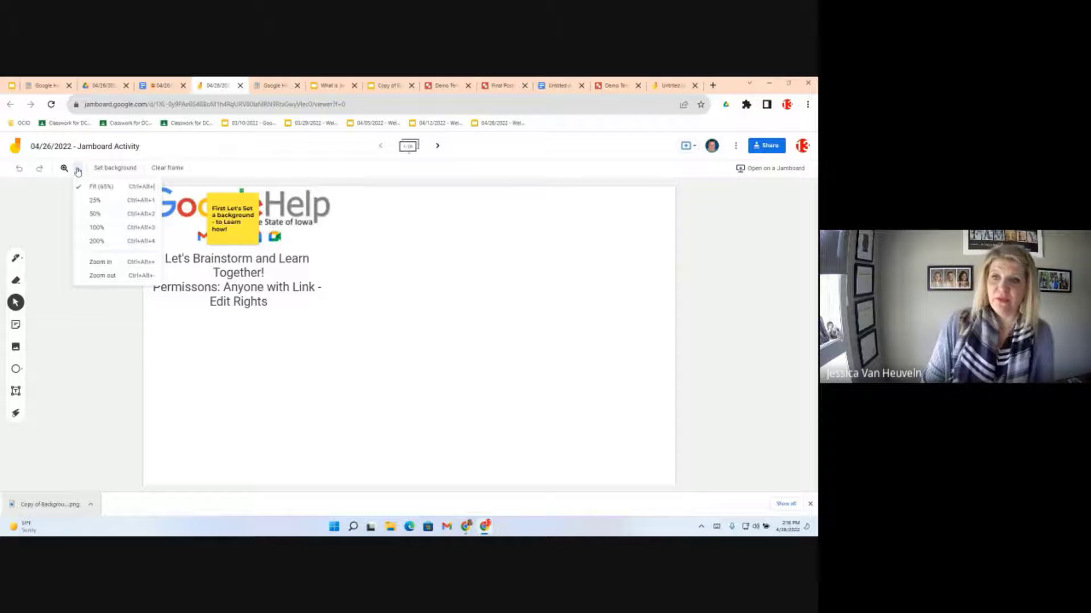
mouse_move(115, 171)
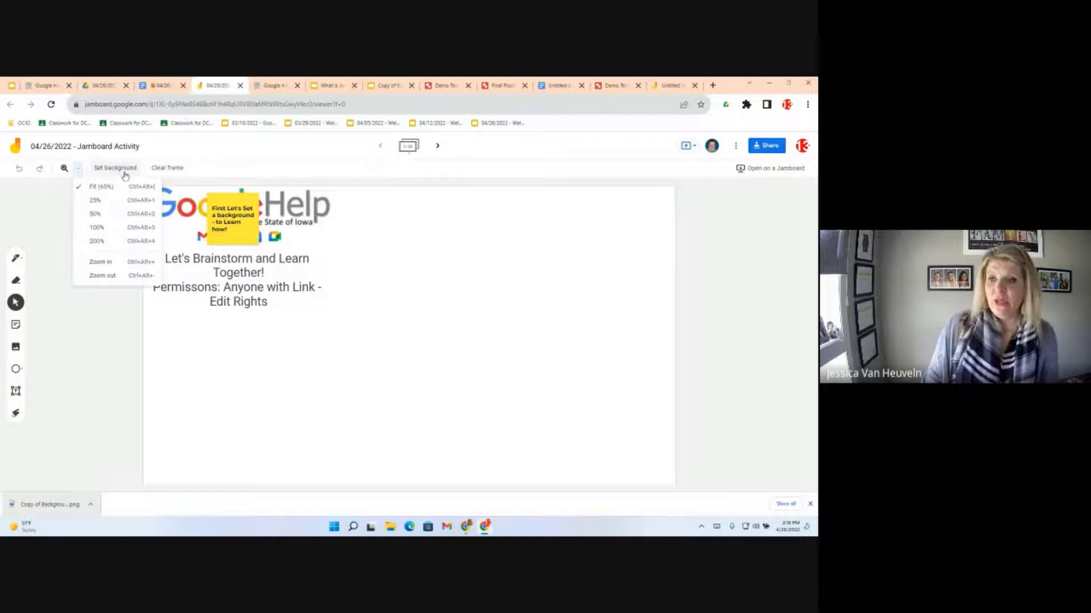
mouse_move(167, 168)
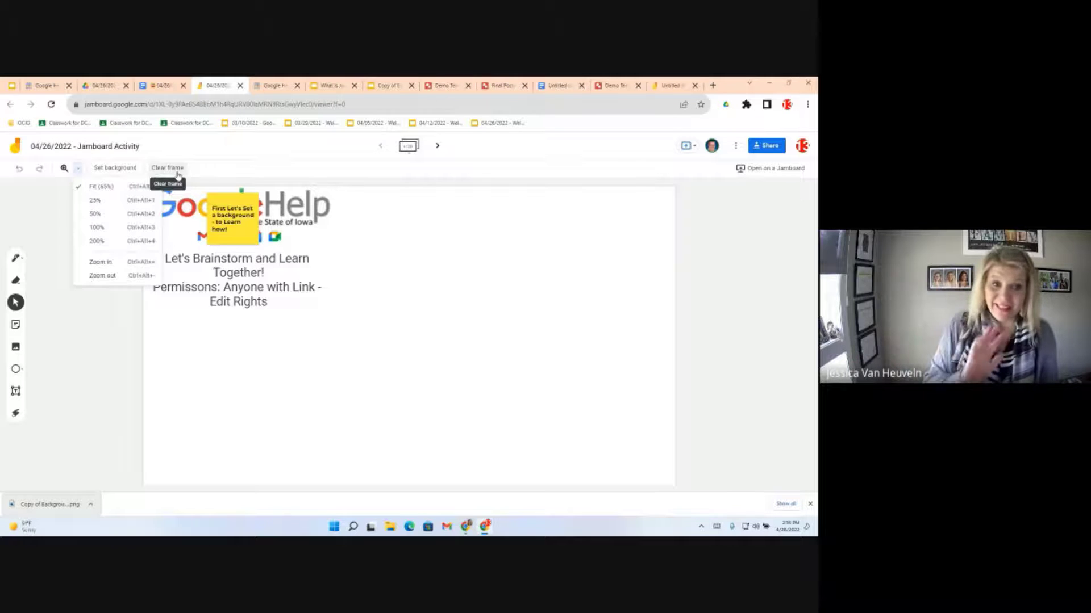
left_click(167, 168)
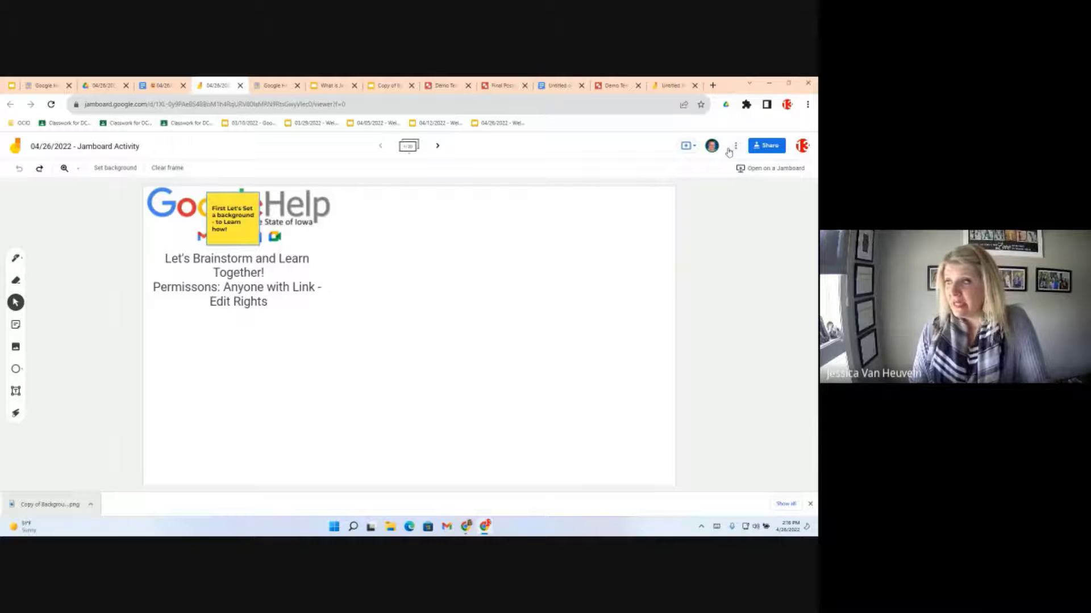
left_click(735, 145)
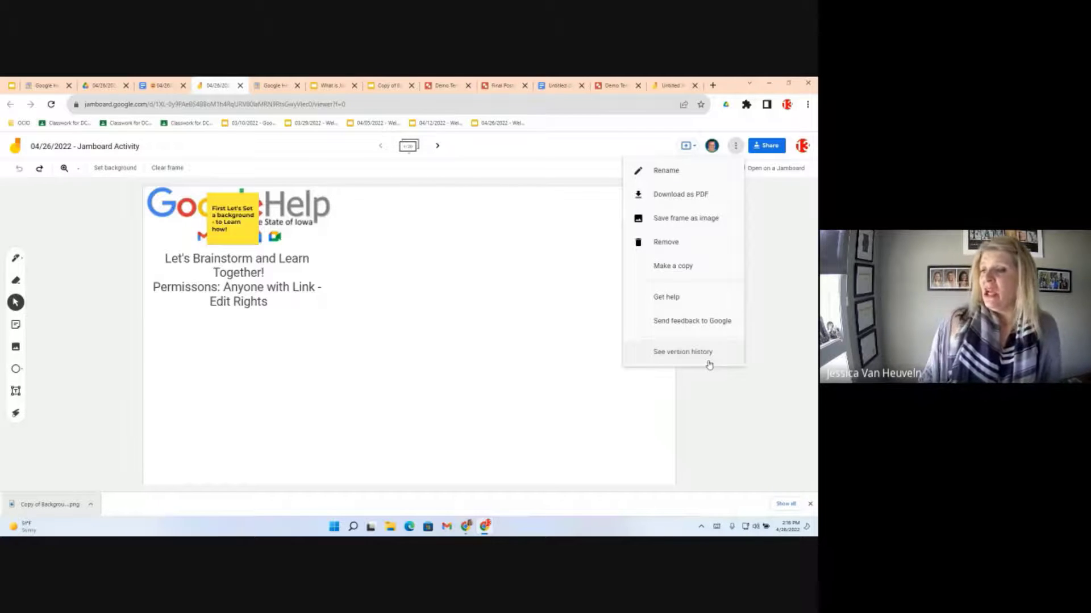
mouse_move(685, 218)
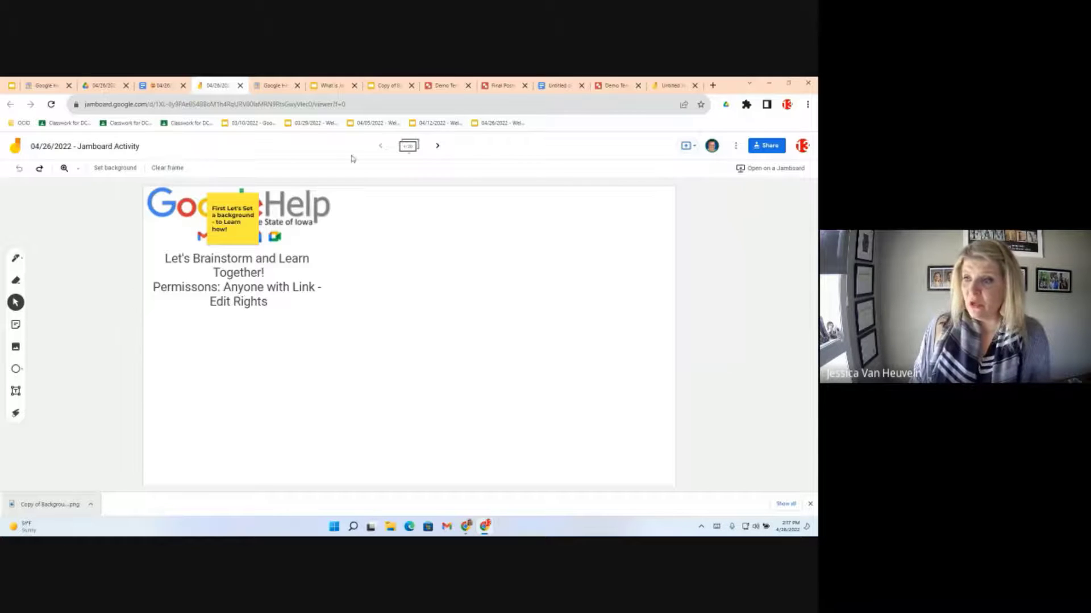
mouse_move(437, 145)
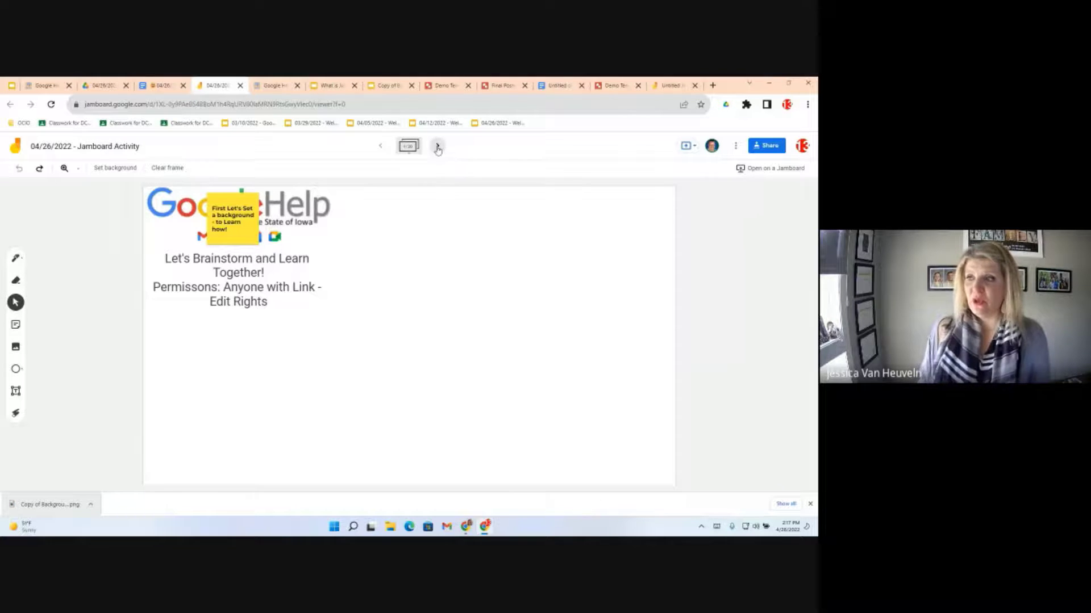
Step: Go to the favorite Google Workspace tip frame and briefly select its instruction text
left_click(437, 146)
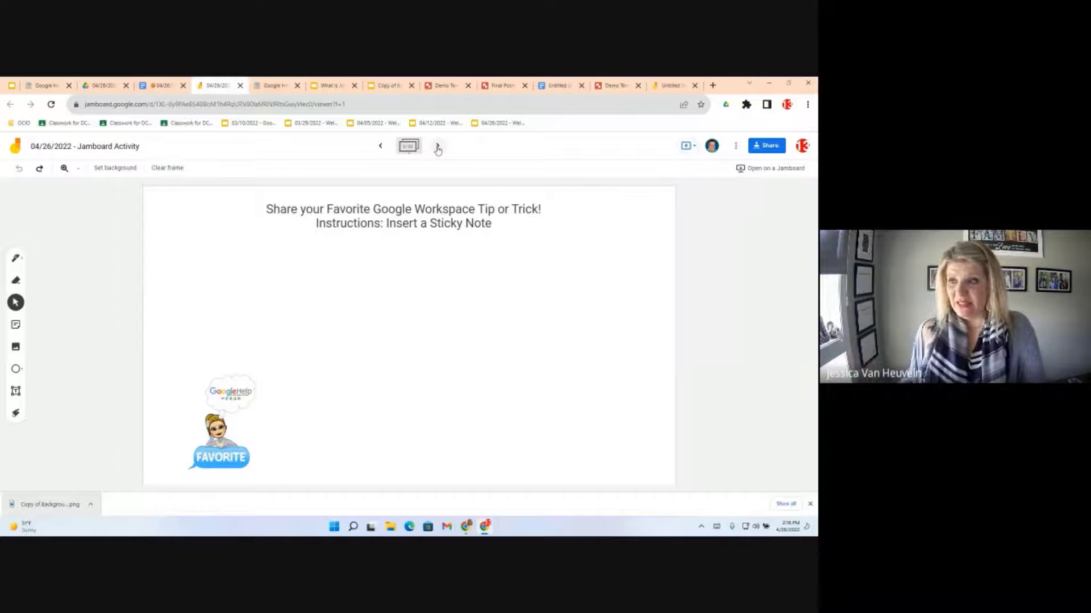
left_click(404, 216)
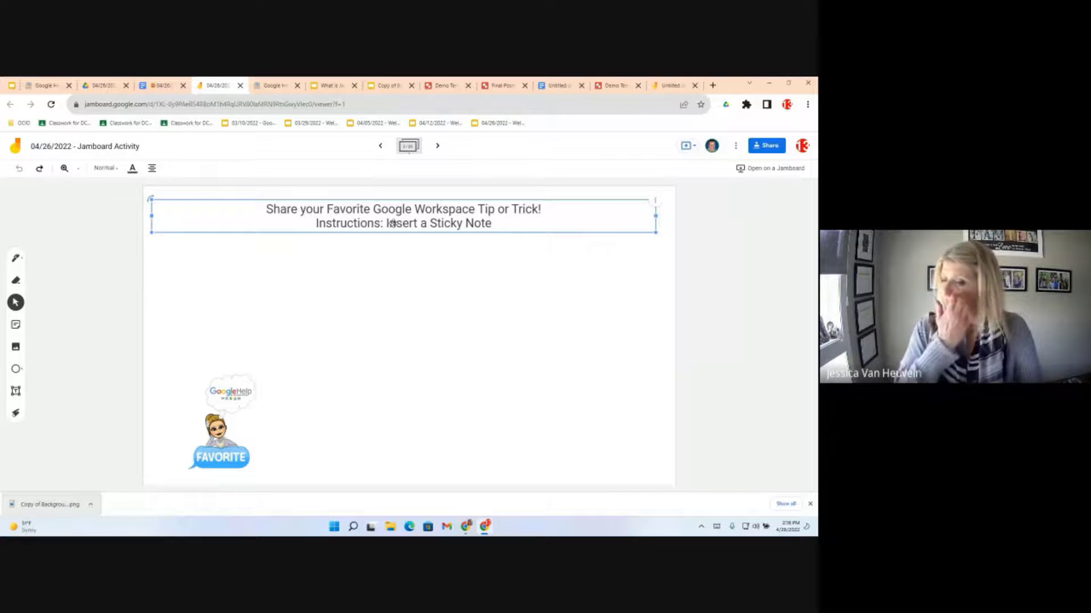
left_click(396, 285)
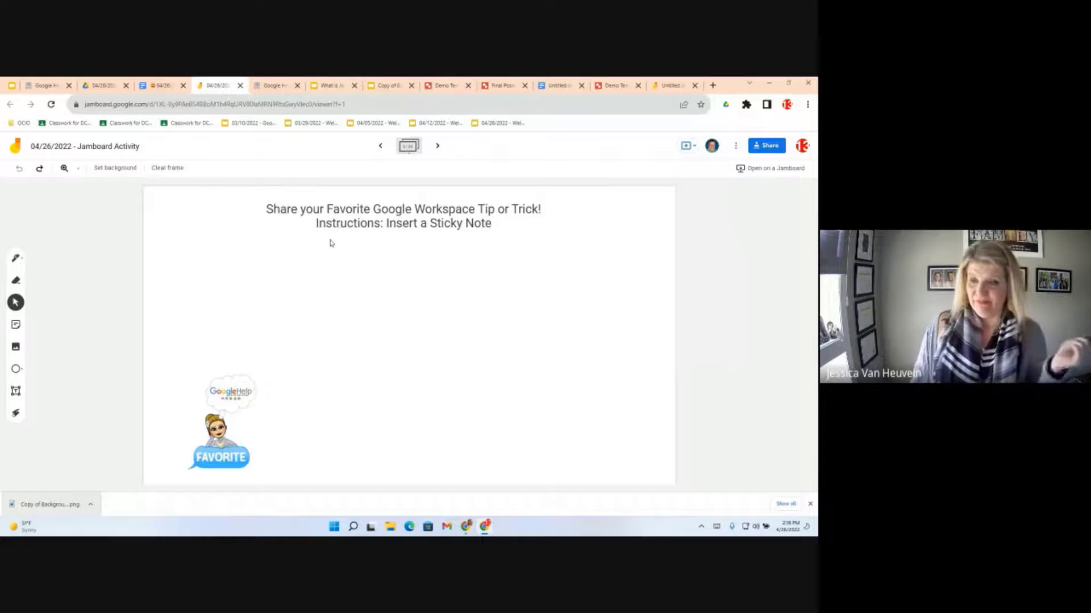
mouse_move(15, 258)
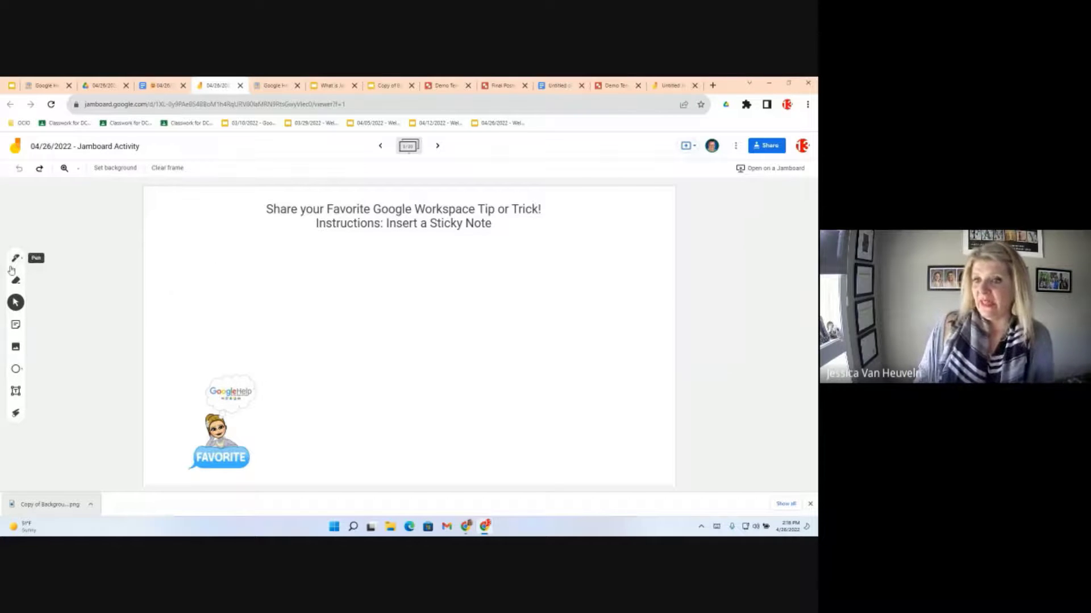
mouse_move(15, 325)
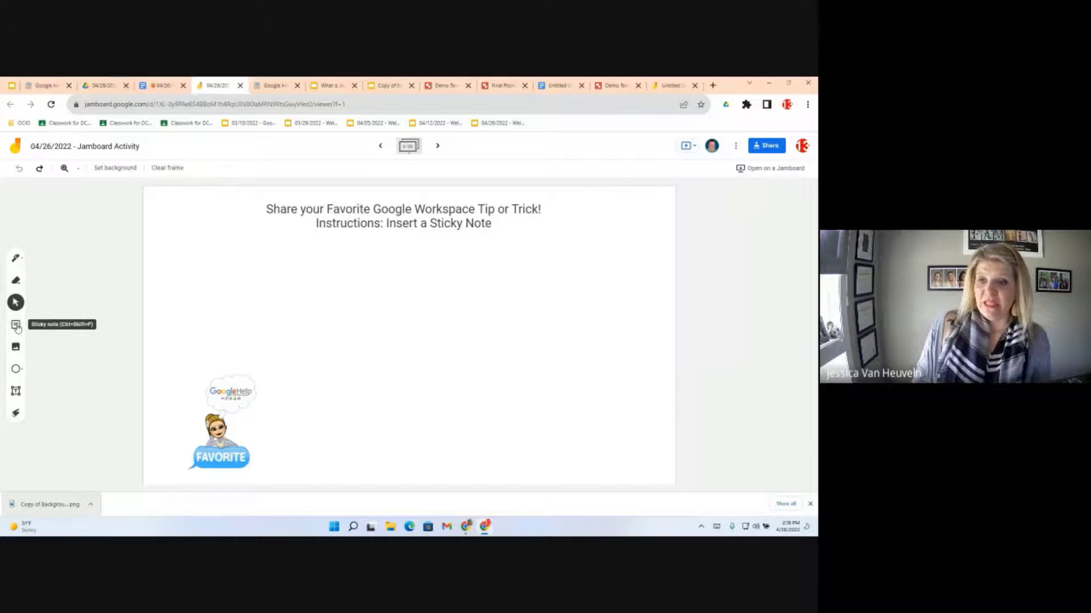
Step: Add yellow sticky notes reading Tip One and Resource to the tip-sharing frame
left_click(16, 324)
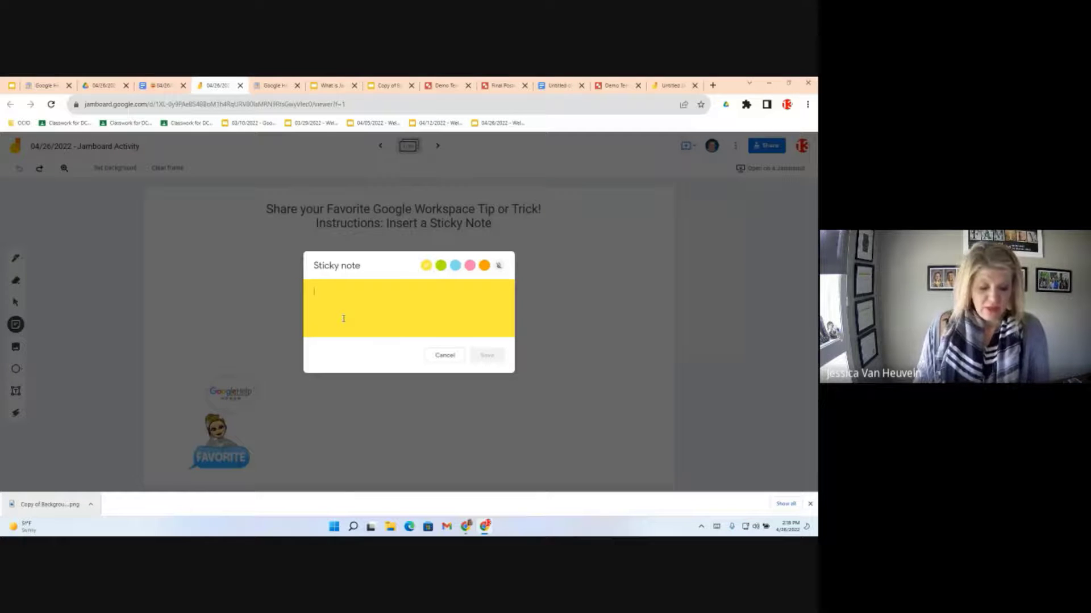
type("Tip")
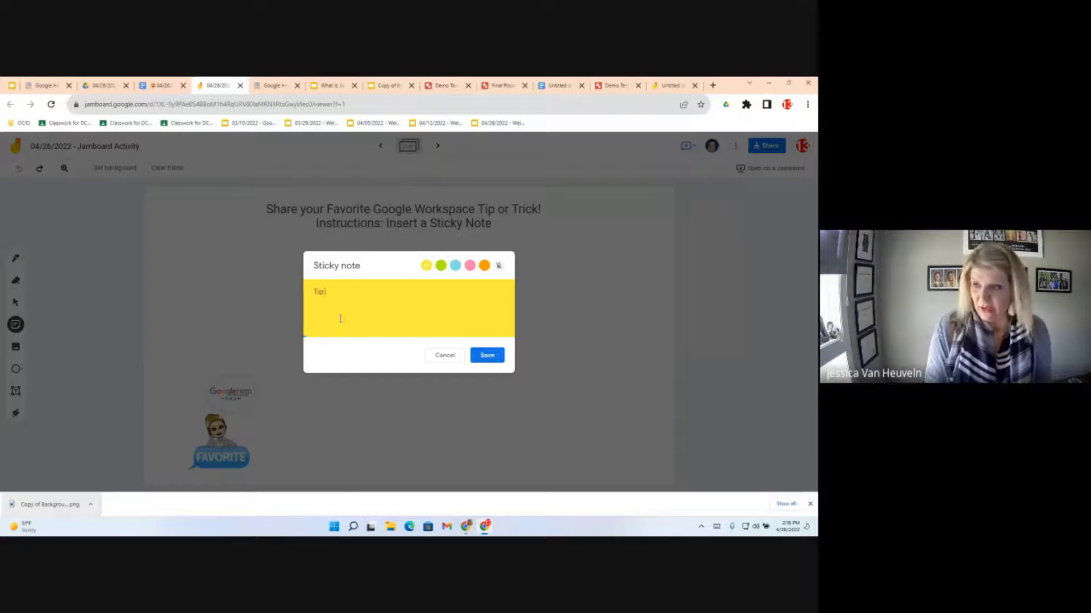
type("One")
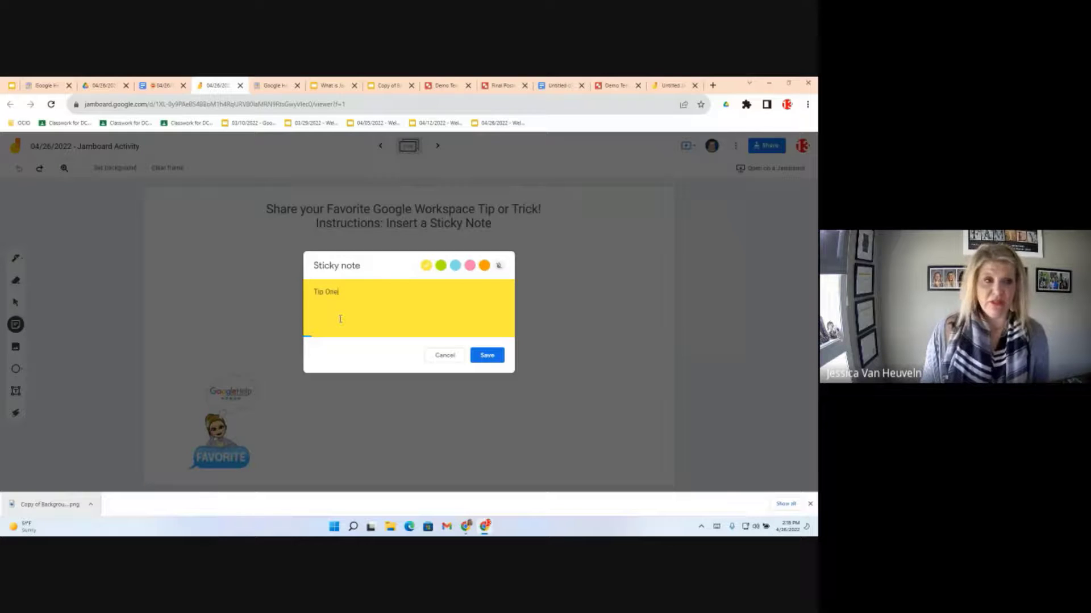
left_click(486, 355)
type("T")
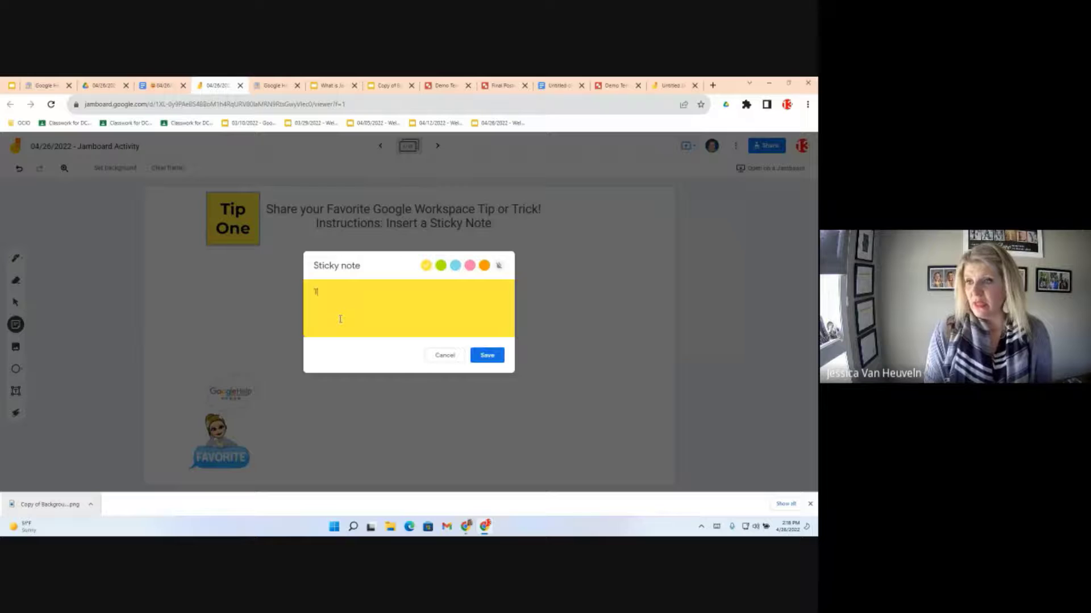
type("Reo")
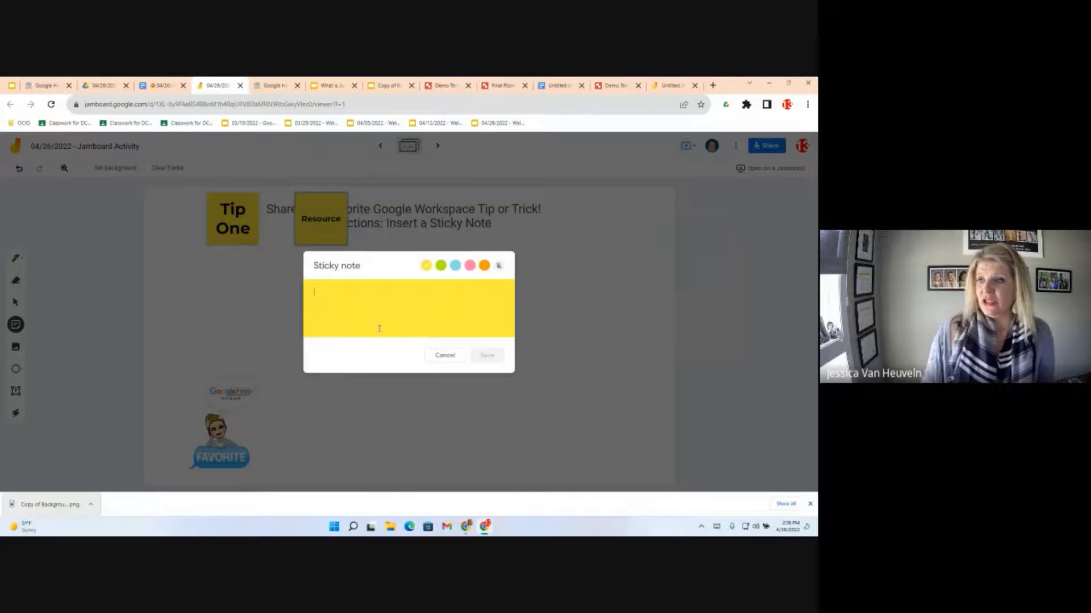
left_click(441, 265)
type("HI")
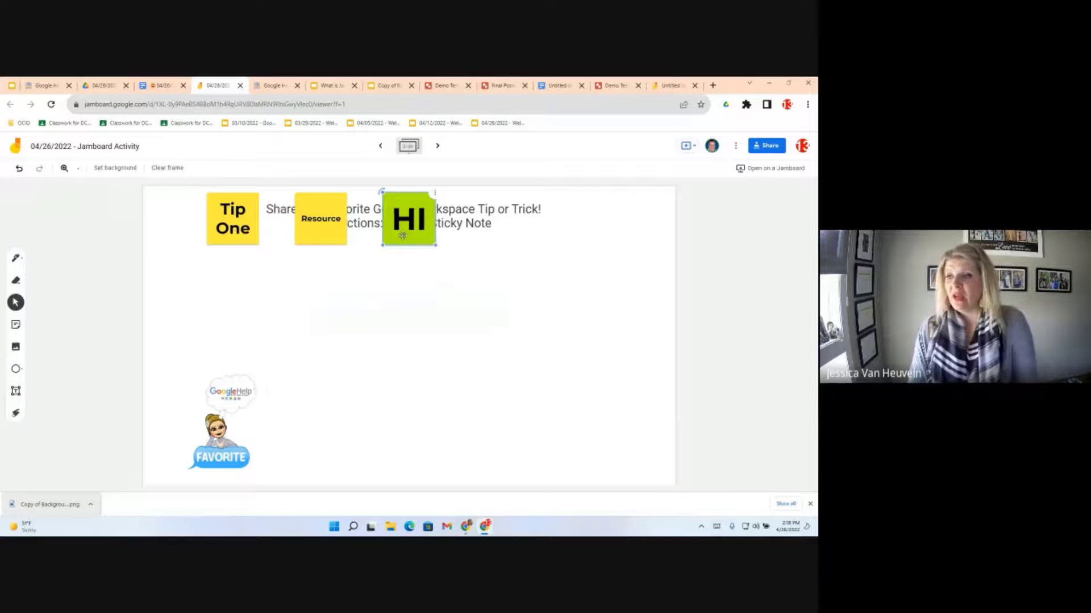
Step: Move the HI note to the frame's right side and the Resource note near the bottom
left_click_drag(409, 219, 637, 353)
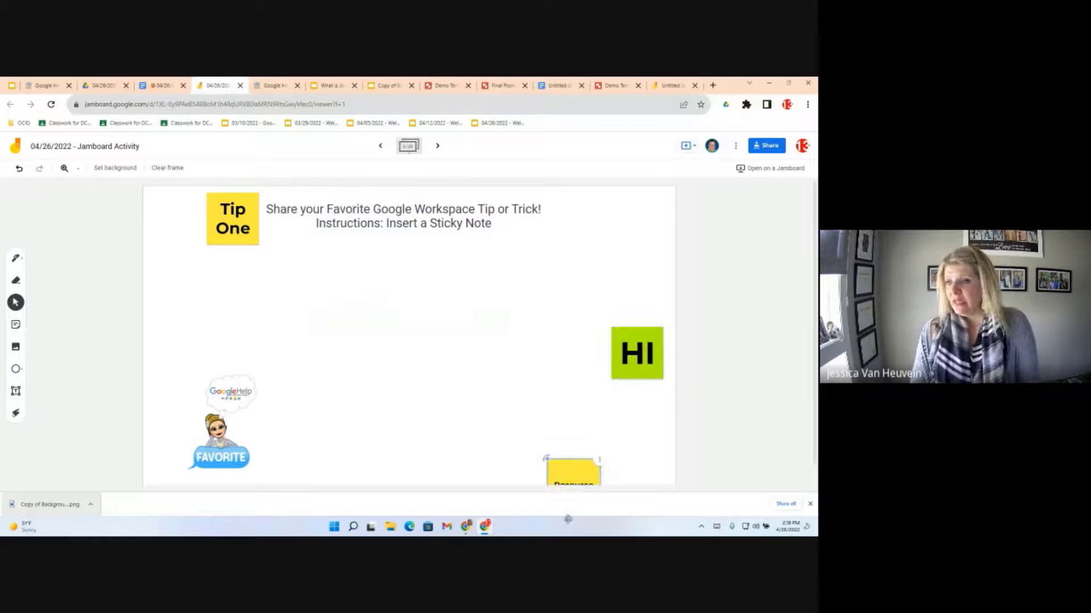
left_click_drag(572, 473, 544, 449)
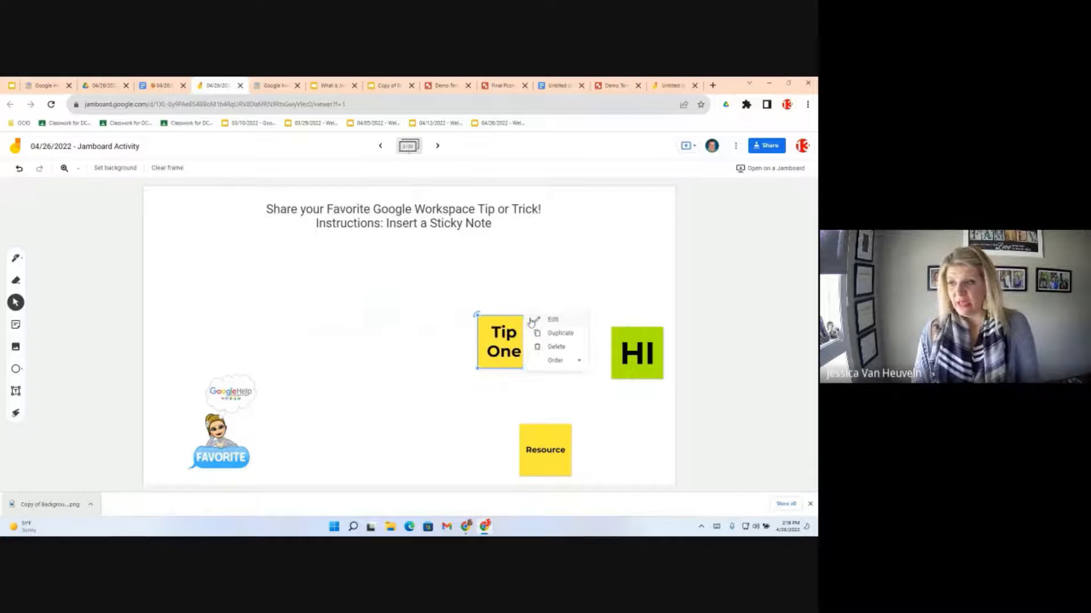
left_click(512, 283)
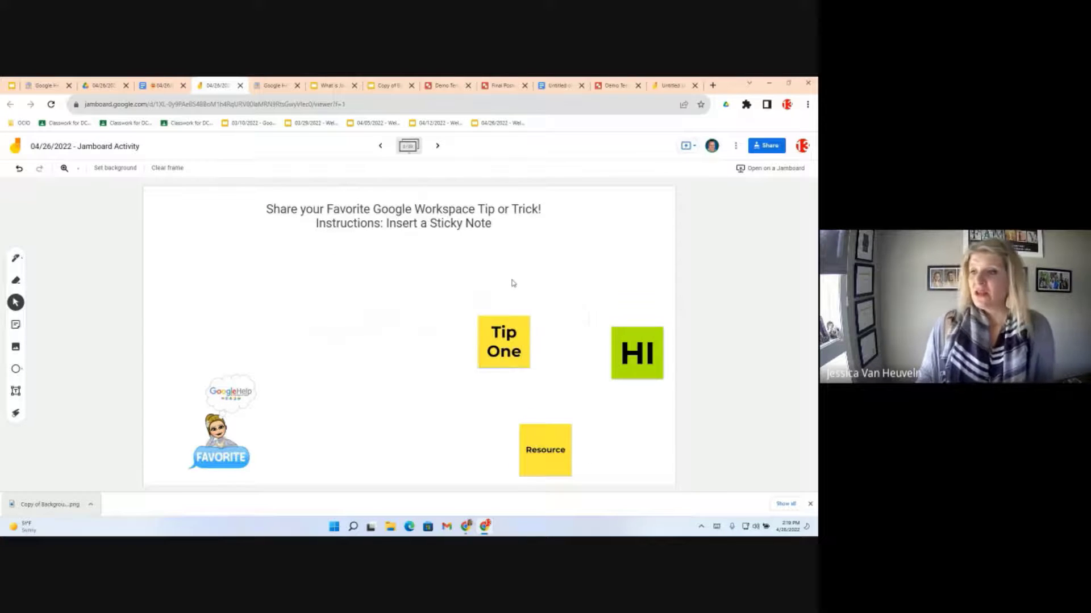
left_click(503, 342)
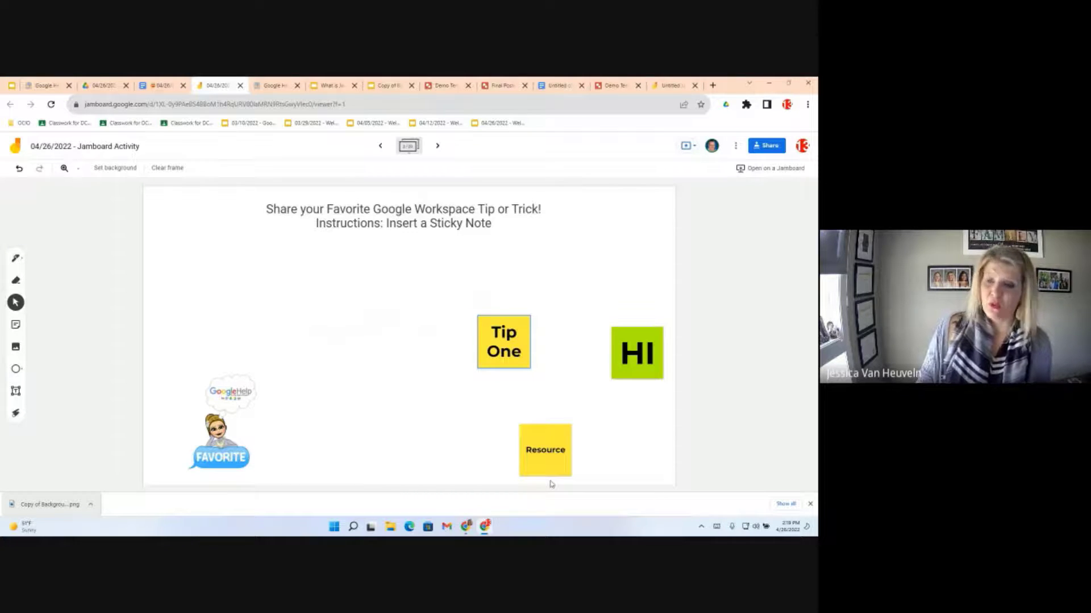
Step: Duplicate the Tip One sticky note and place the copy to the lower left of the original
left_click(504, 342)
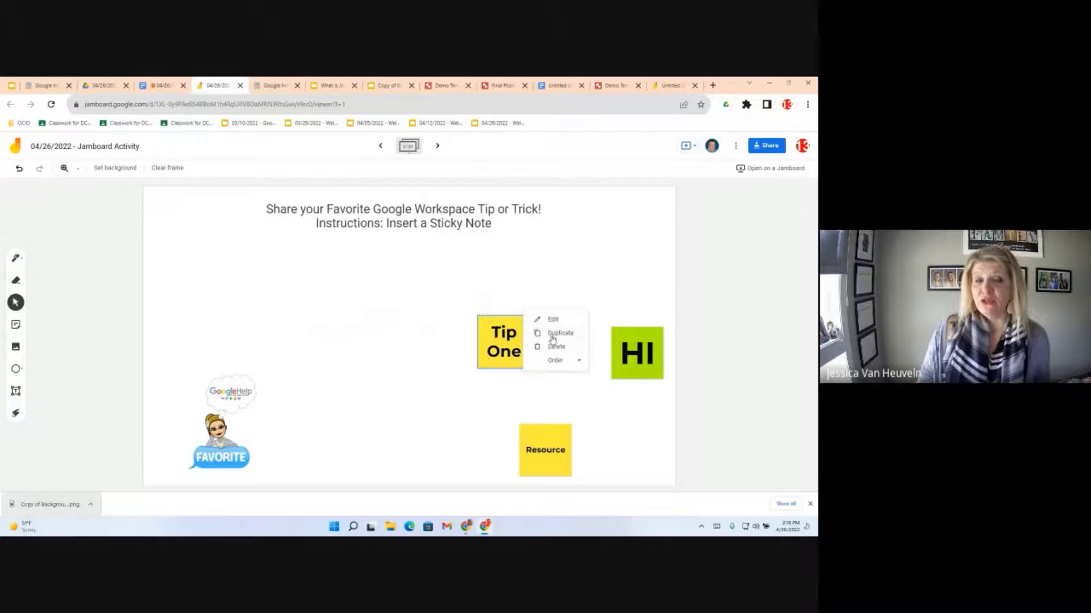
left_click(560, 333)
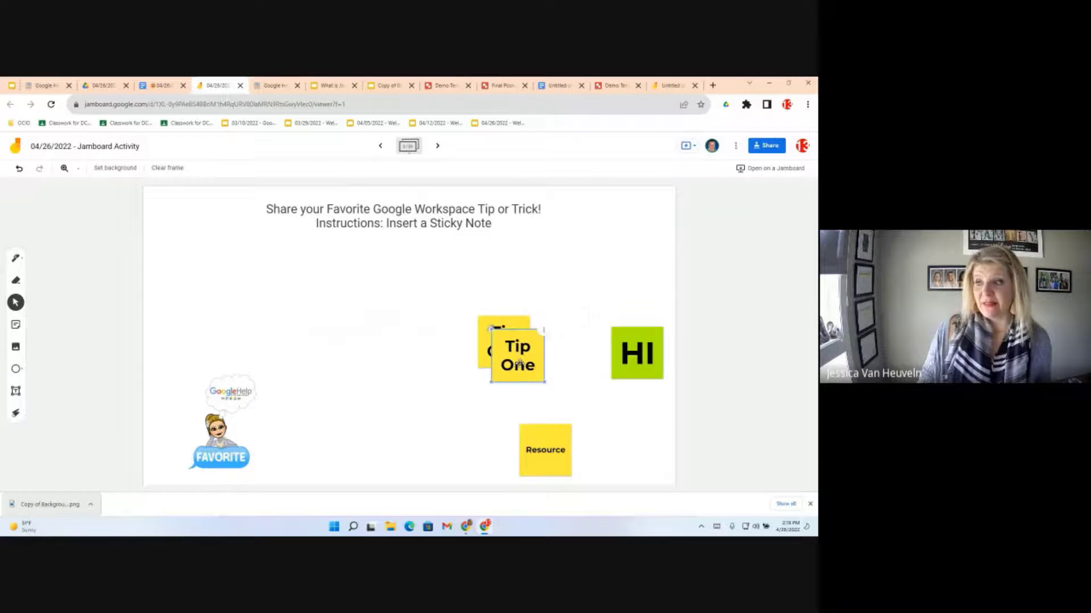
left_click_drag(514, 351, 423, 368)
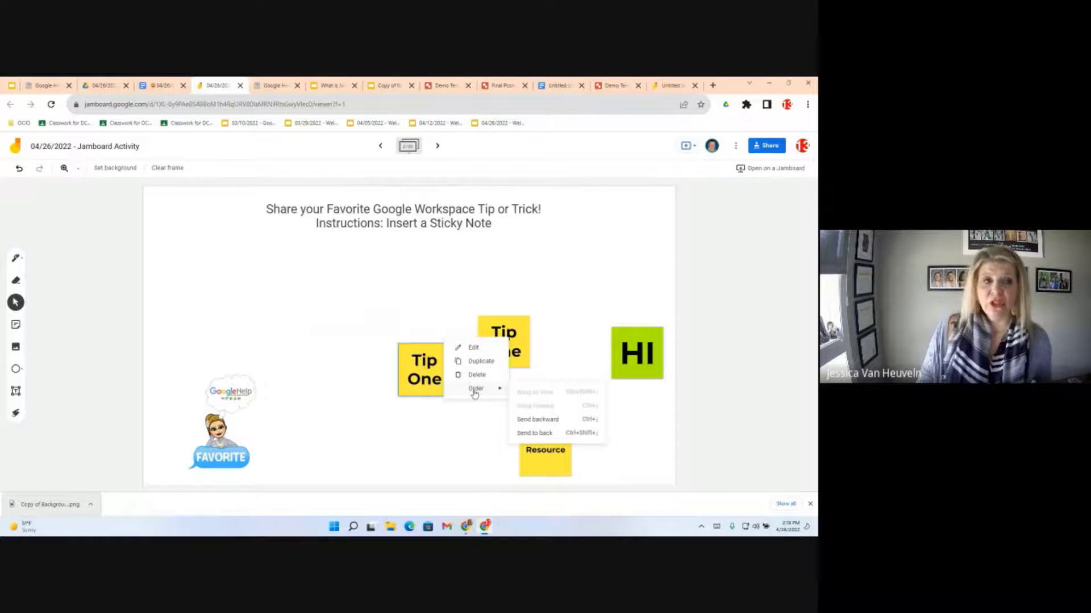
left_click(535, 433)
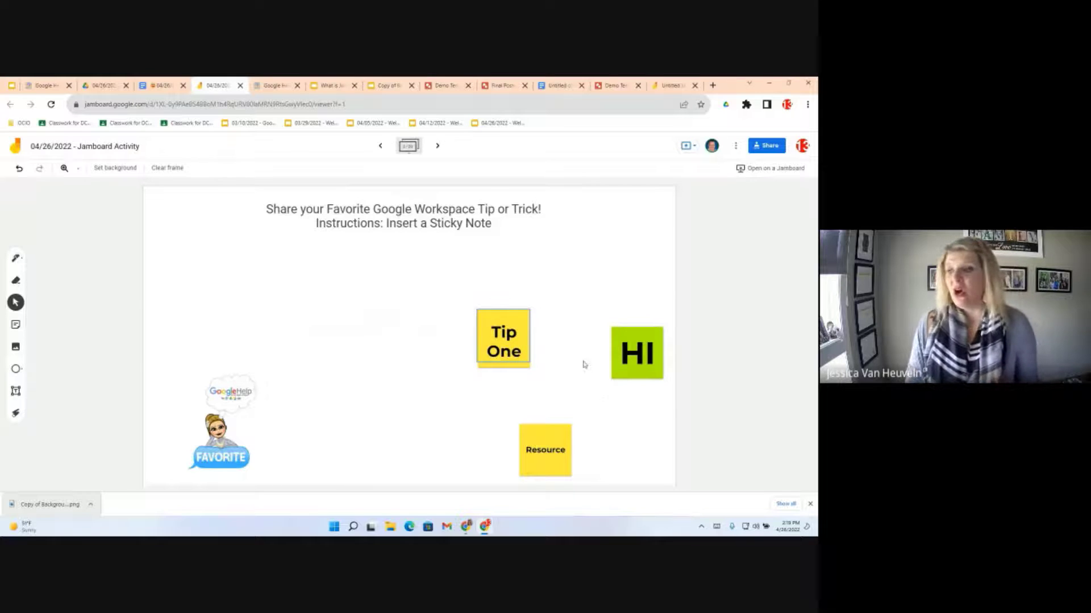
right_click(502, 338)
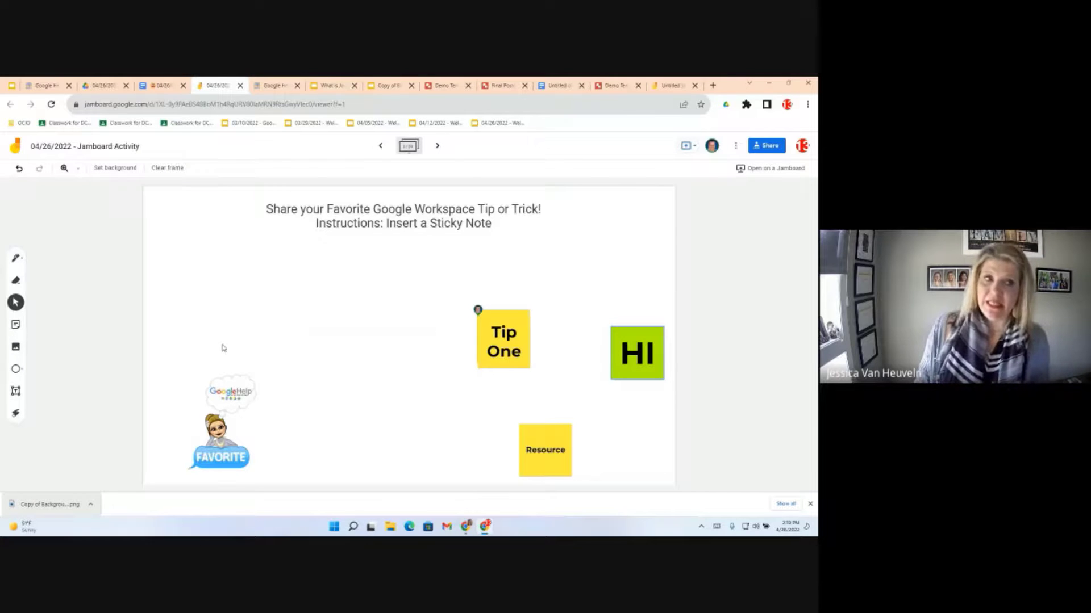
left_click_drag(504, 337, 514, 348)
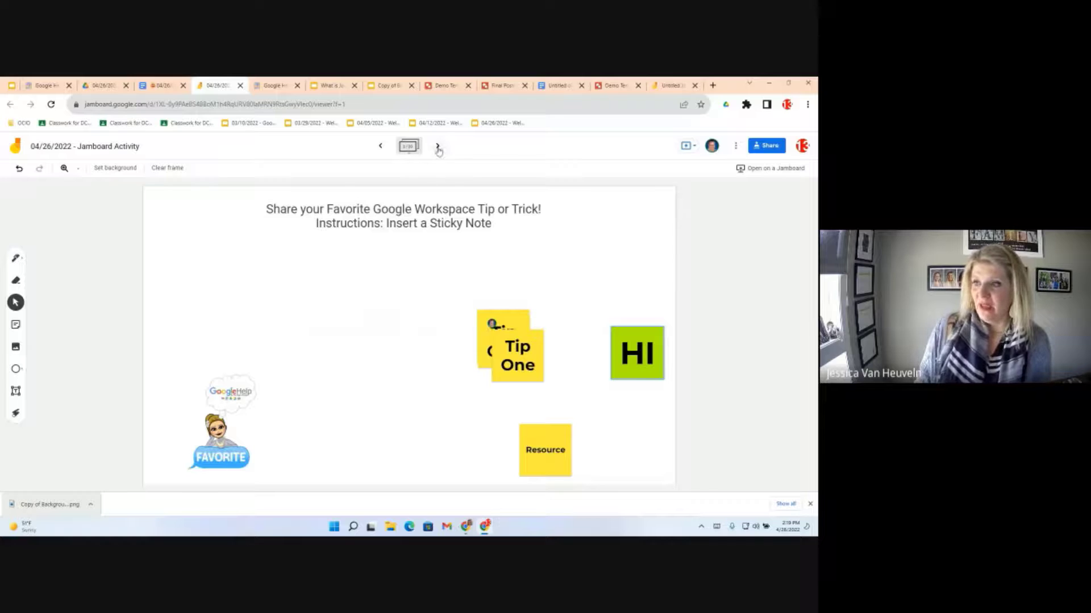
left_click_drag(515, 345, 406, 376)
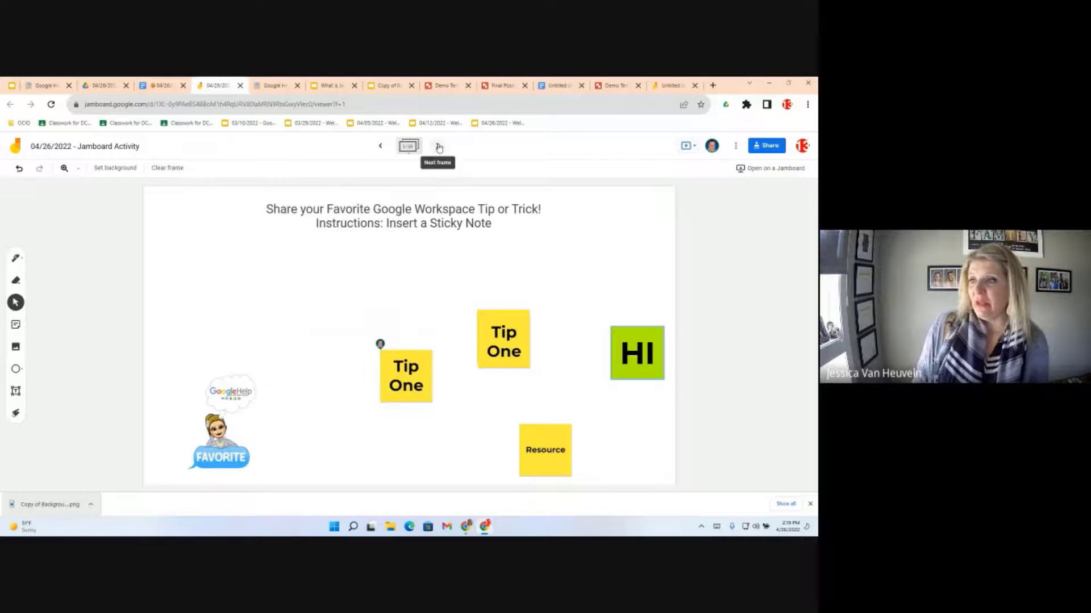
Step: Advance to the vacation-spot frame and start adding an image to it
left_click(438, 145)
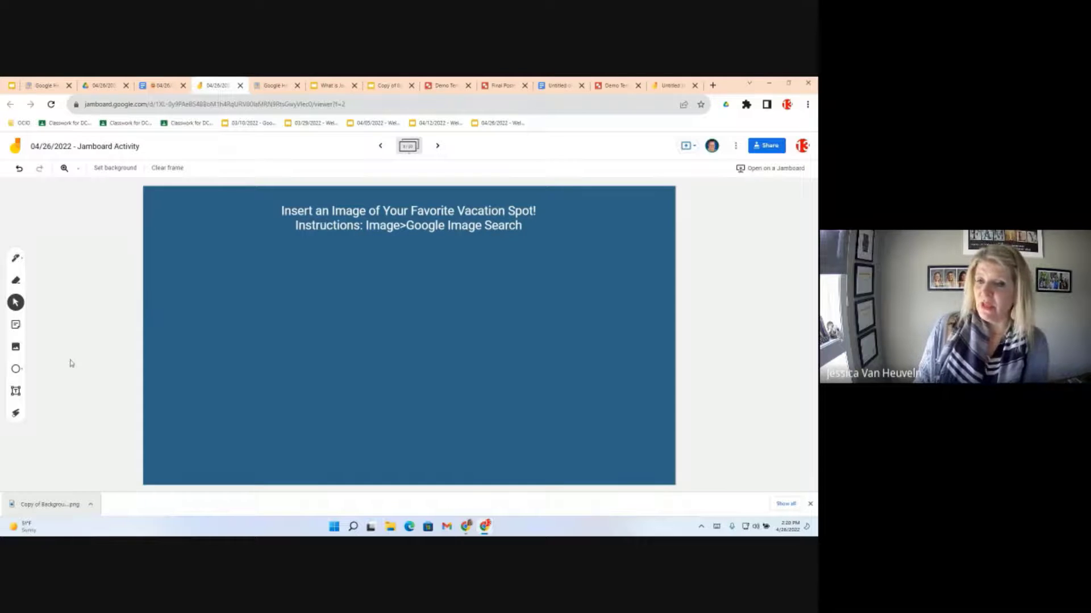
mouse_move(14, 346)
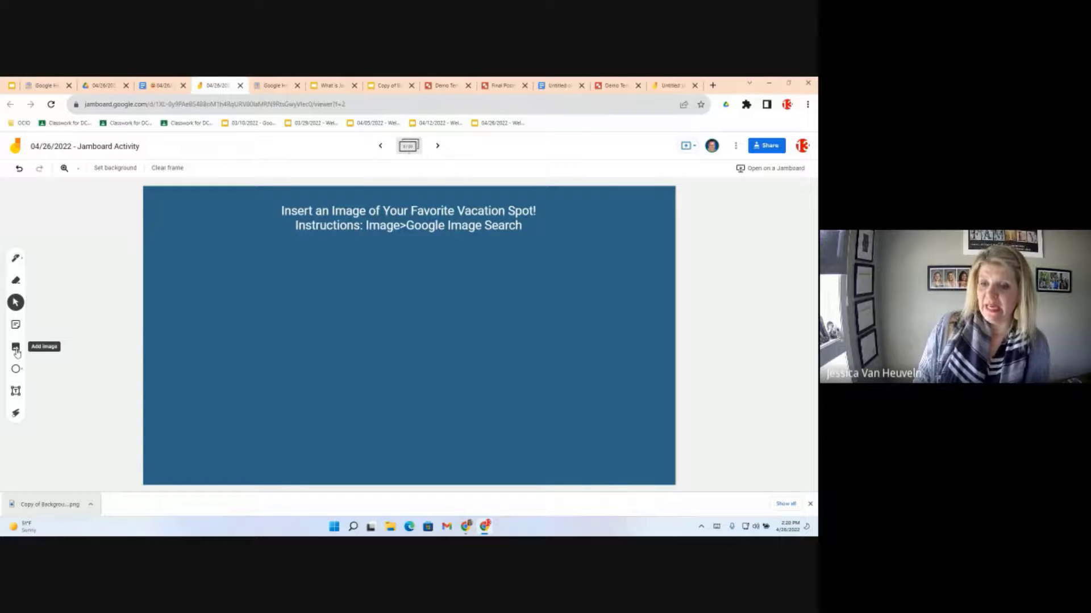
left_click(16, 347)
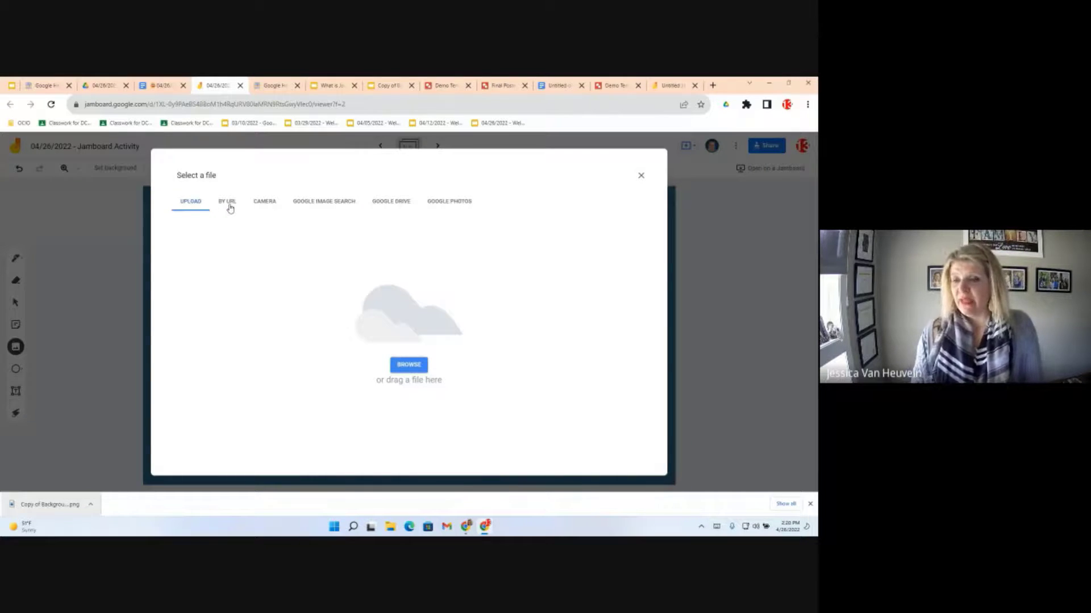
mouse_move(289, 205)
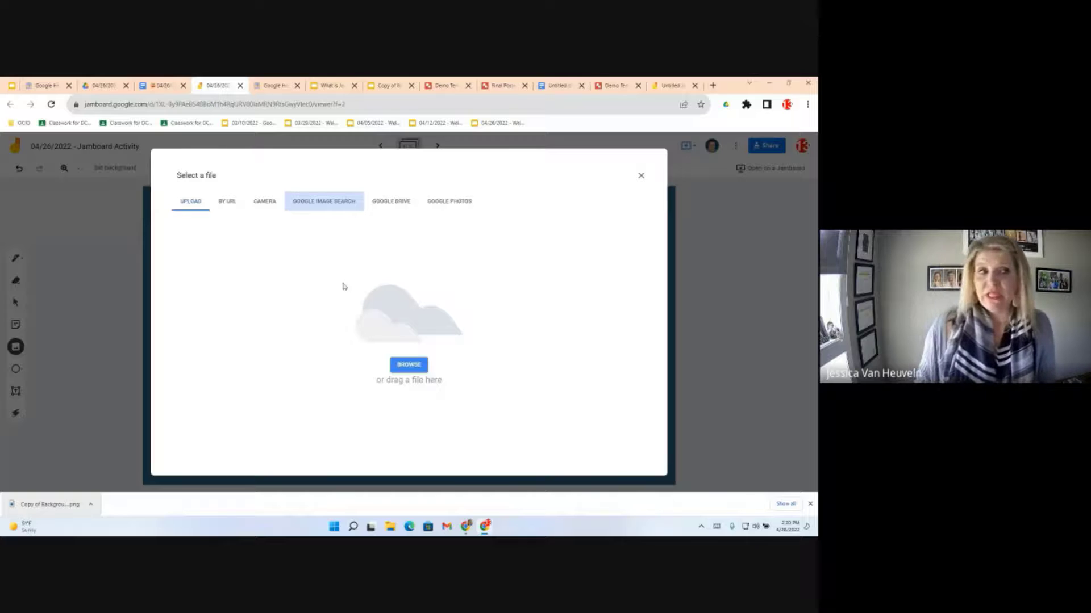
Step: Search Google Images for mountains and insert a mountain landscape picture
left_click(322, 201)
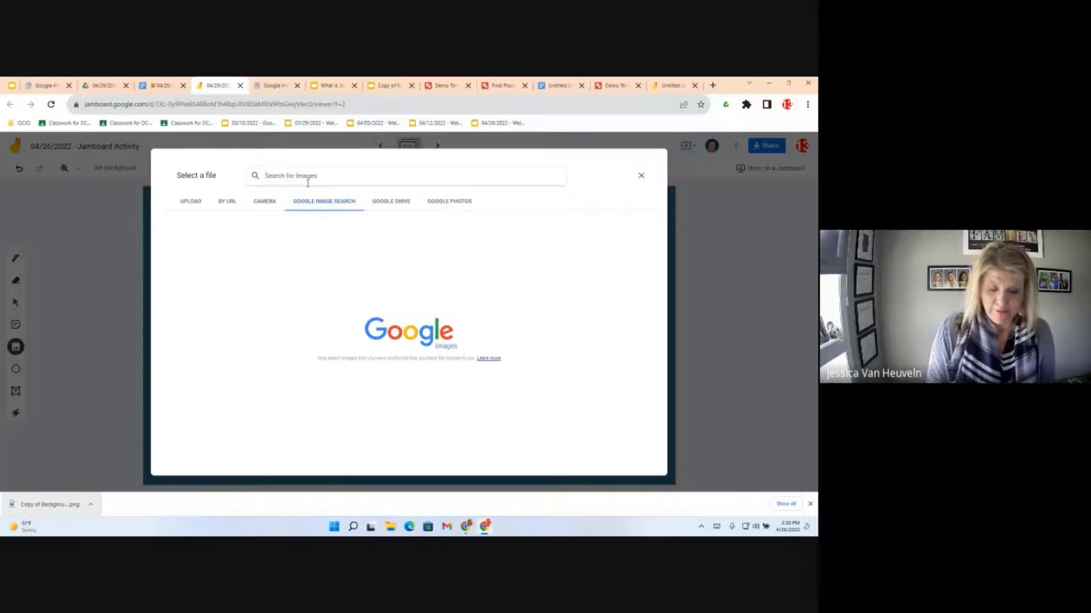
type("moutai")
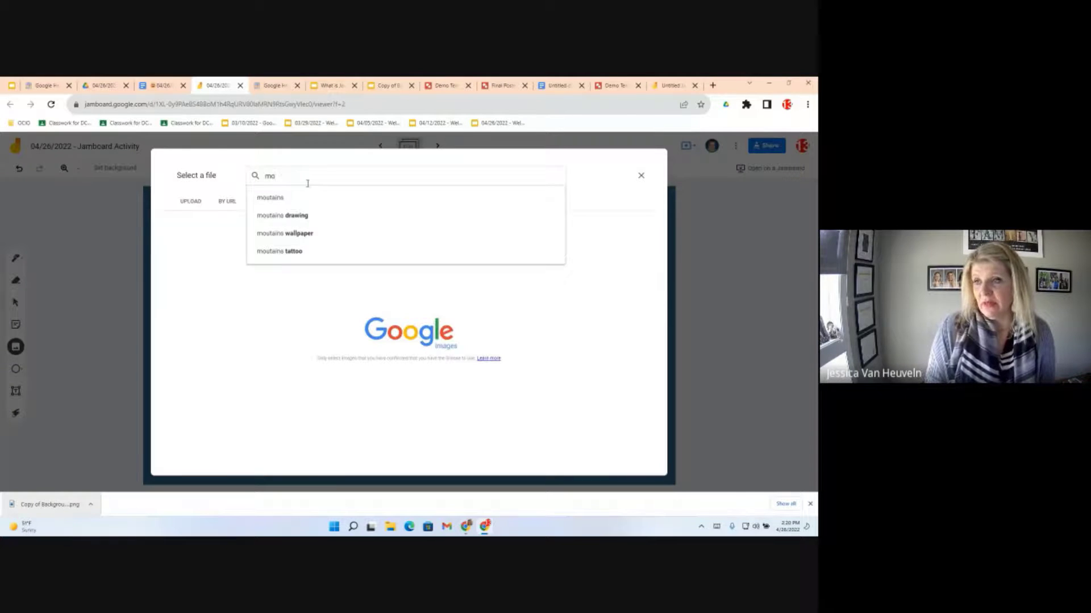
left_click(270, 198)
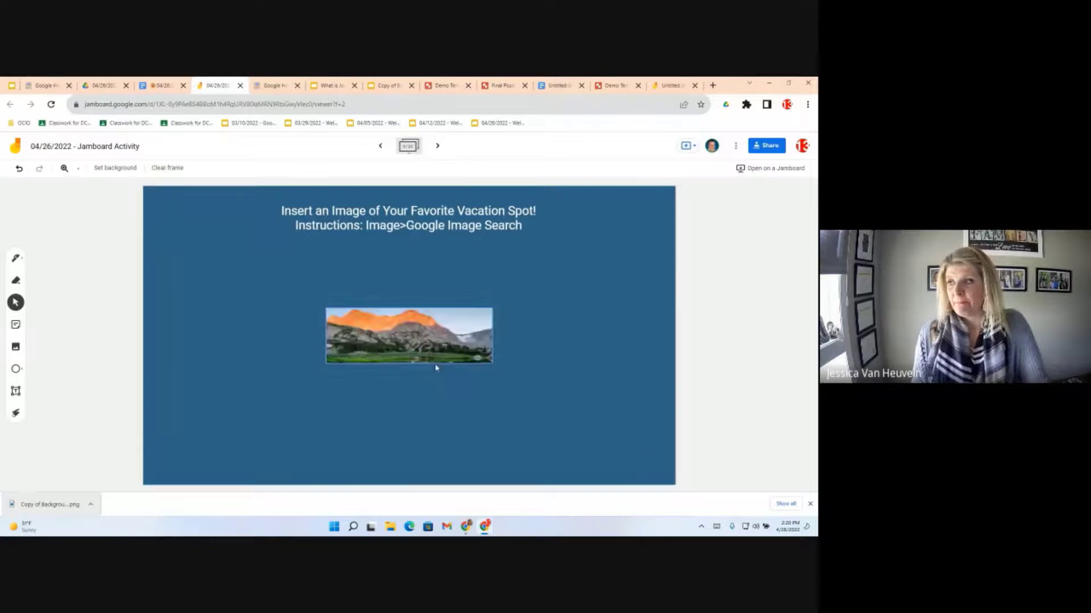
Step: Move the mountain picture to the frame's upper left and bring up its options
left_click(408, 335)
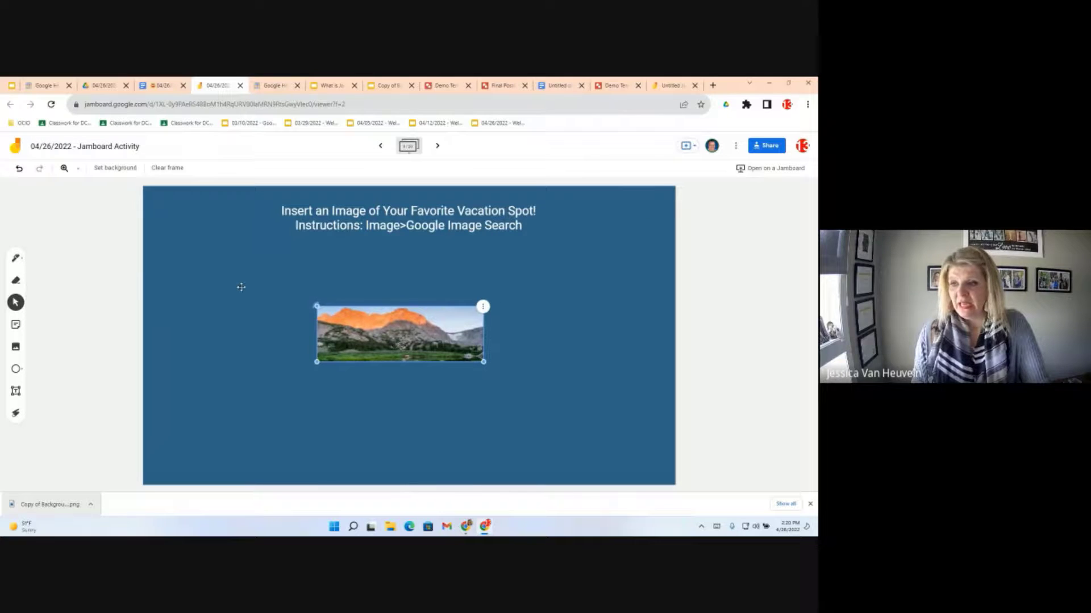
left_click_drag(400, 334, 236, 272)
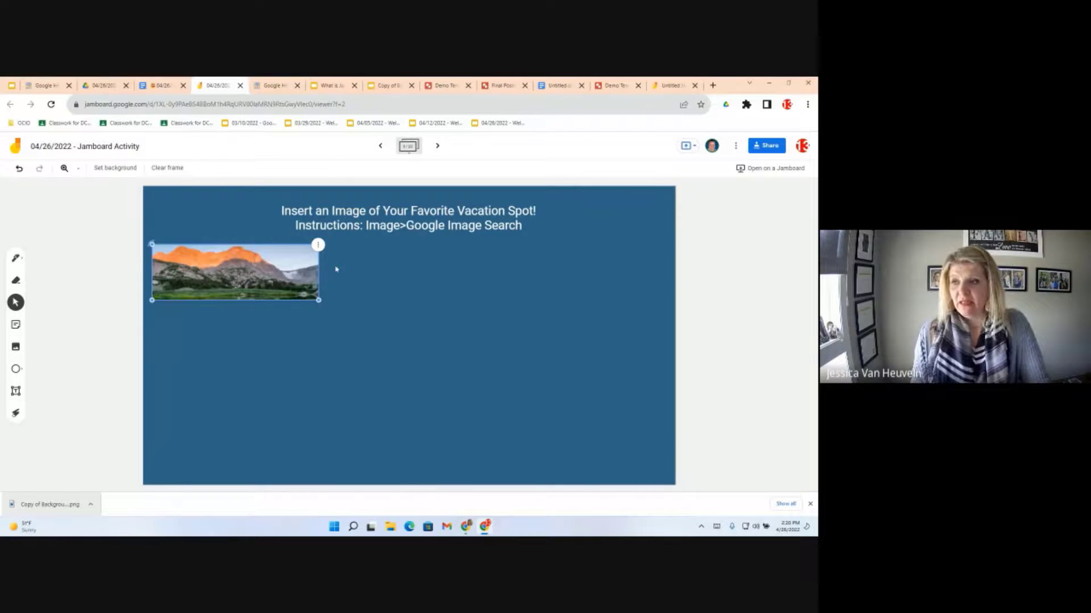
right_click(235, 271)
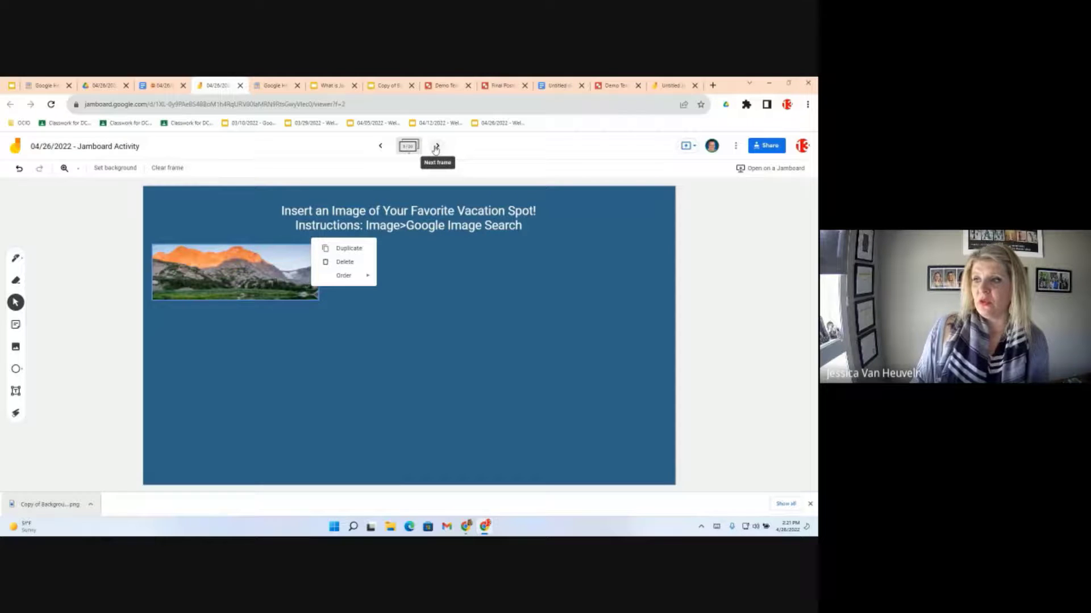
Step: On the Sign Your Name frame, choose a pen style and draw a signature
left_click(436, 146)
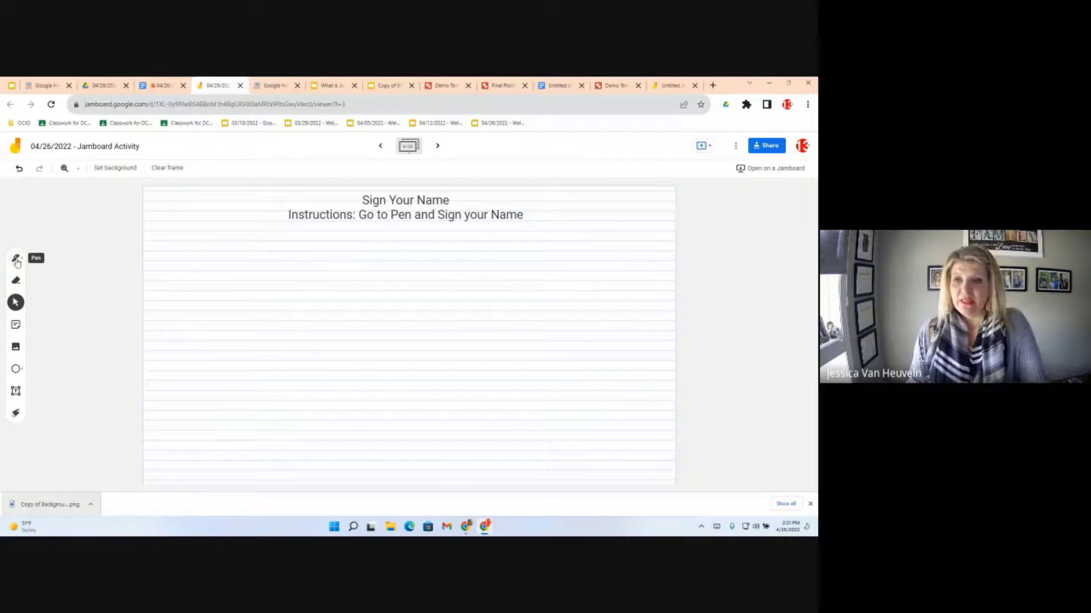
left_click(16, 257)
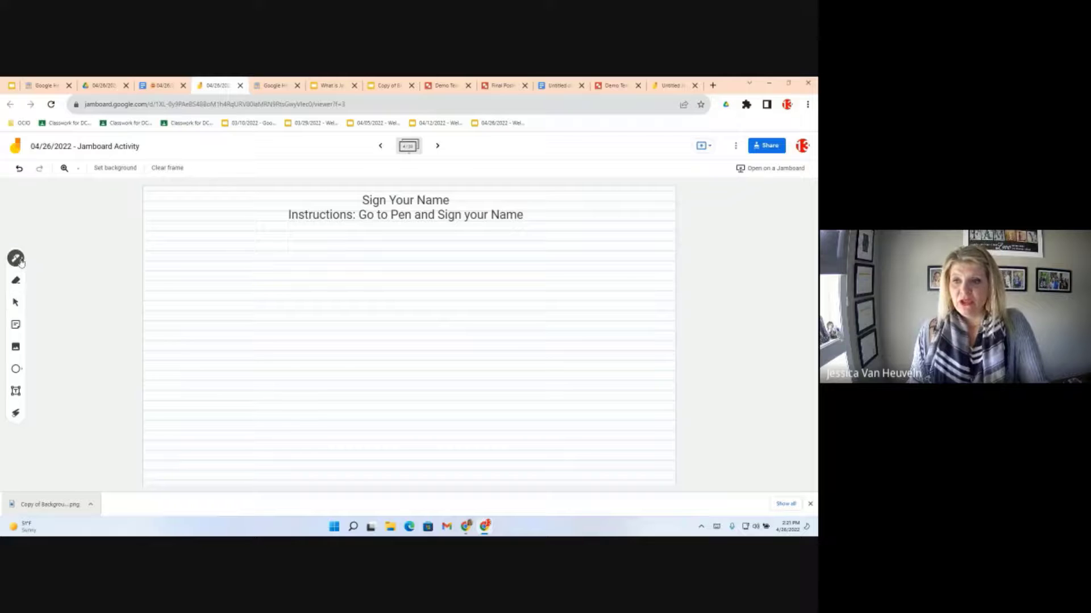
left_click(16, 258)
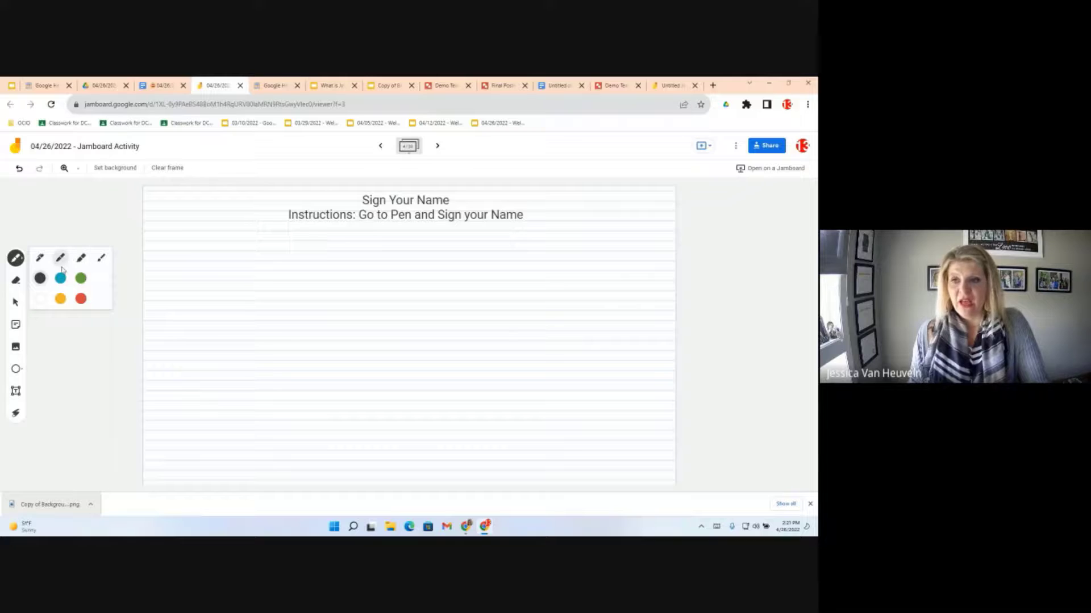
left_click(187, 323)
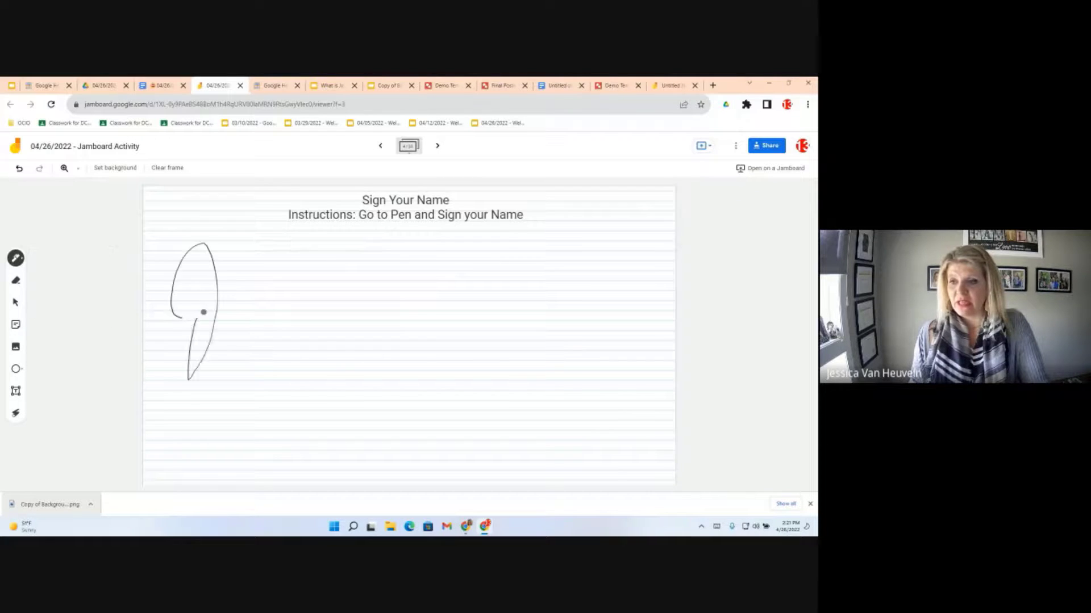
left_click_drag(209, 311, 420, 373)
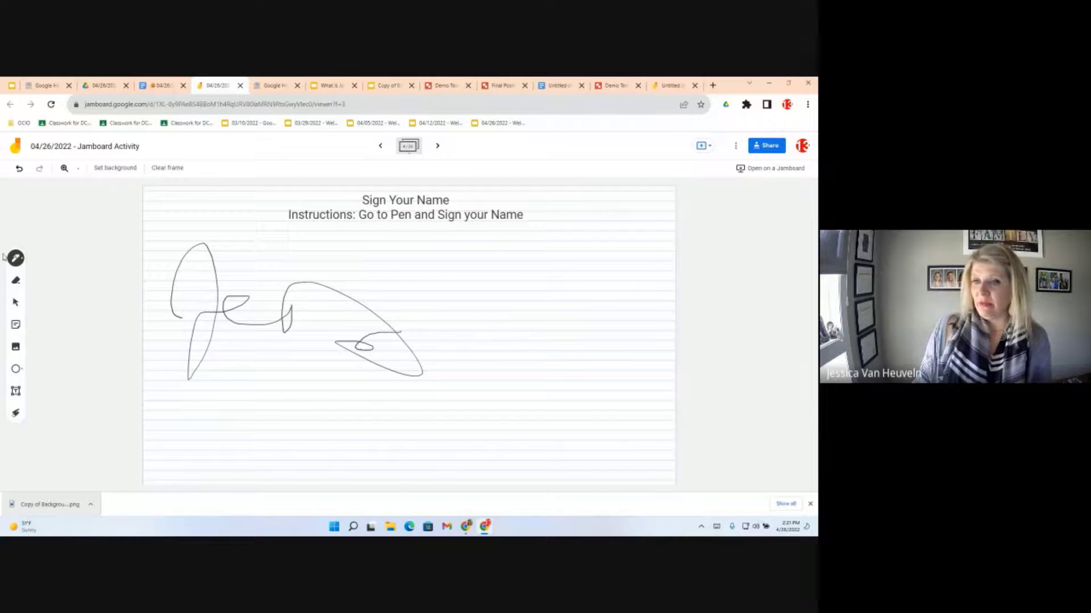
Step: Erase the drawn signature so the lined frame is blank again
left_click(15, 258)
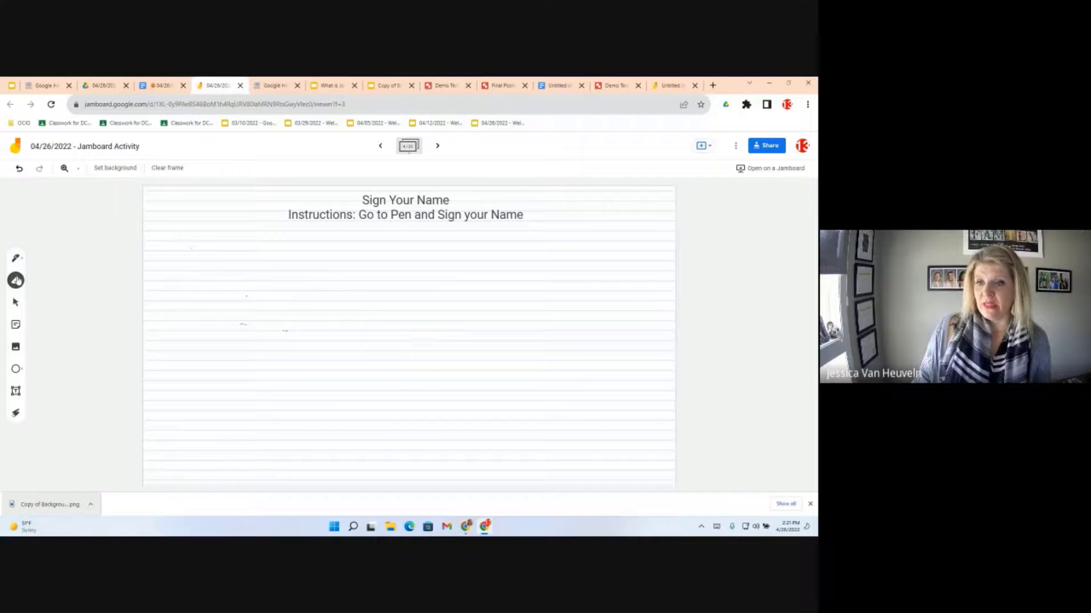
left_click(15, 280)
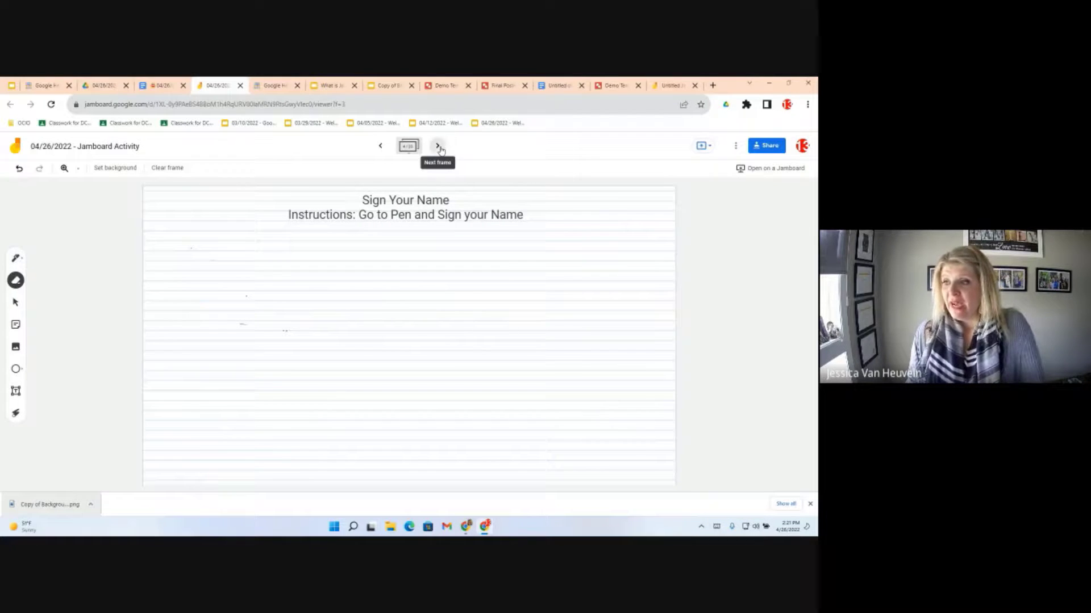
Step: Place the copied smiley face on the Calendar icon, then advance to the Task List frame
left_click(438, 146)
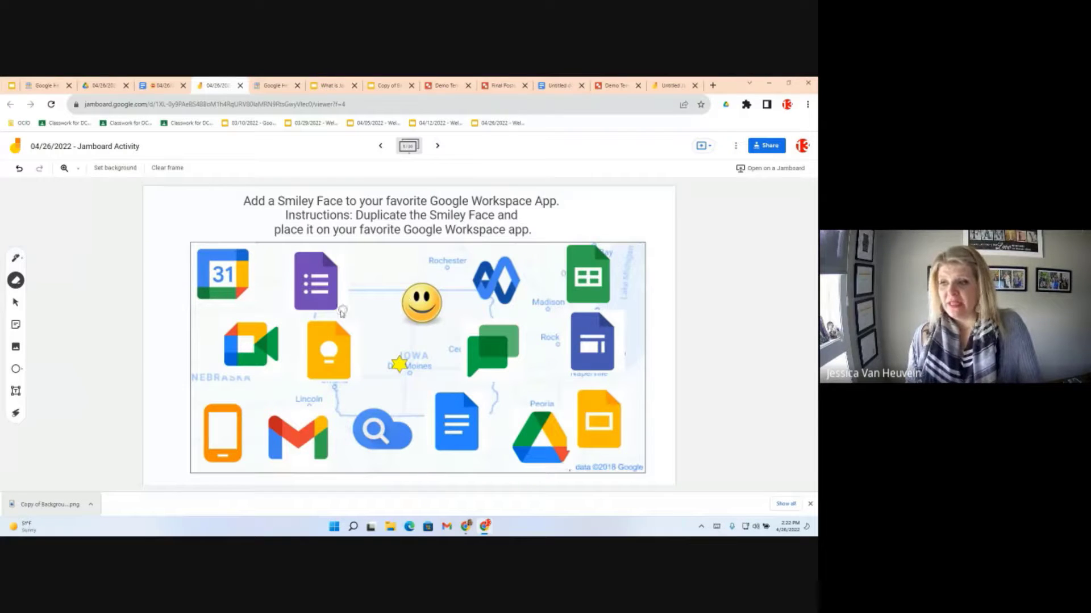
mouse_move(15, 346)
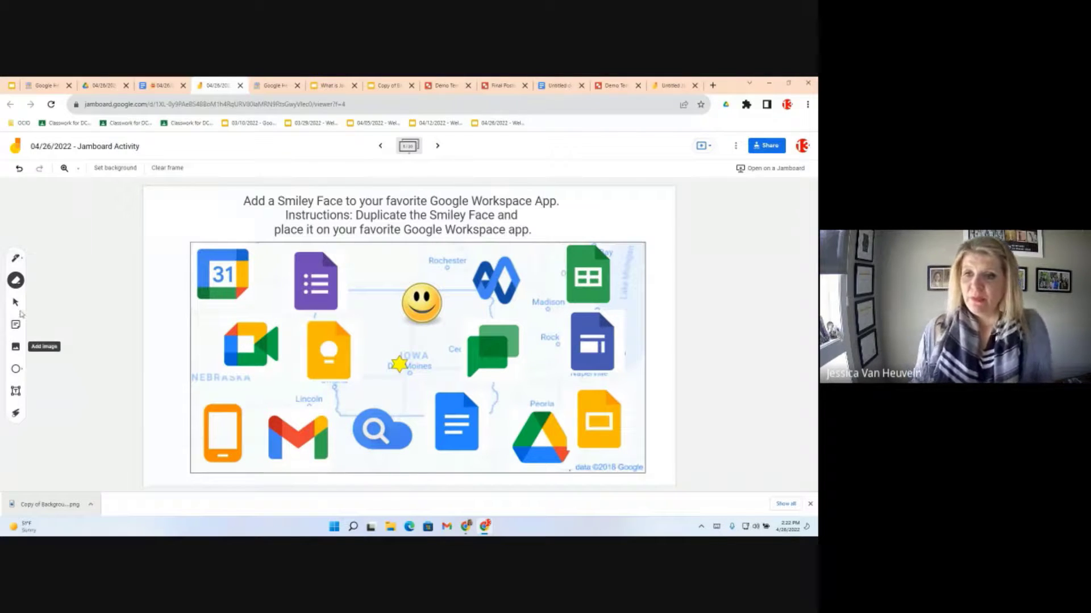
mouse_move(14, 302)
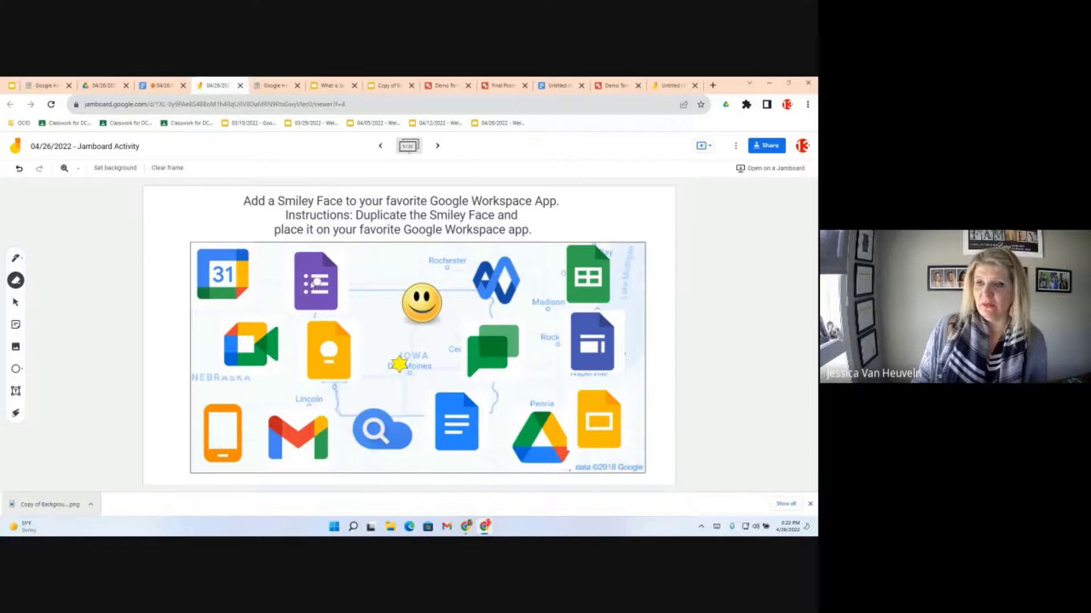
mouse_move(15, 302)
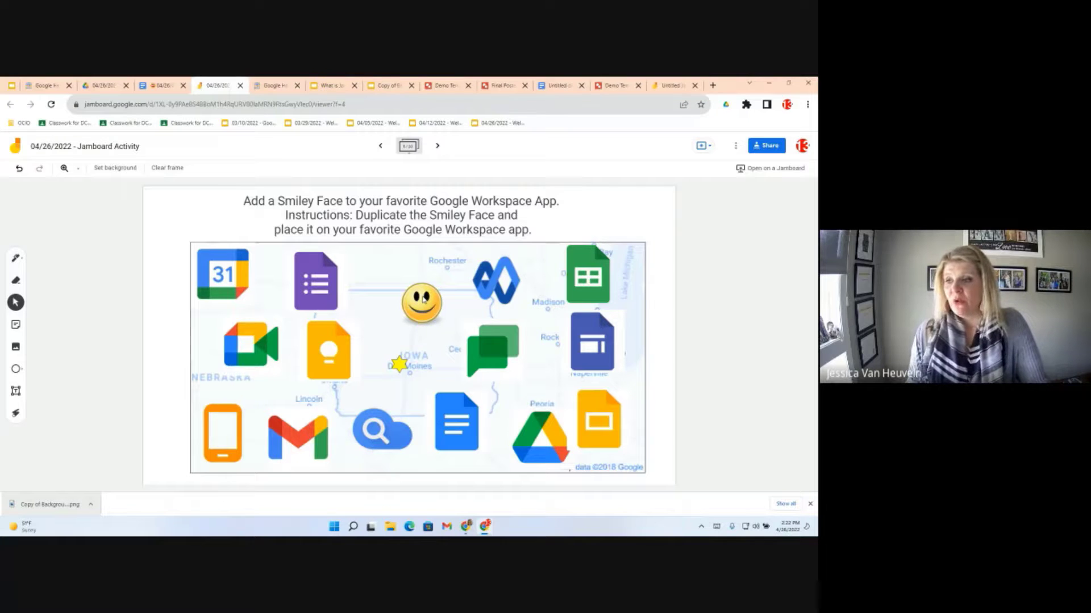
left_click(420, 302)
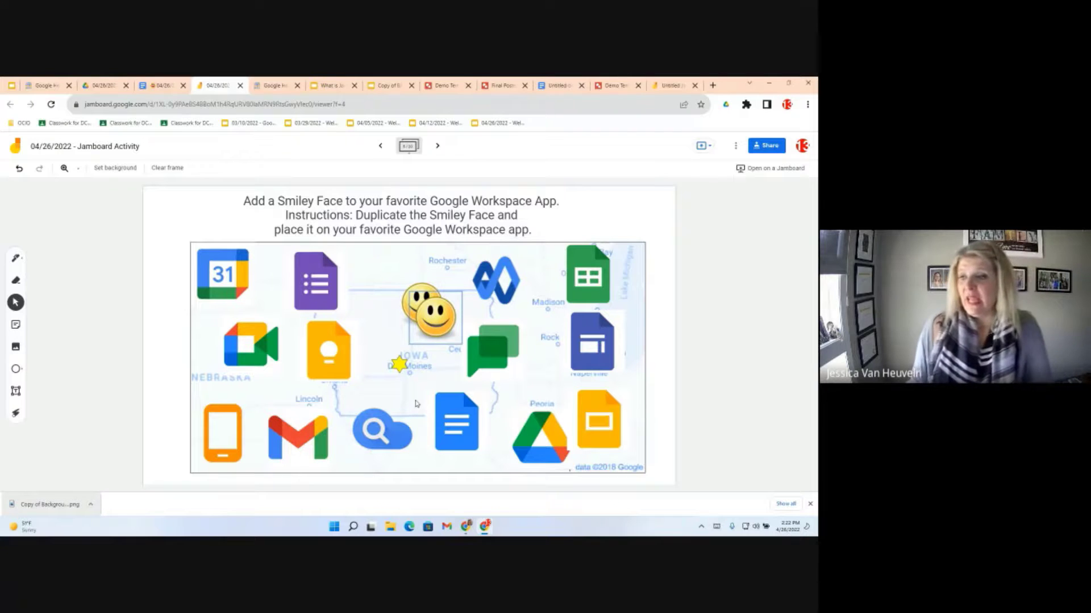
left_click_drag(429, 313, 222, 275)
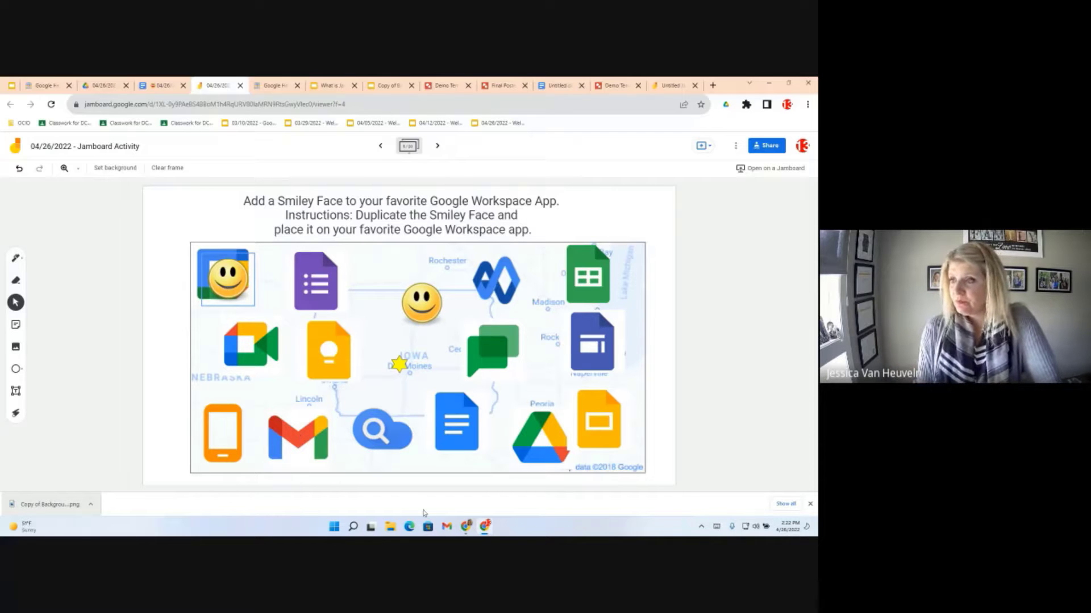
left_click(436, 145)
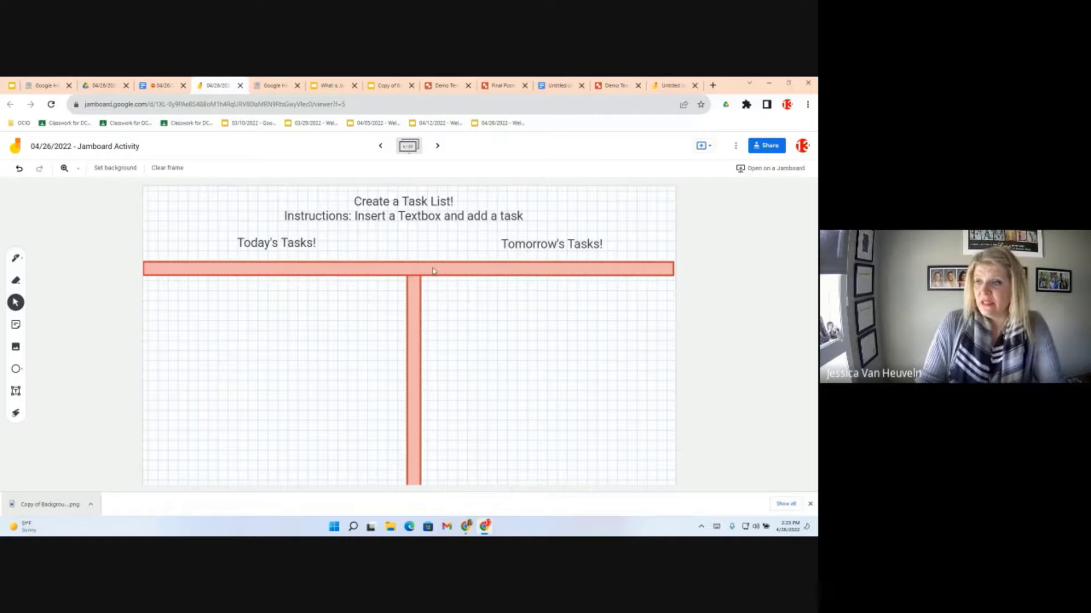
Step: Inspect the T-chart lines by selecting and deselecting them
left_click(413, 376)
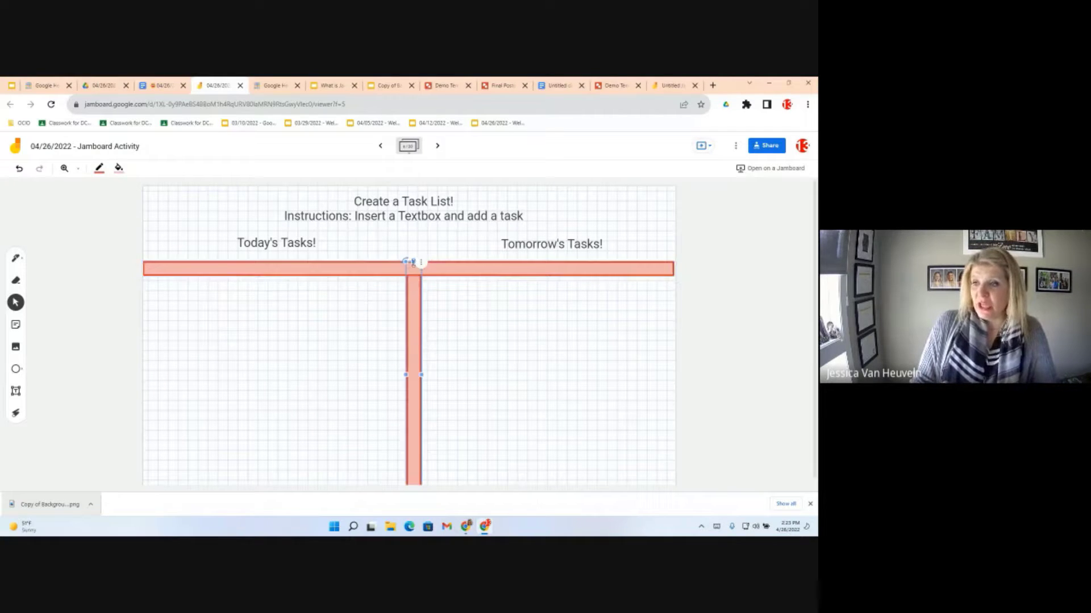
left_click(433, 421)
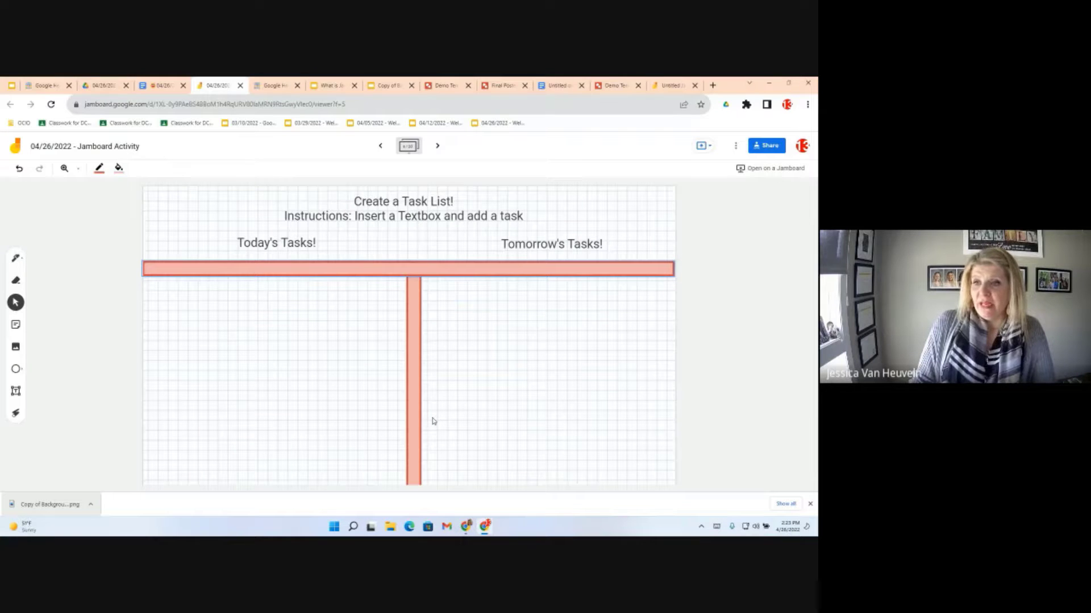
left_click(404, 268)
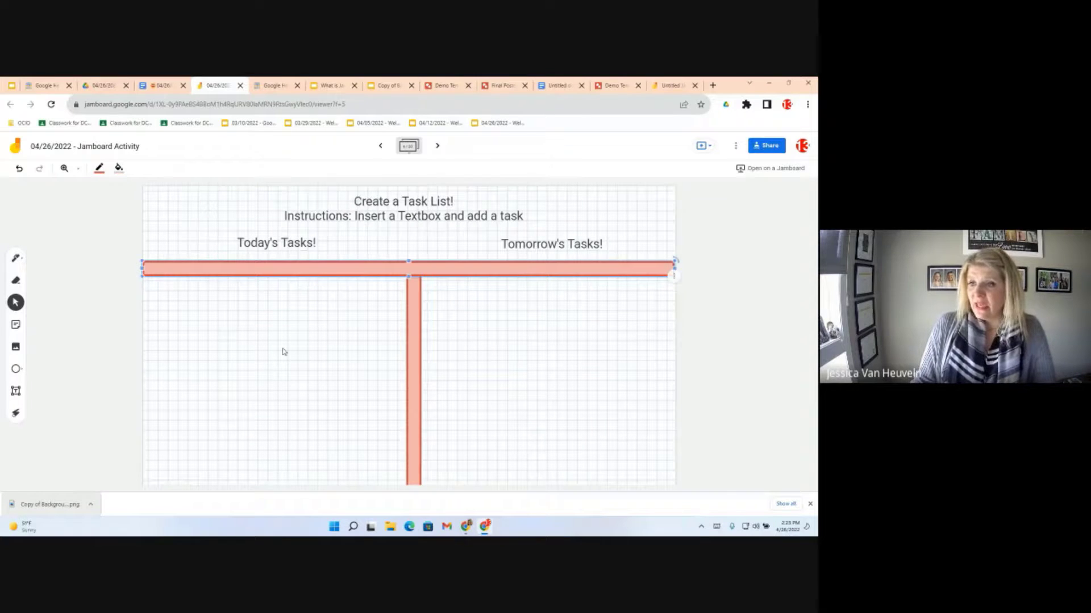
left_click(282, 351)
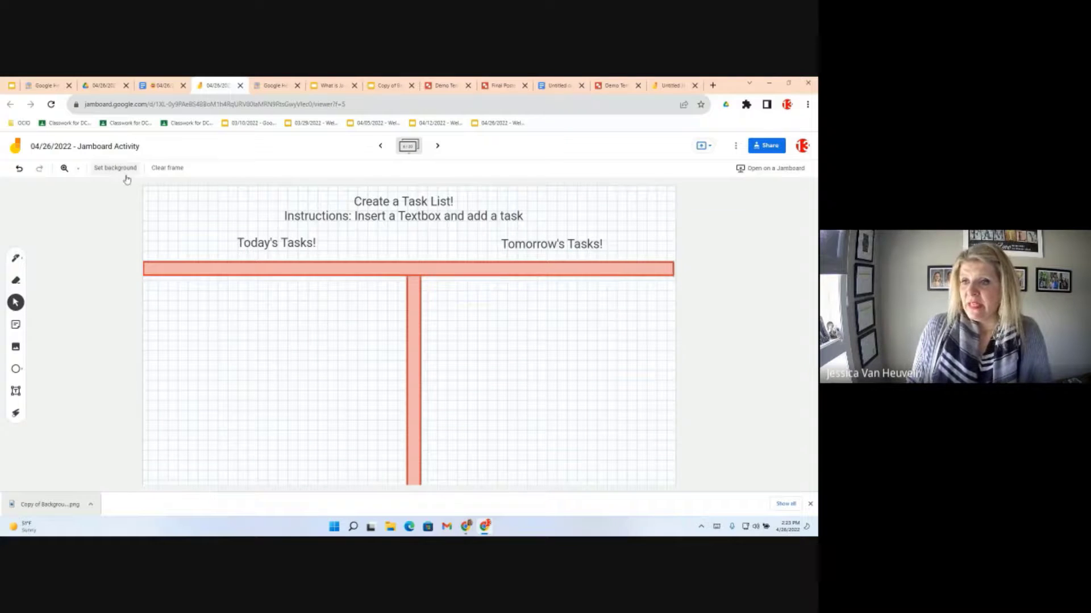
left_click(115, 168)
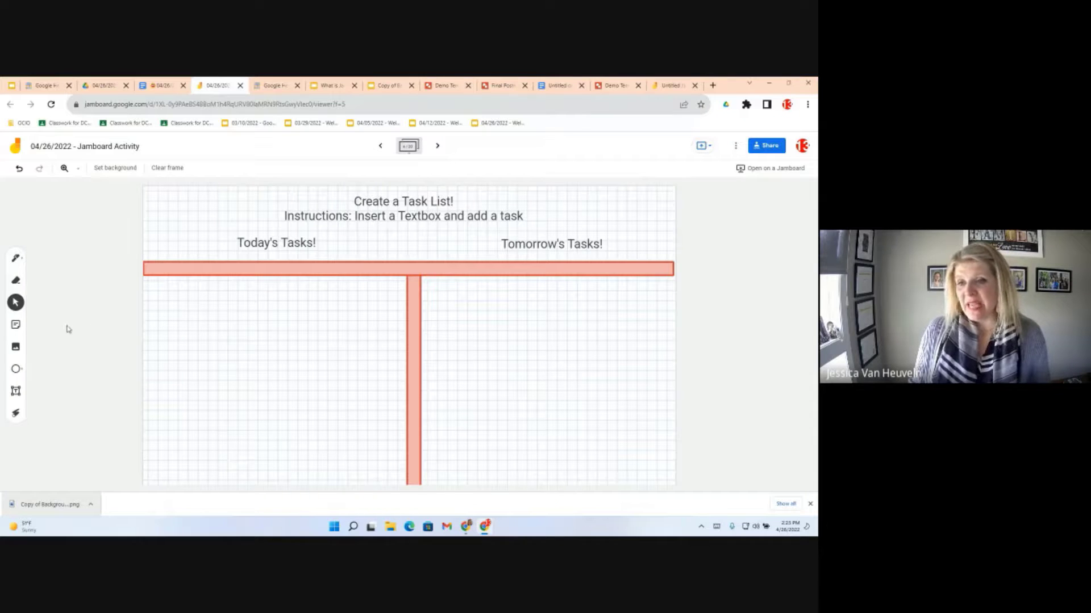
mouse_move(15, 391)
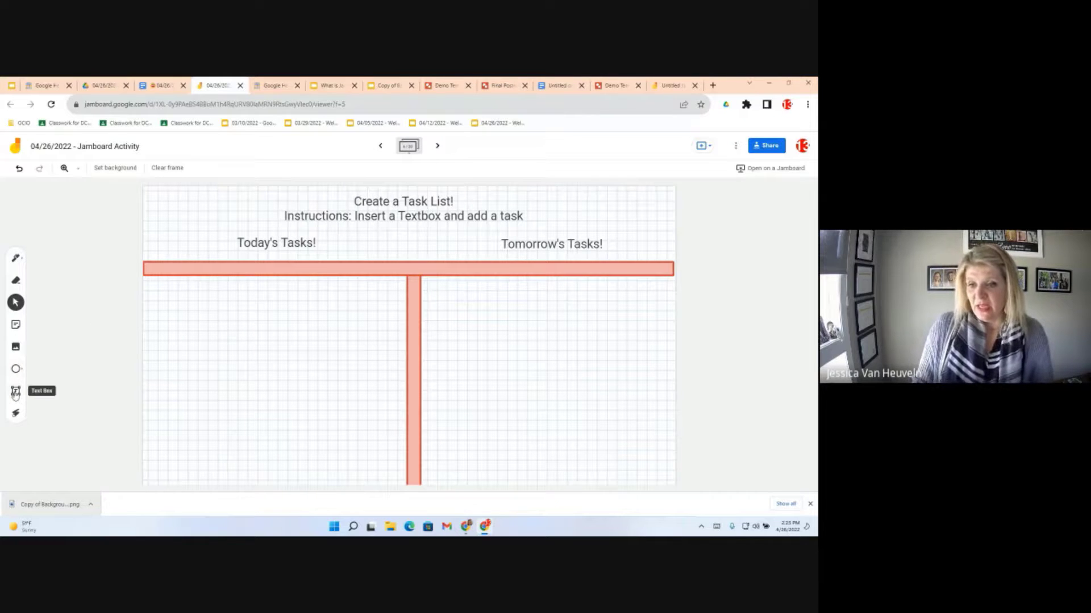
Step: Add a text box under Today's Tasks reading 'Get groceries and go track Meet'
left_click(15, 390)
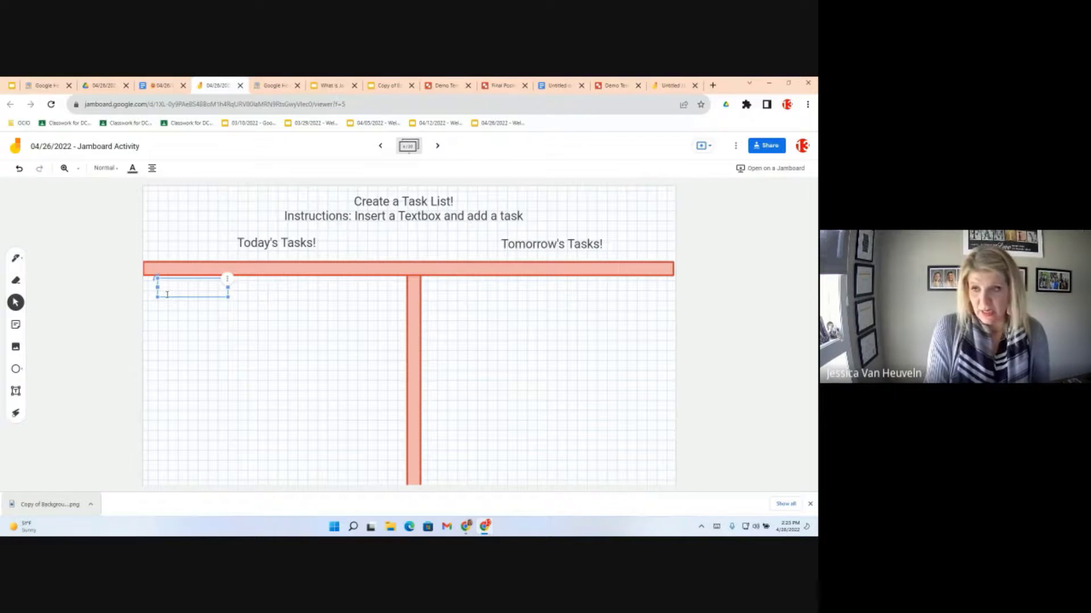
type("Get groceries and go track Meet")
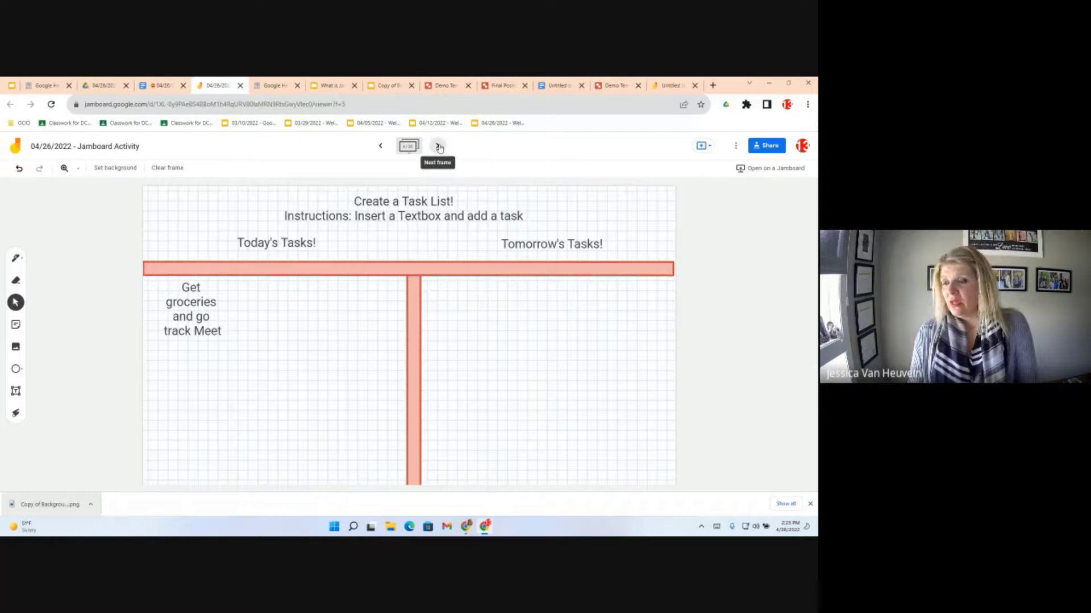
Step: On the first-time-using-Jamboard frame, duplicate the checkmark at the top
left_click(437, 146)
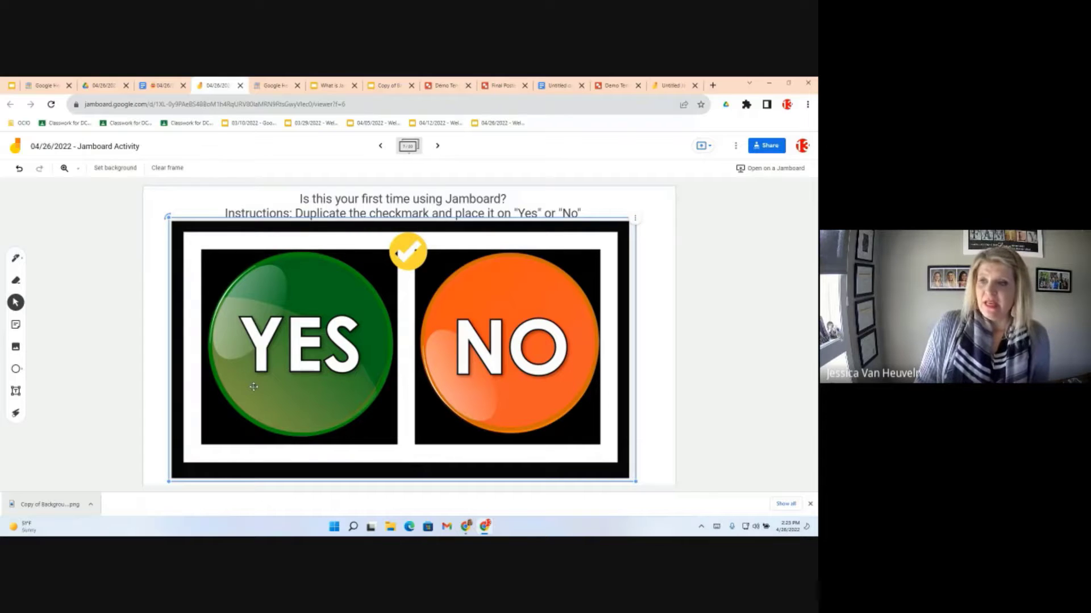
mouse_move(413, 284)
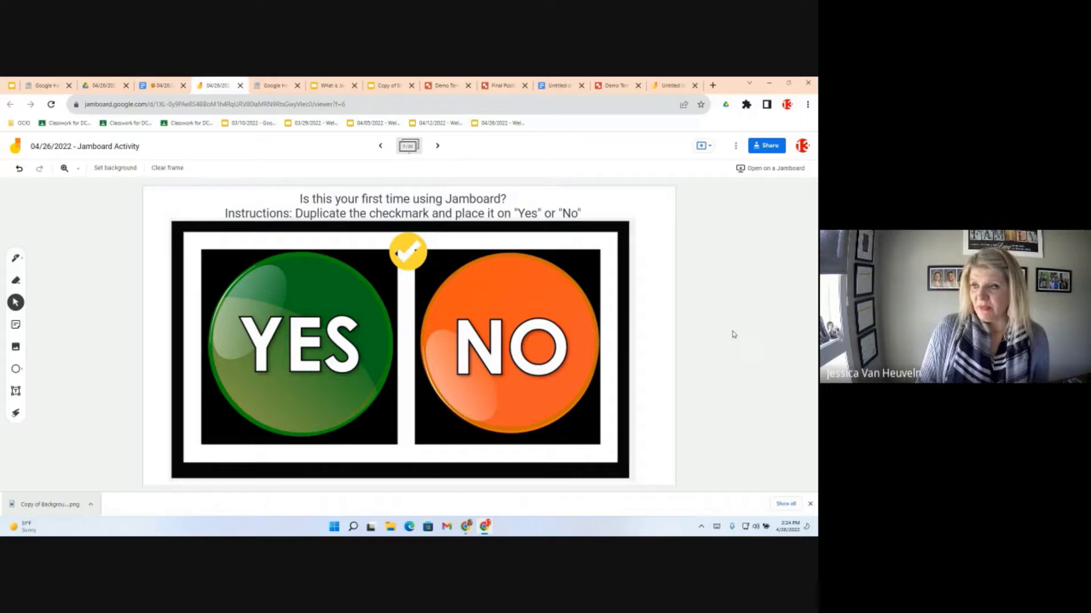
left_click(408, 252)
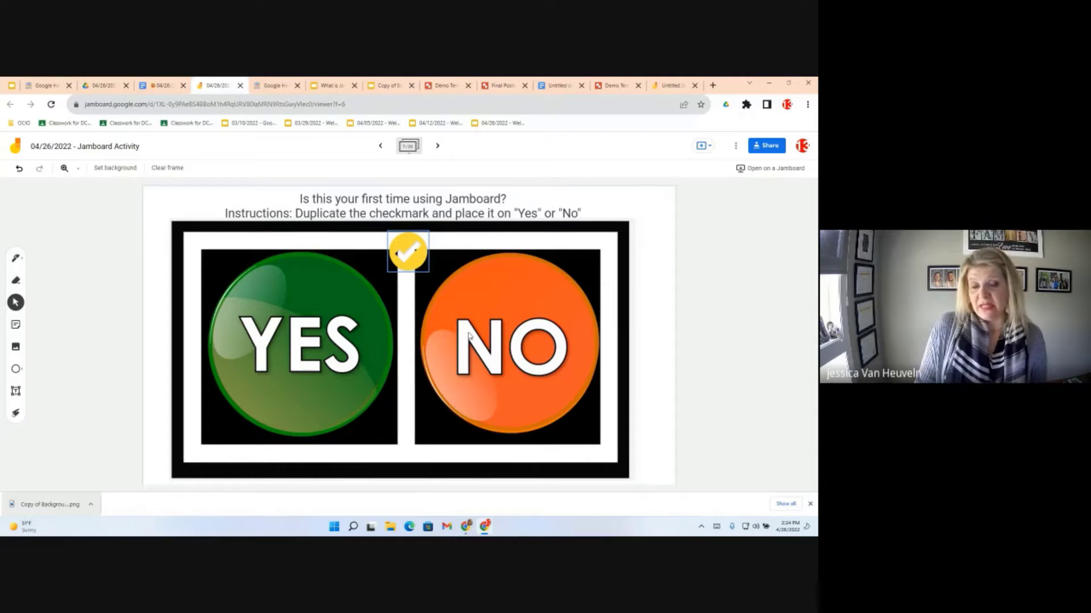
left_click_drag(408, 250, 417, 265)
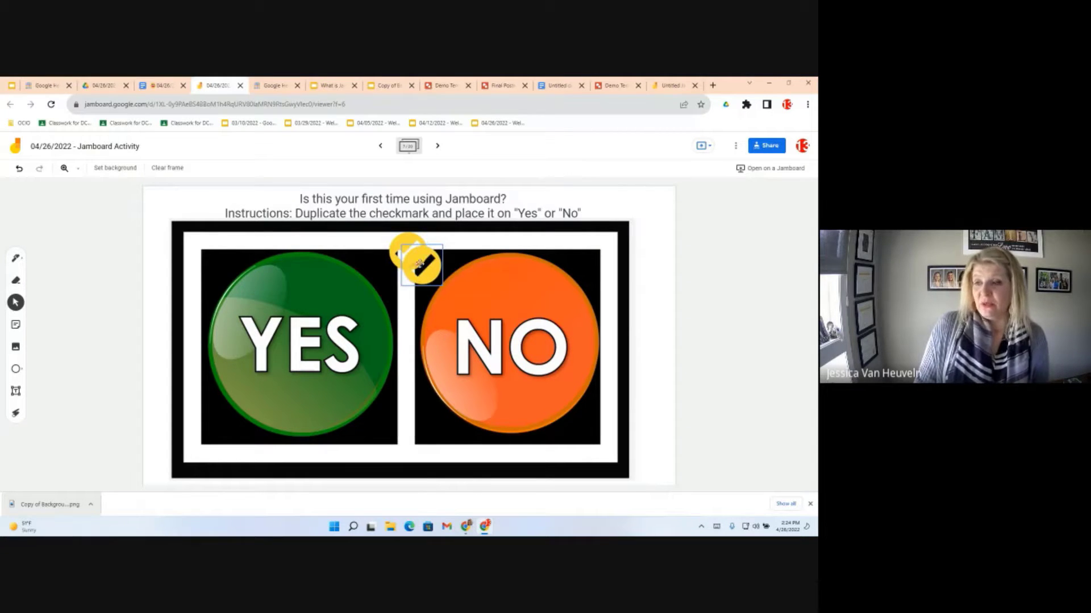
right_click(417, 262)
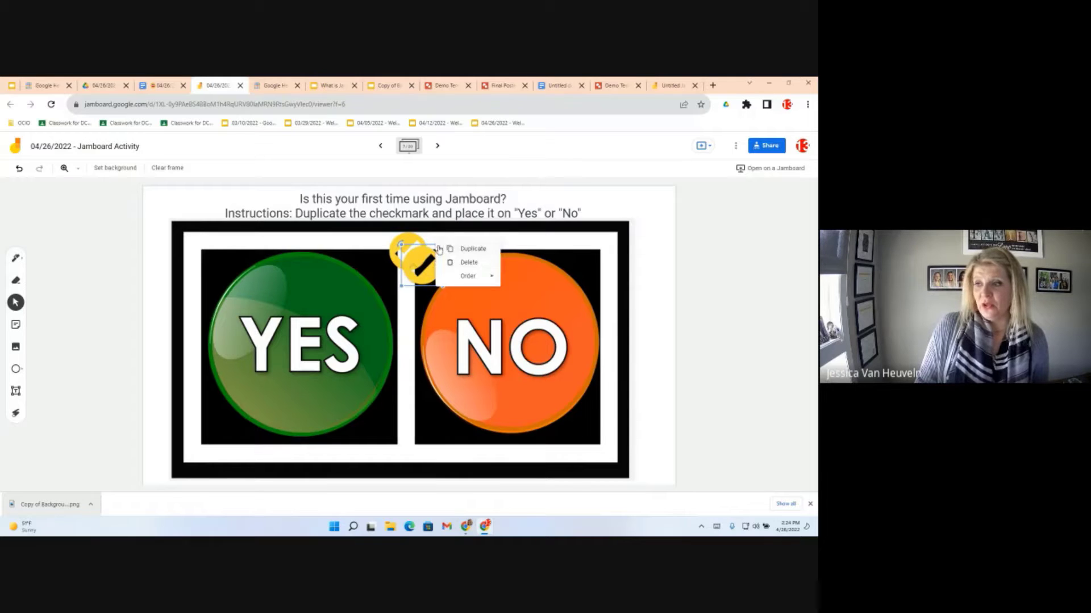
left_click(472, 249)
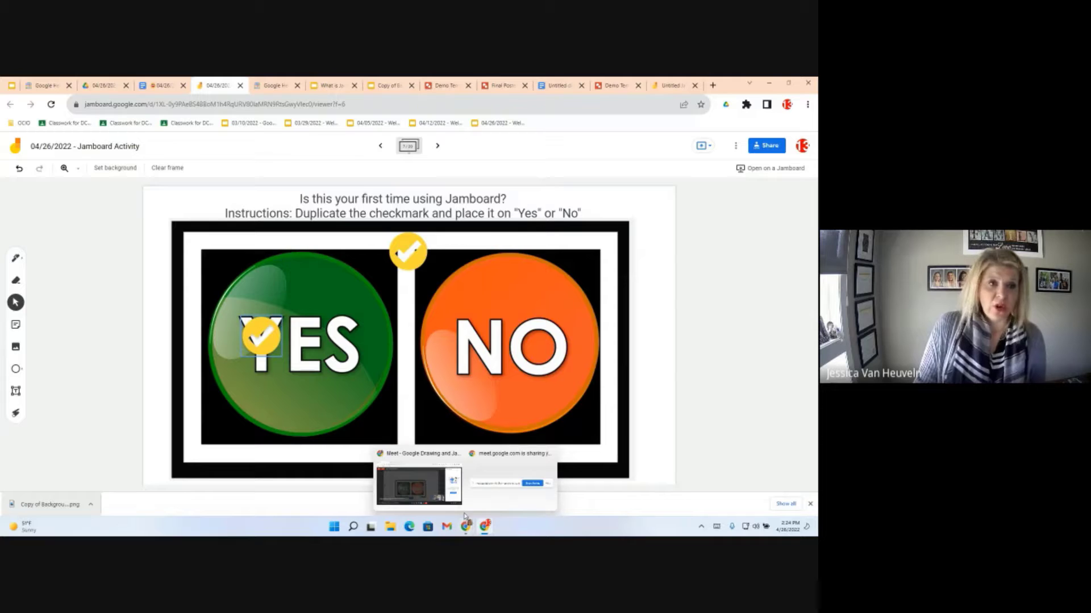
Step: Move the checkmark copy onto YES after trying it on NO
left_click(261, 337)
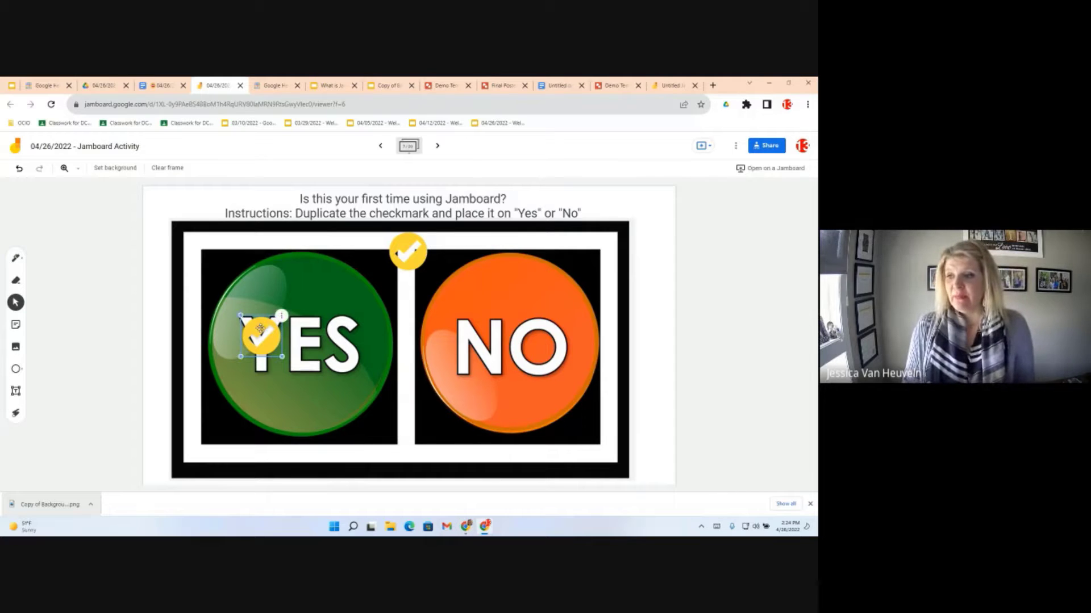
left_click_drag(261, 338, 546, 324)
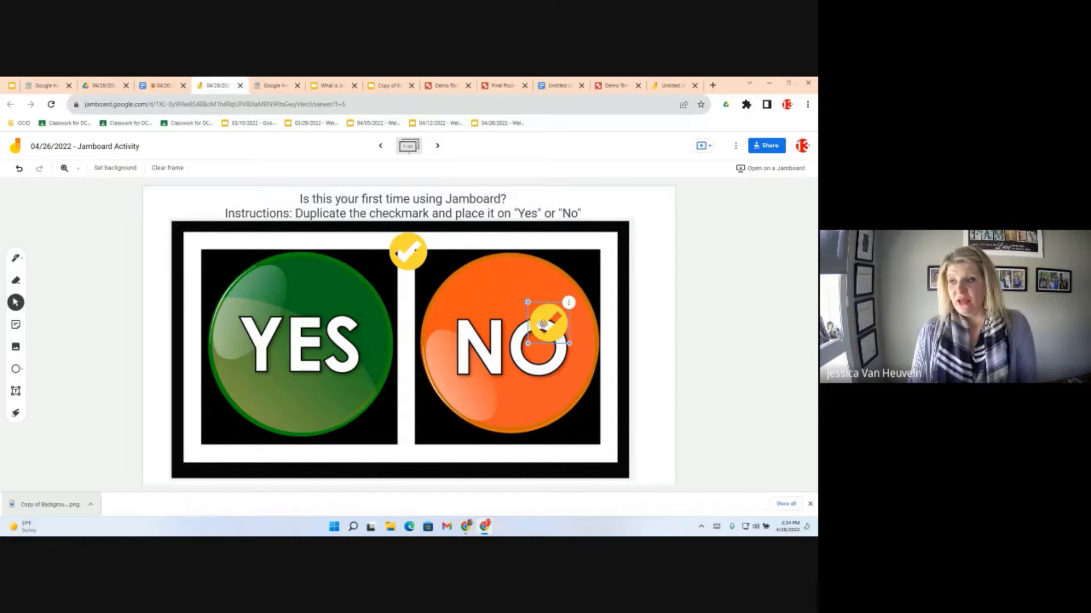
left_click_drag(546, 324, 281, 328)
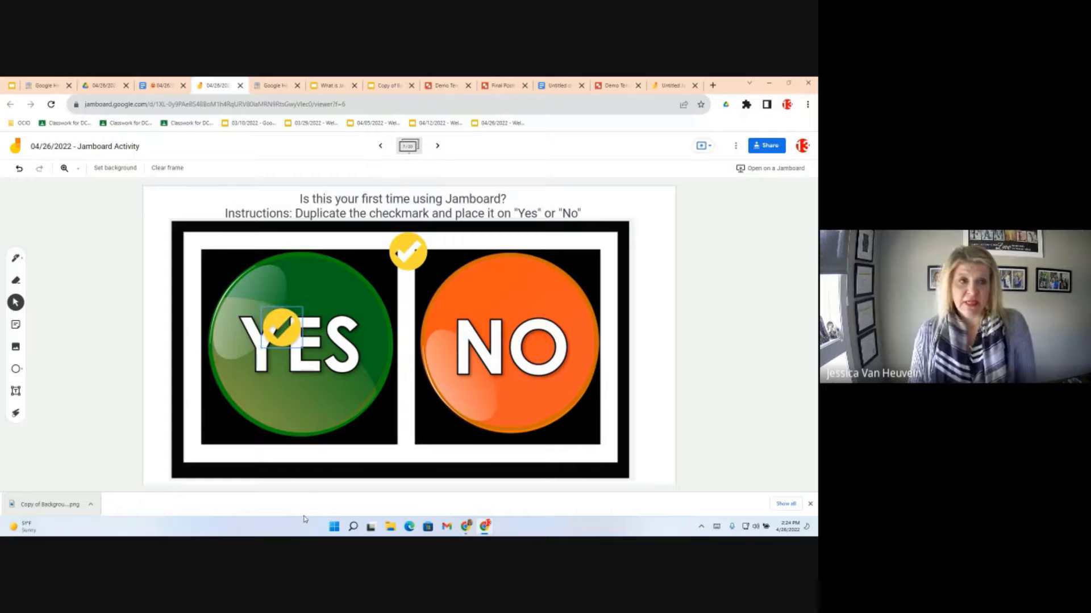
mouse_move(437, 147)
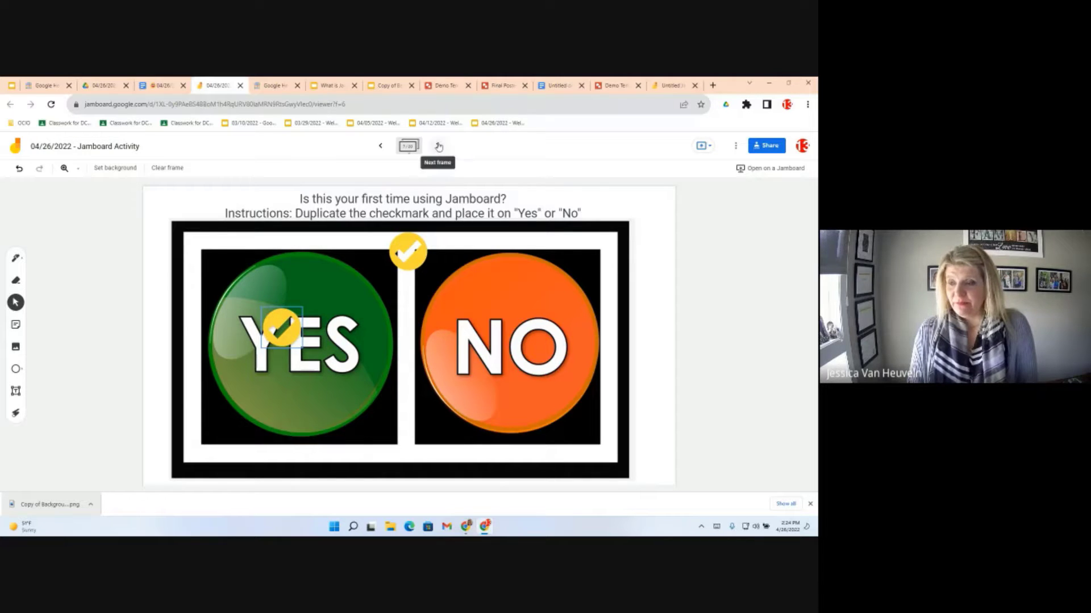
Step: On the favorite-shape frame, draw a small circle inside the oval, then advance to Open Canvas
left_click(437, 147)
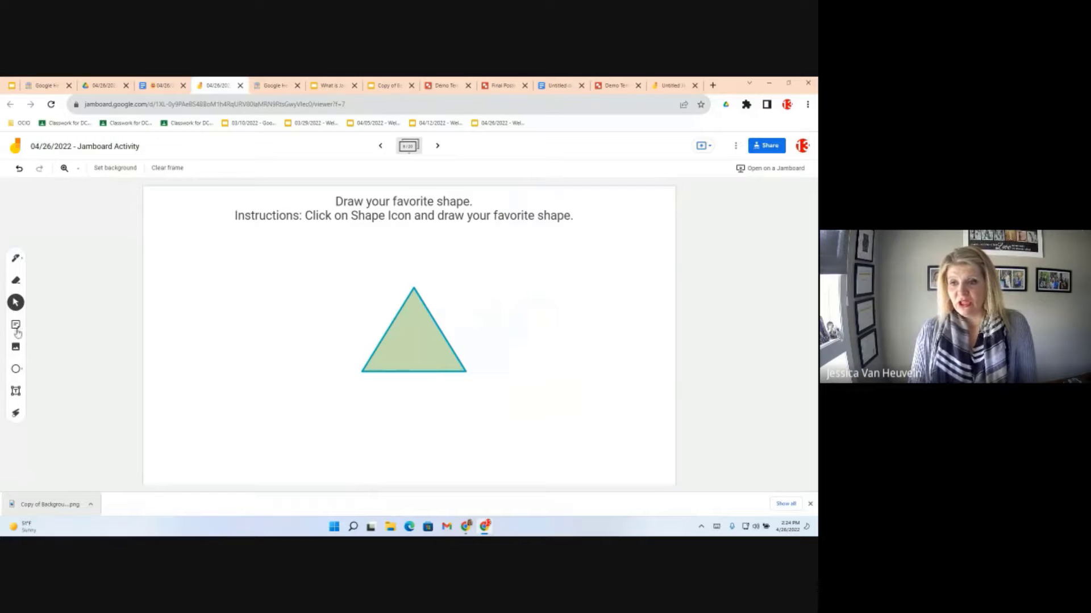
mouse_move(15, 279)
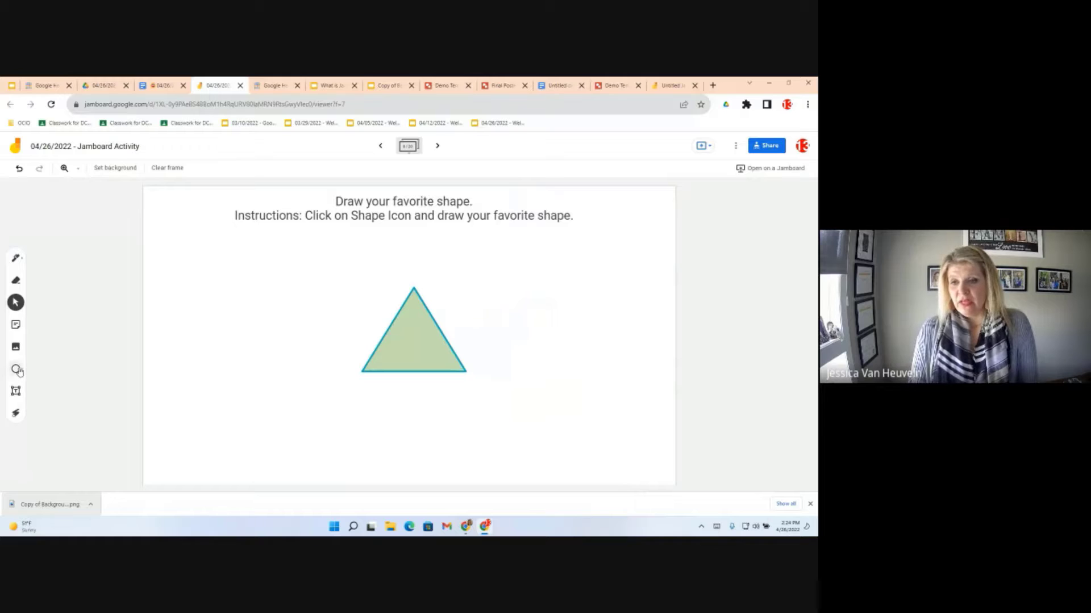
left_click(15, 369)
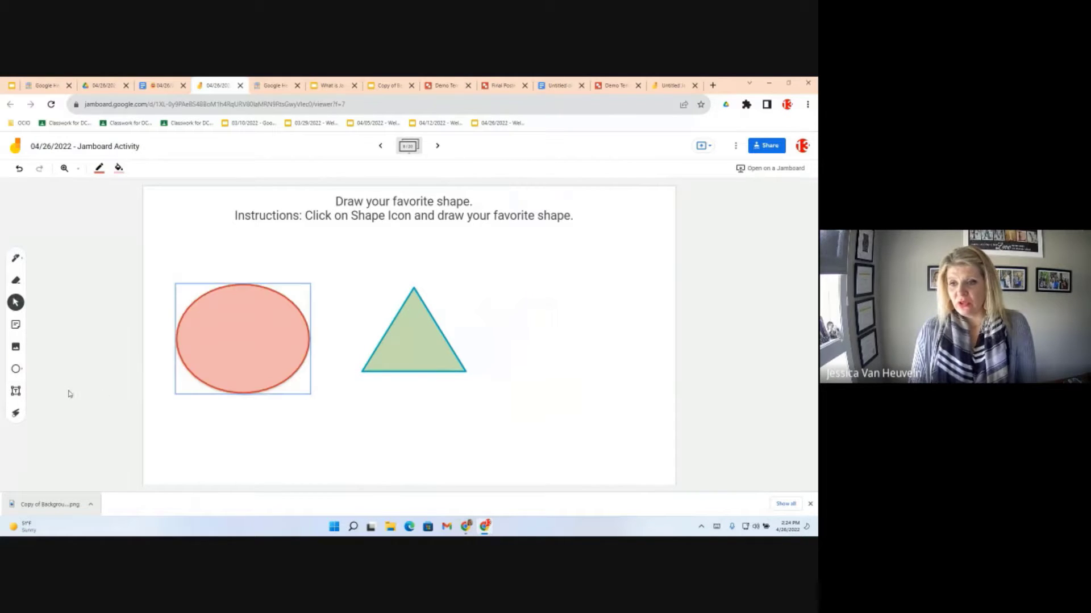
left_click(15, 368)
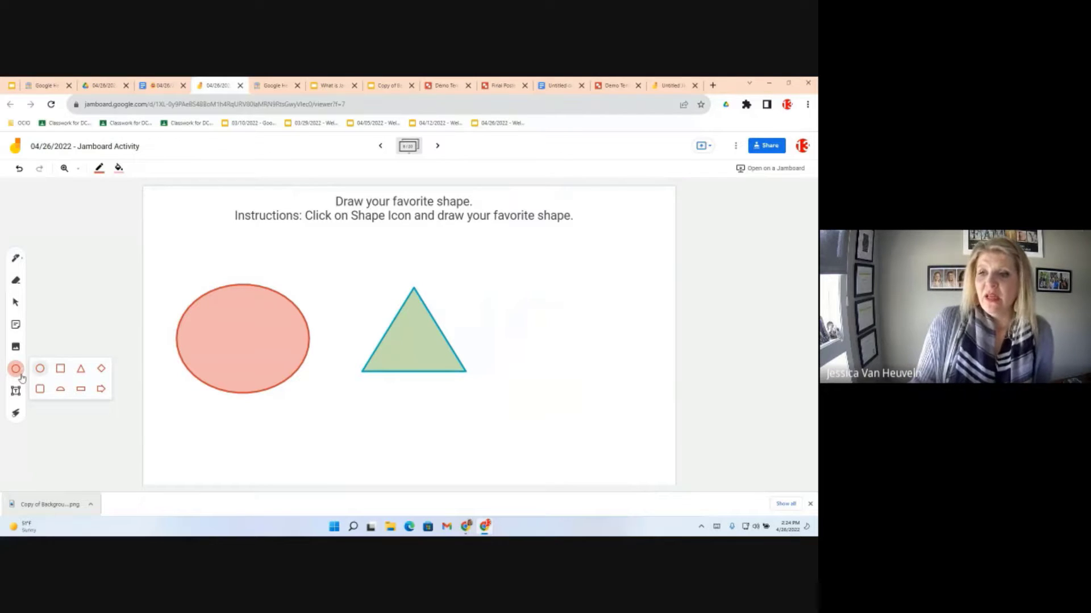
mouse_move(99, 169)
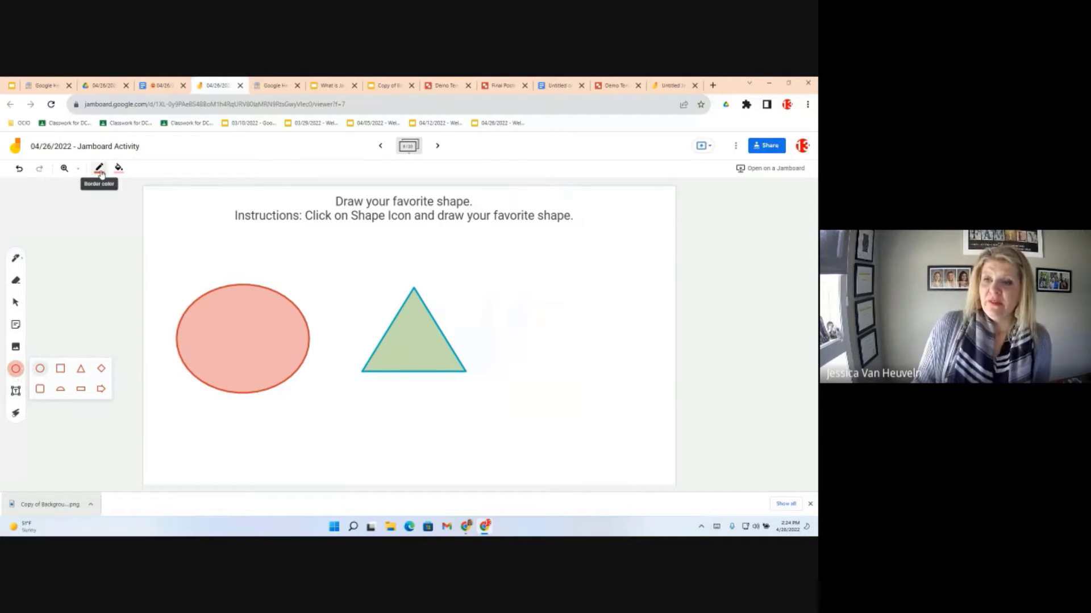
left_click(118, 168)
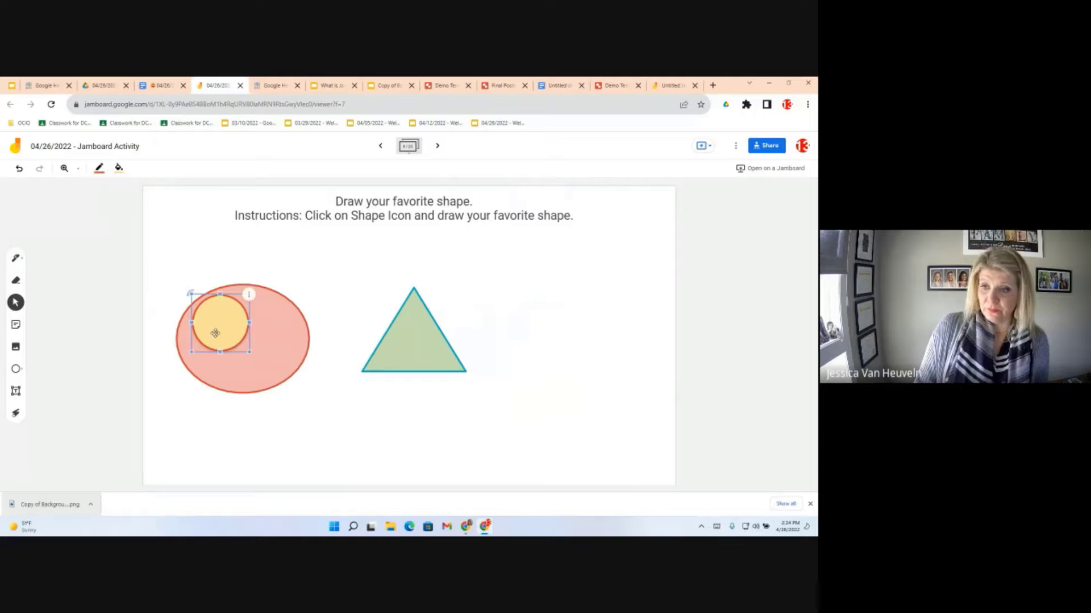
left_click_drag(216, 333, 194, 235)
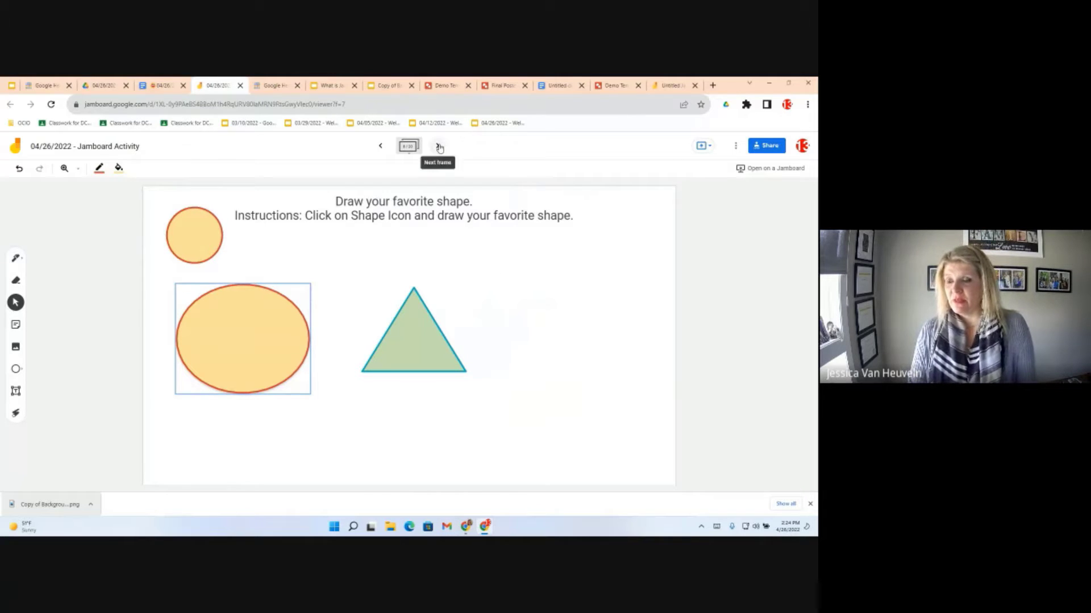
left_click(438, 145)
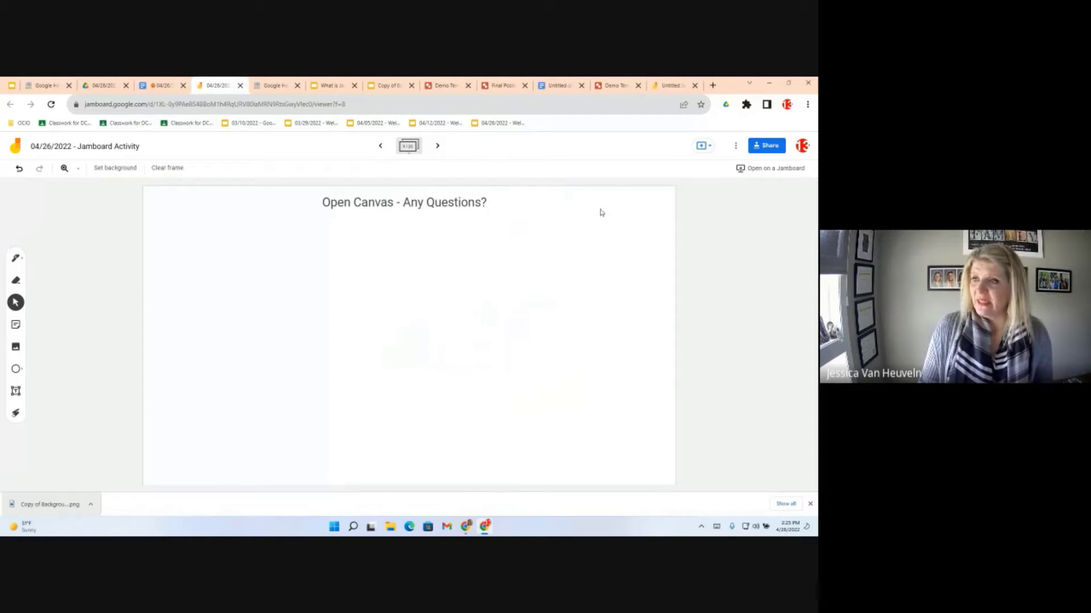
Step: Open the Background Jamboard presentation from the Drive templates folder
left_click(101, 85)
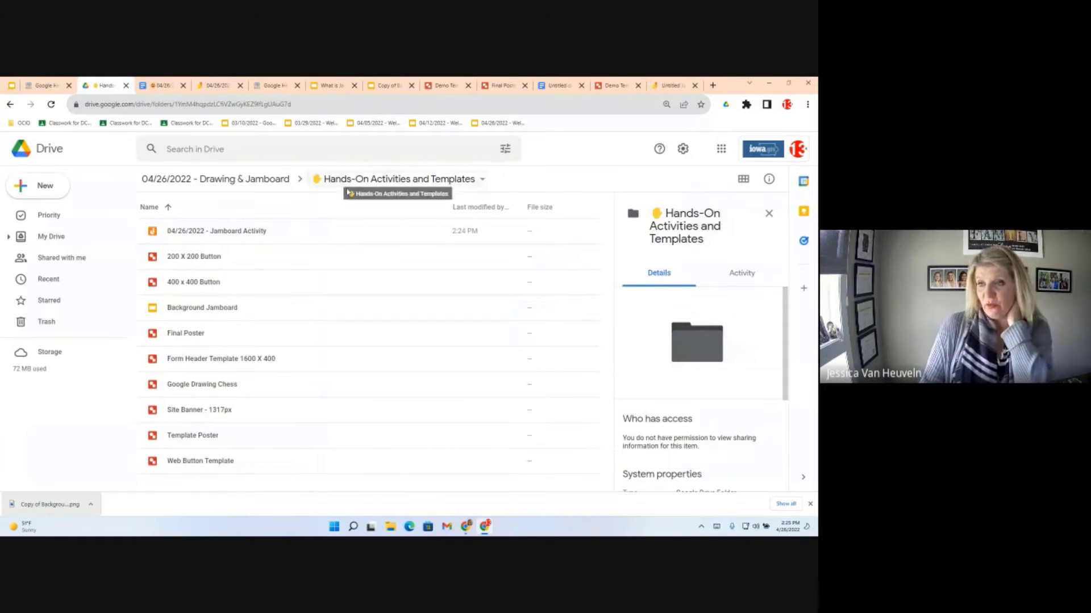
left_click(202, 308)
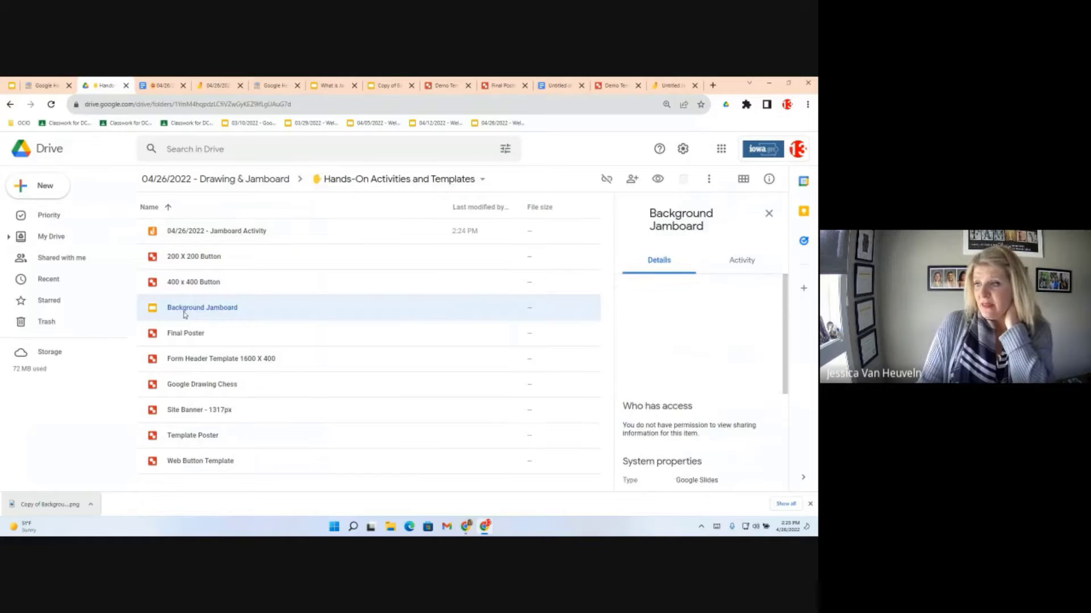
double_click(202, 308)
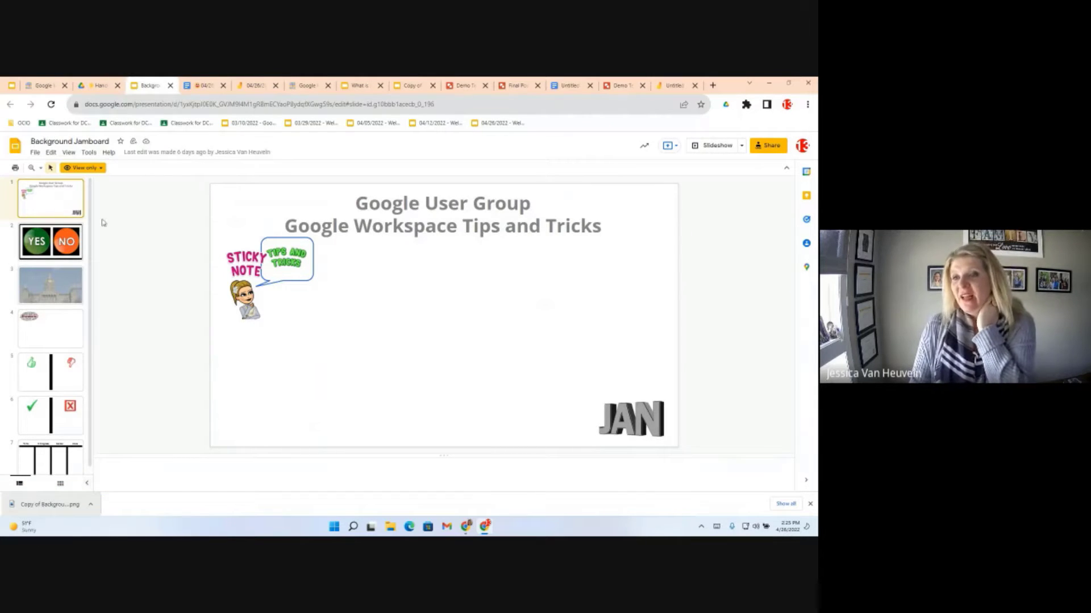
Step: Browse the slides to the Iowa Capitol background and download it as a PNG image
left_click(50, 241)
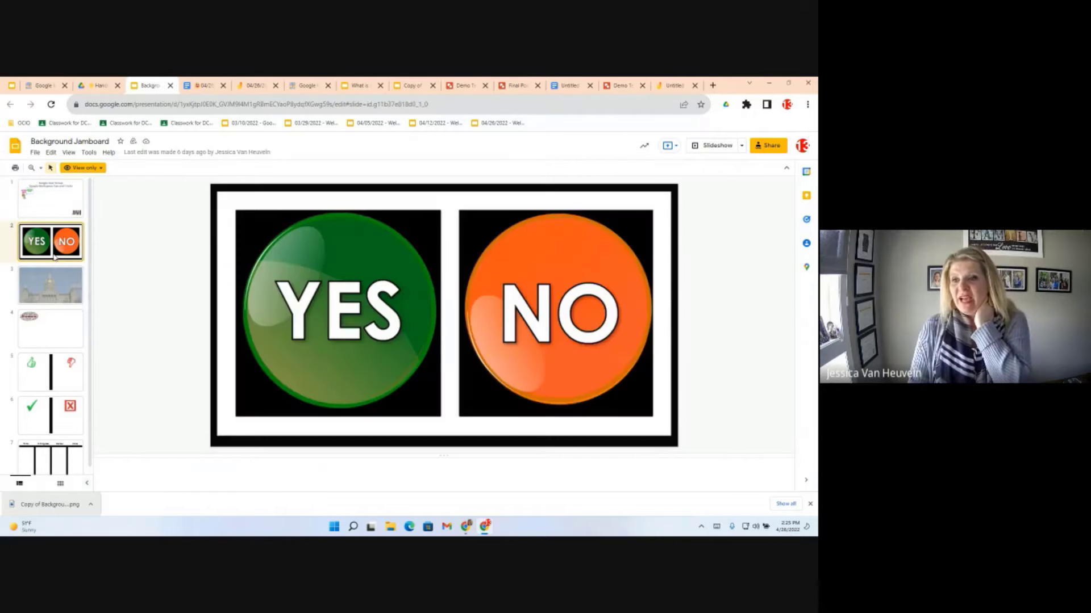
left_click(50, 371)
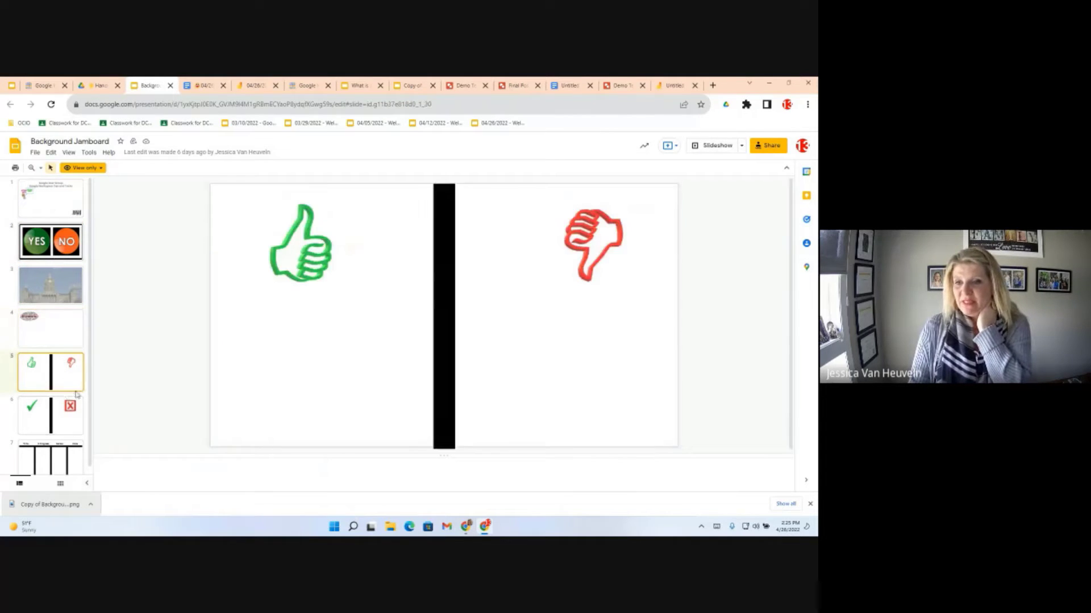
left_click(50, 452)
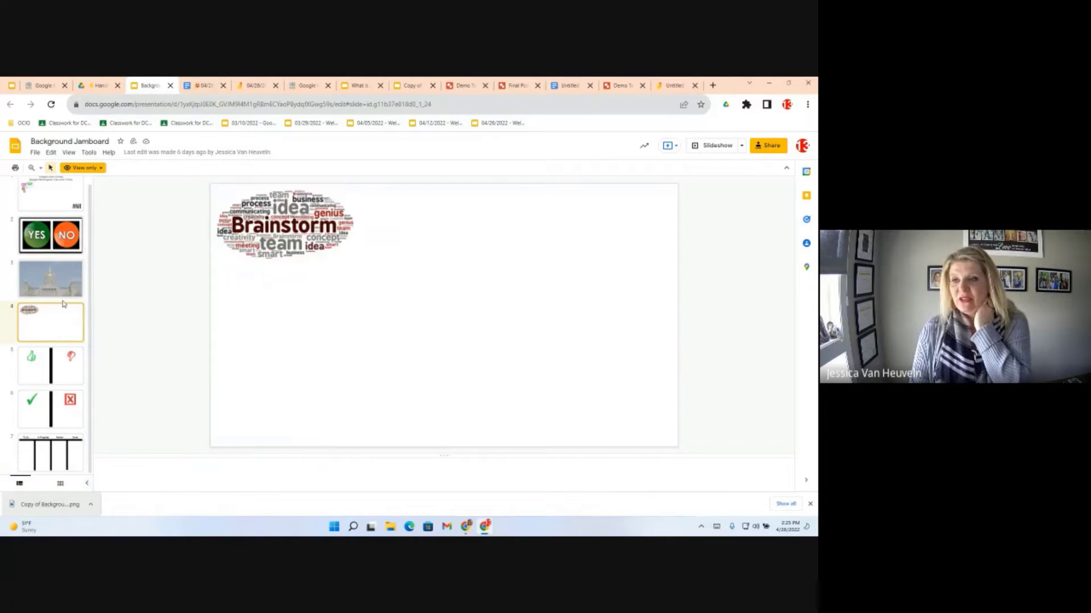
left_click(50, 279)
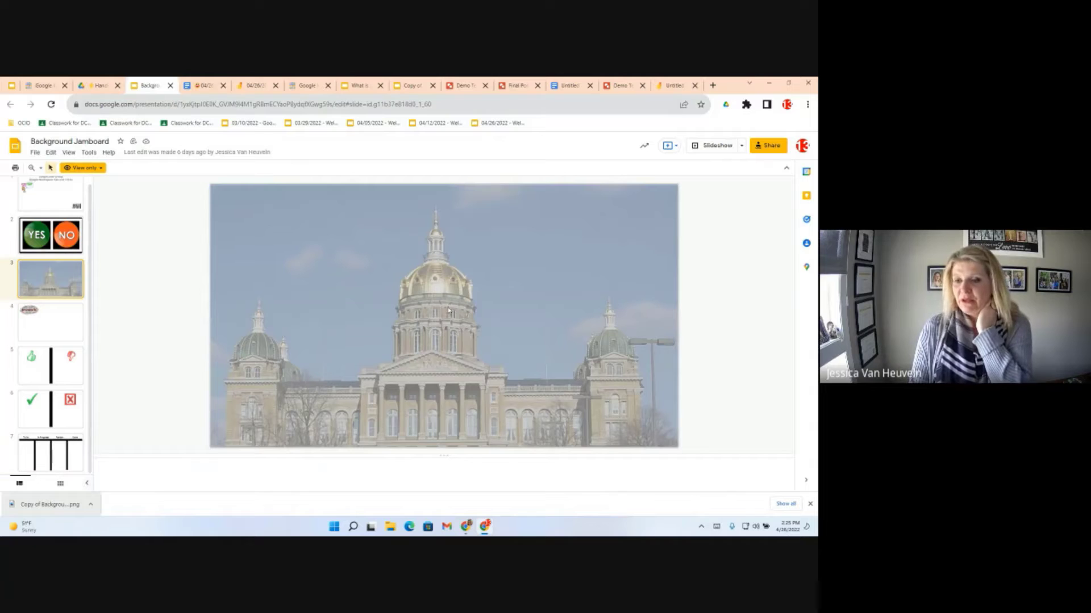
left_click(34, 151)
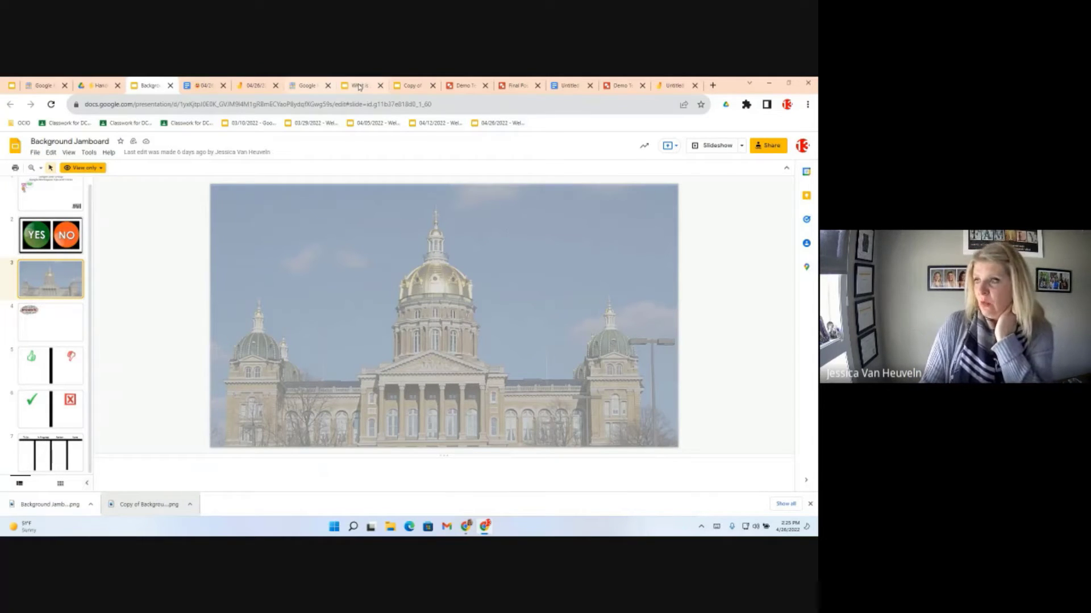
Step: Set the untitled jam's frame background to the downloaded Iowa Capitol image
left_click(671, 85)
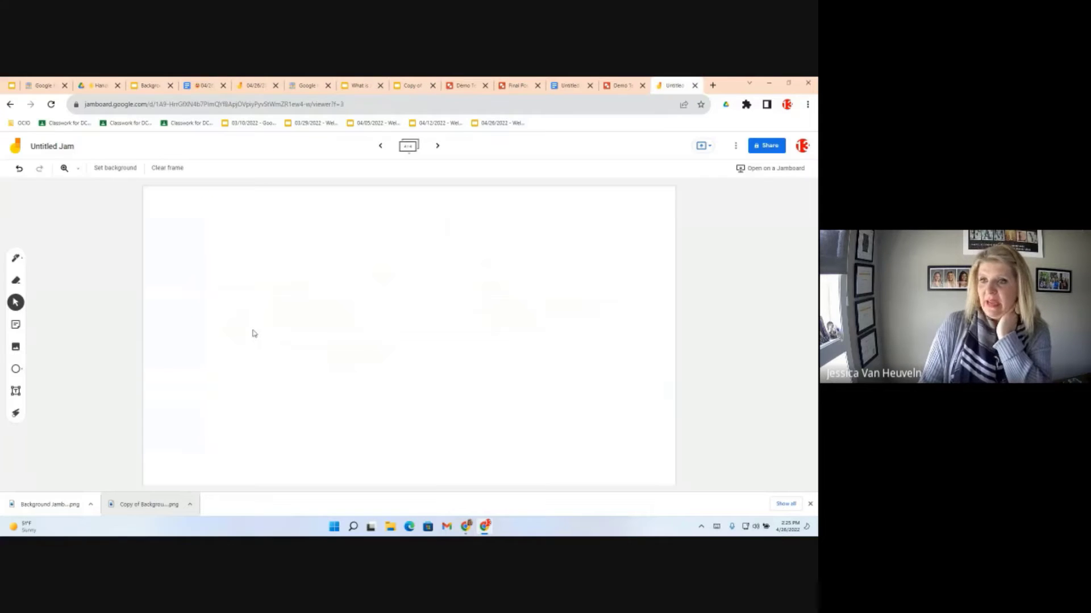
mouse_move(115, 167)
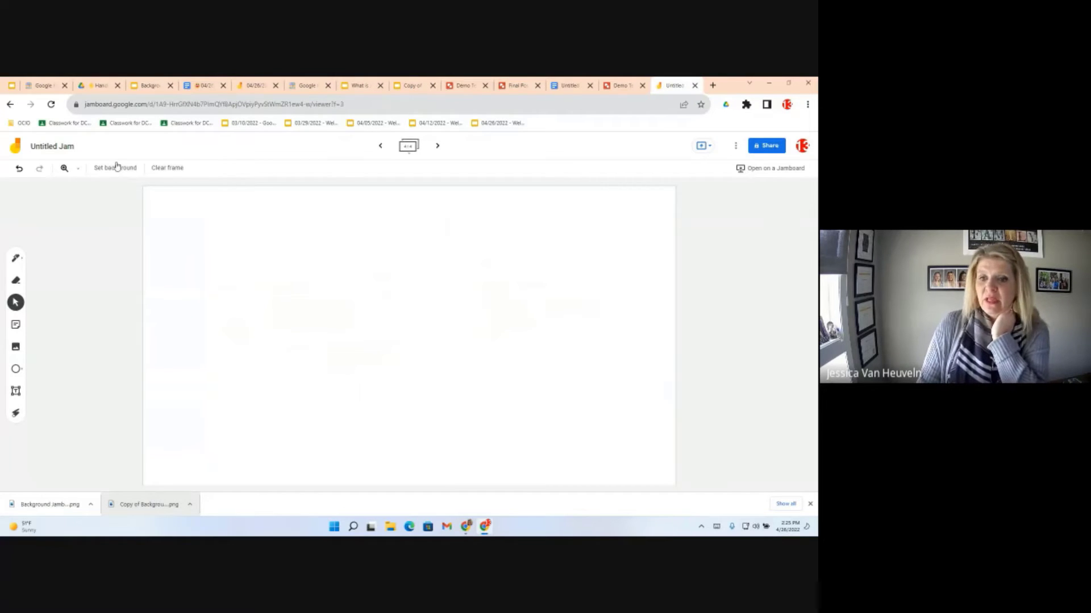
mouse_move(115, 168)
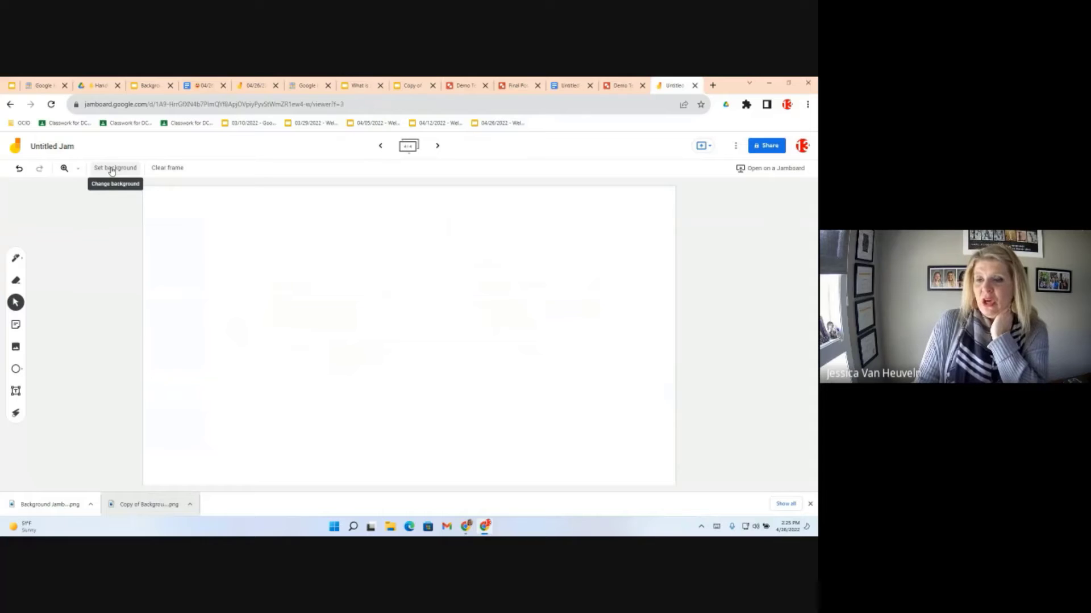
left_click(114, 168)
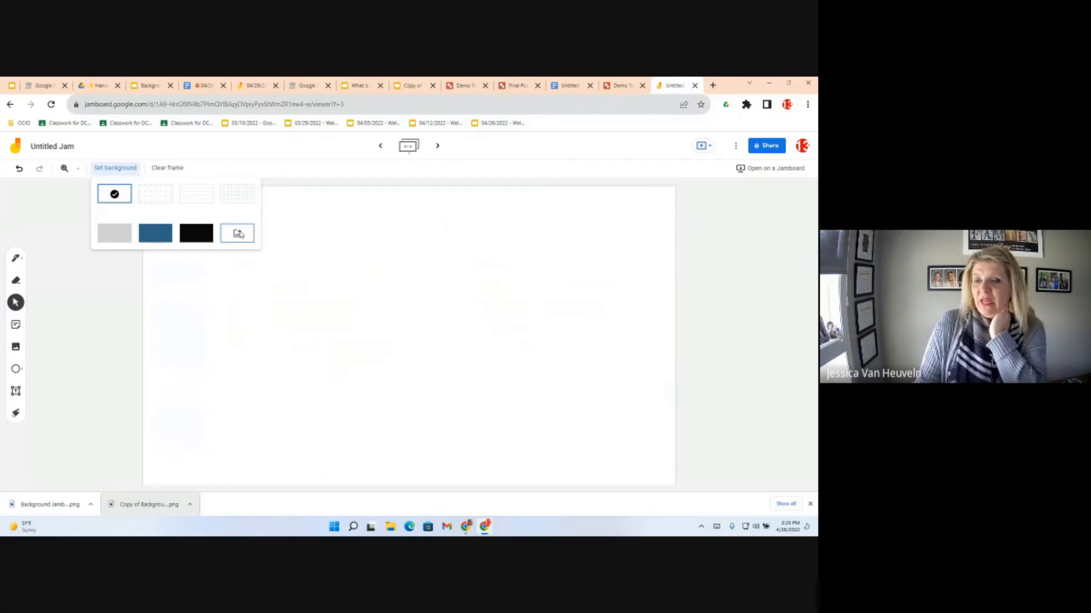
mouse_move(236, 233)
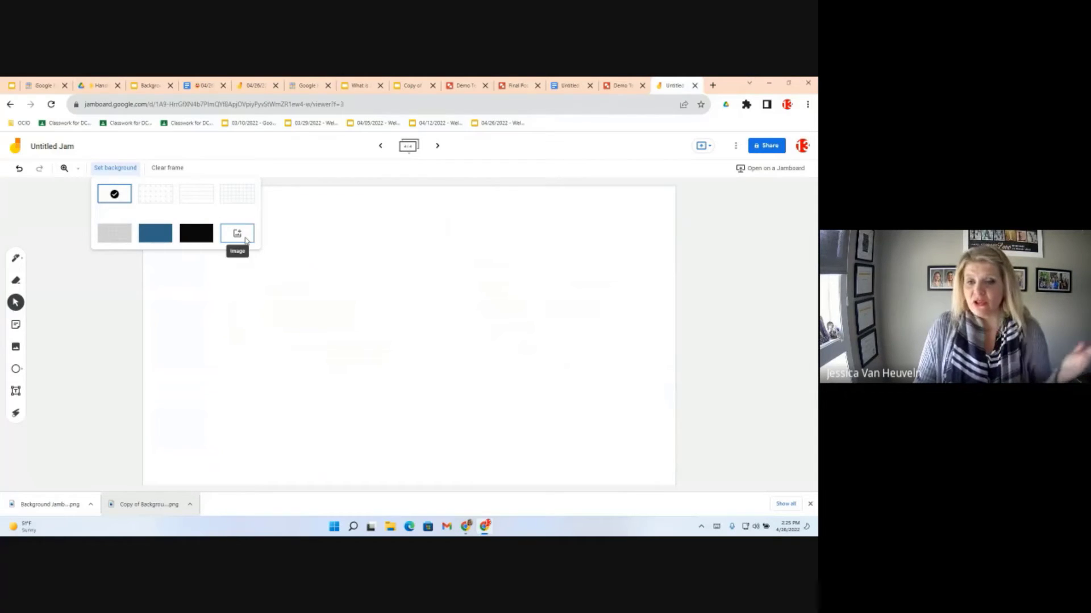
left_click(236, 233)
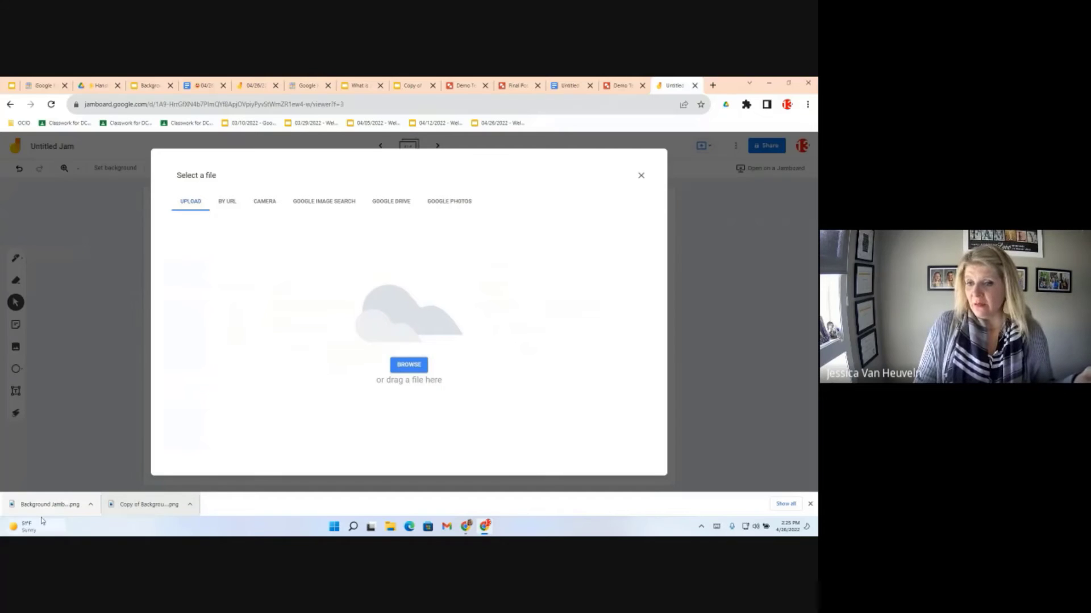
left_click(407, 365)
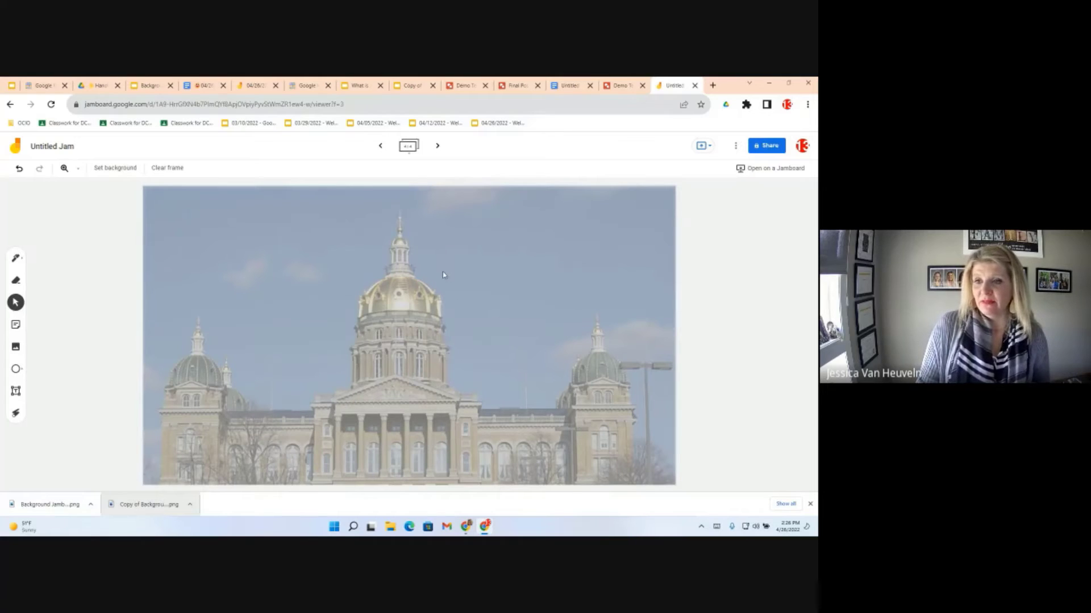
Step: Add a 'Hi' sticky note on top of the Capitol background
left_click(14, 325)
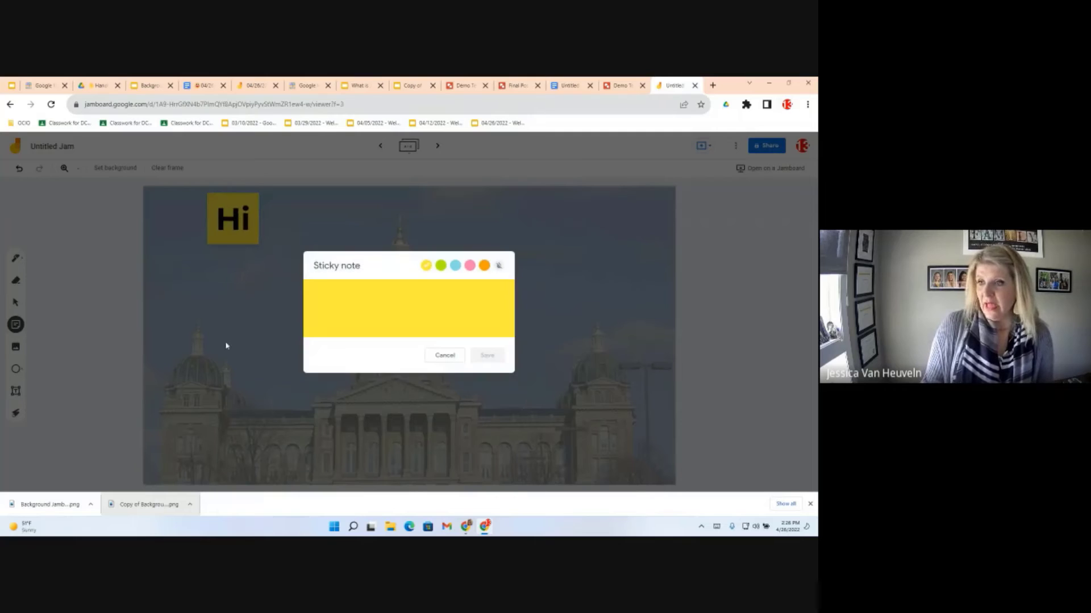
left_click(445, 356)
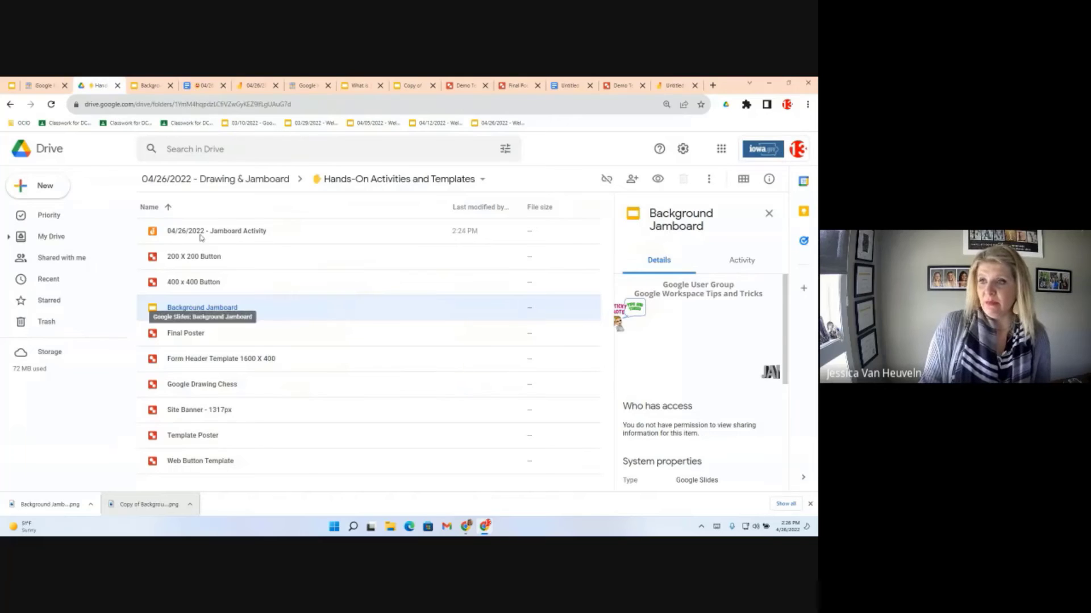
Step: Reopen the Background Jamboard deck and browse slides, ending on the To Do/In Progress/Review/Done board
double_click(202, 308)
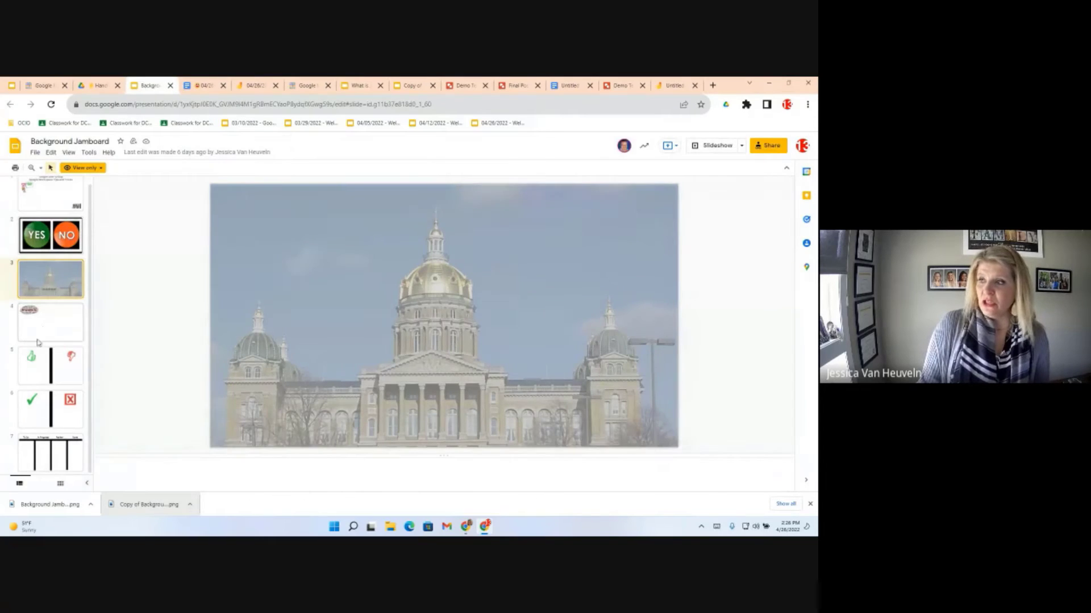
left_click(50, 409)
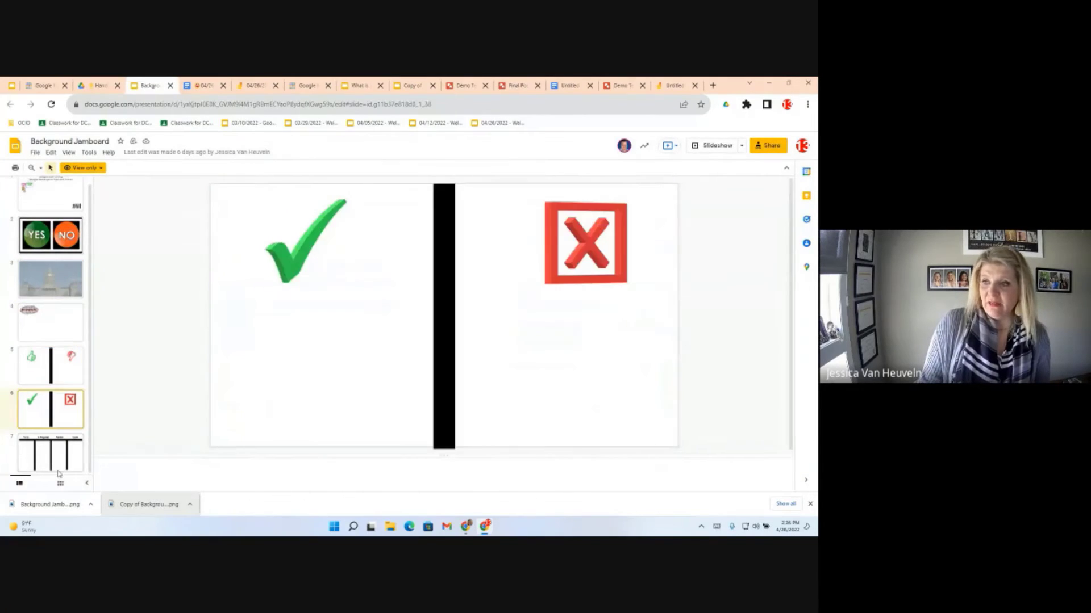
left_click(50, 452)
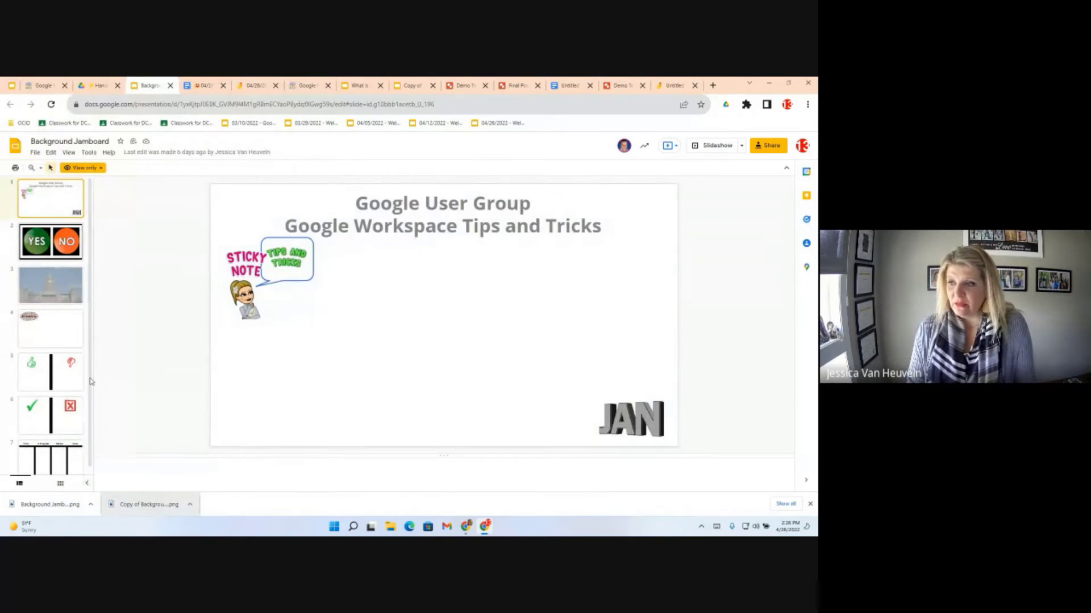
left_click(50, 416)
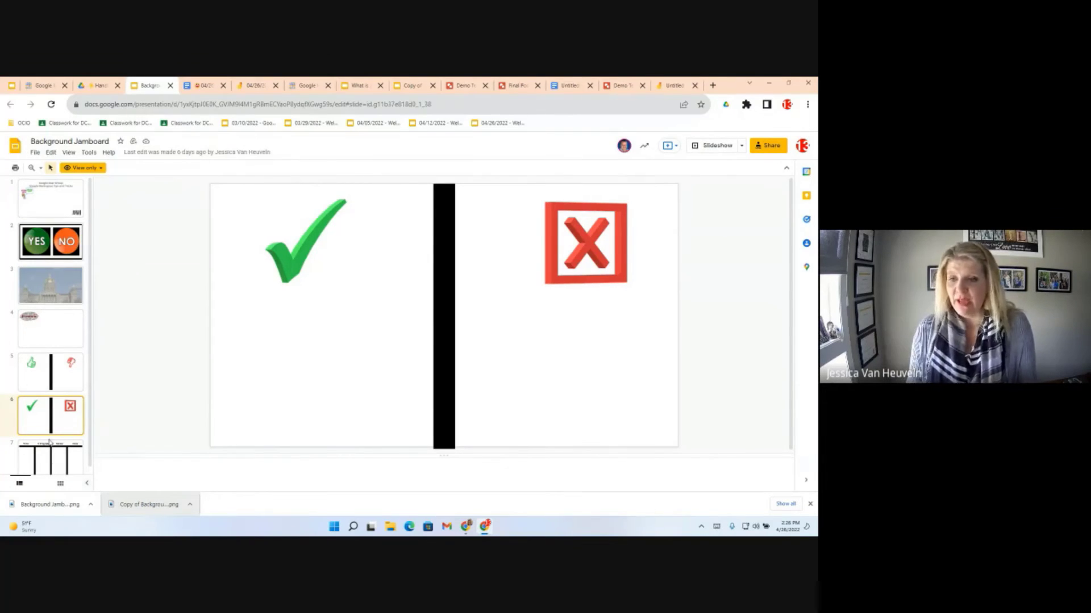
left_click(50, 452)
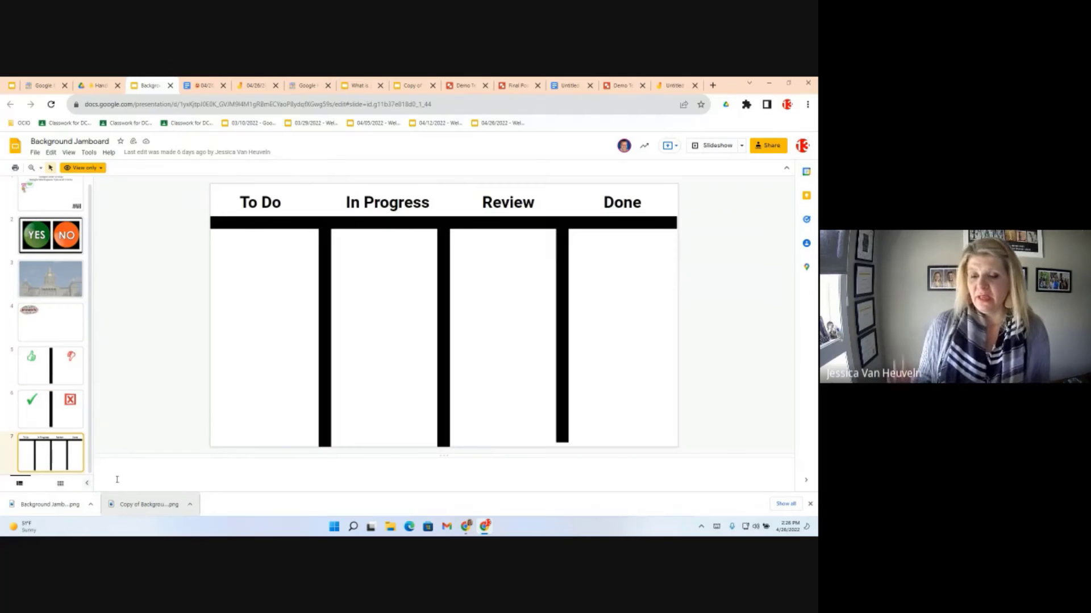